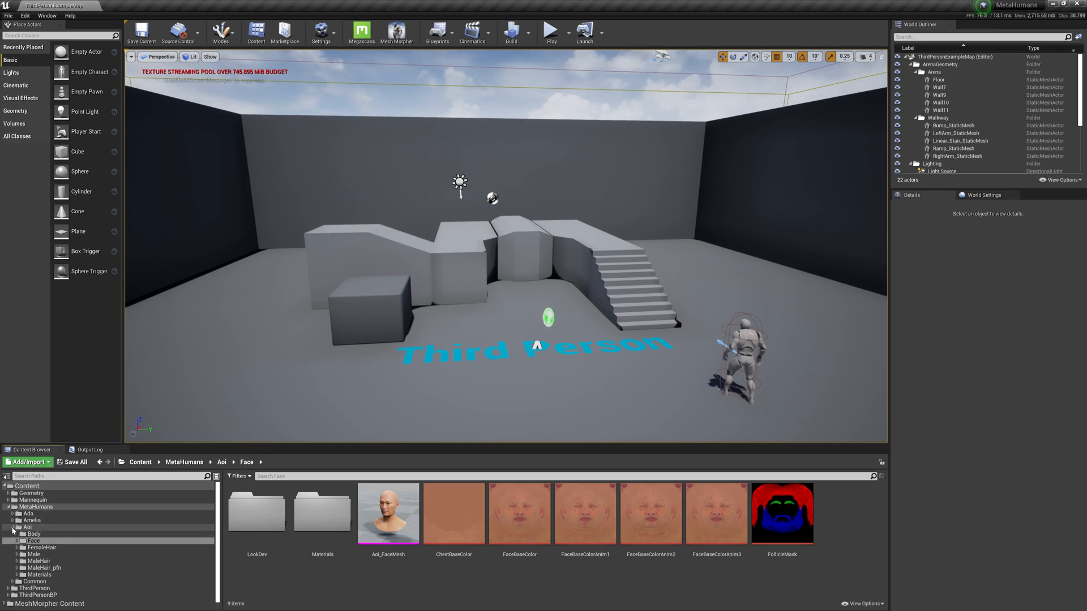
Step: Show the contents of the Aoi MetaHuman folder in the Content Browser
click(26, 528)
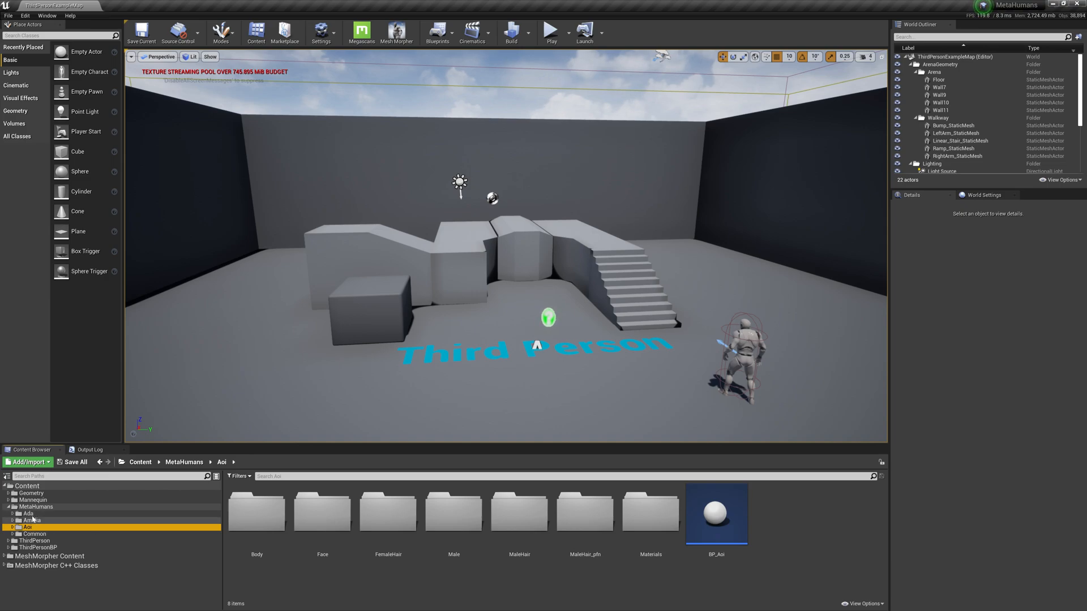
mouse_move(27, 526)
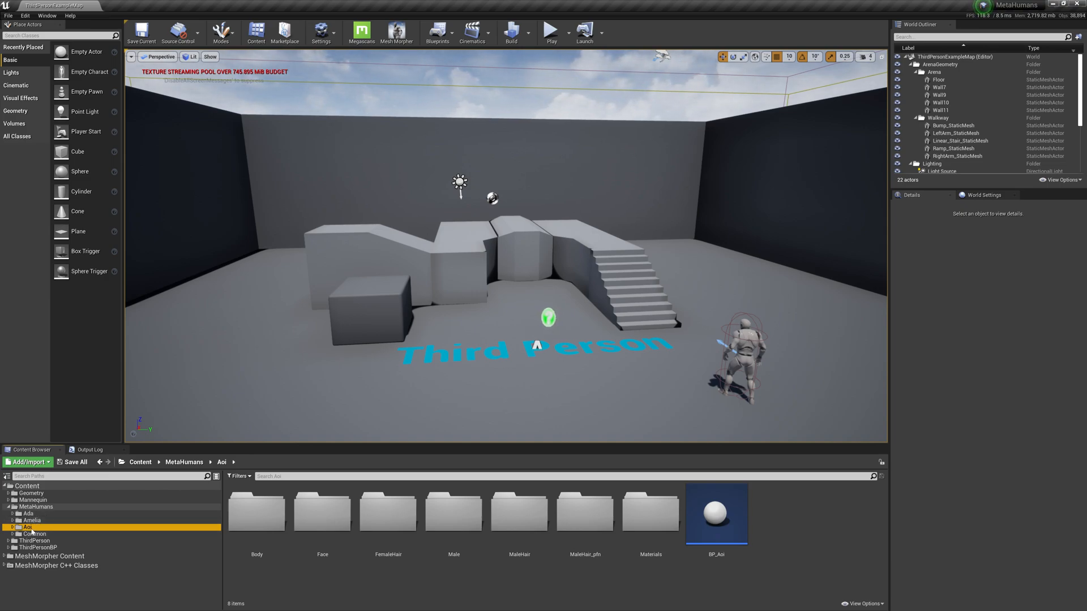
mouse_move(27, 527)
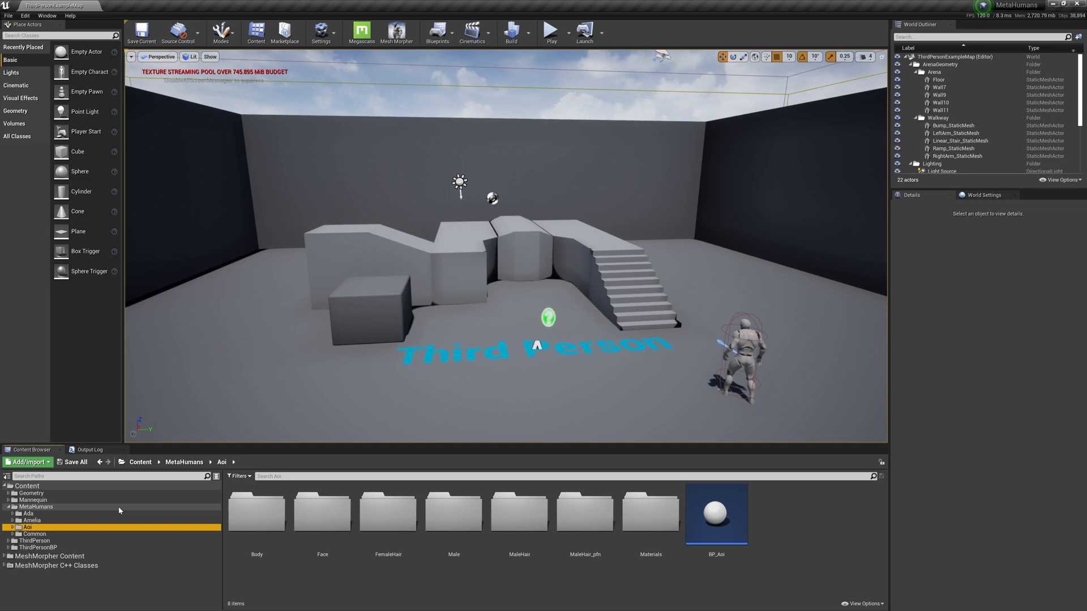
mouse_move(155, 496)
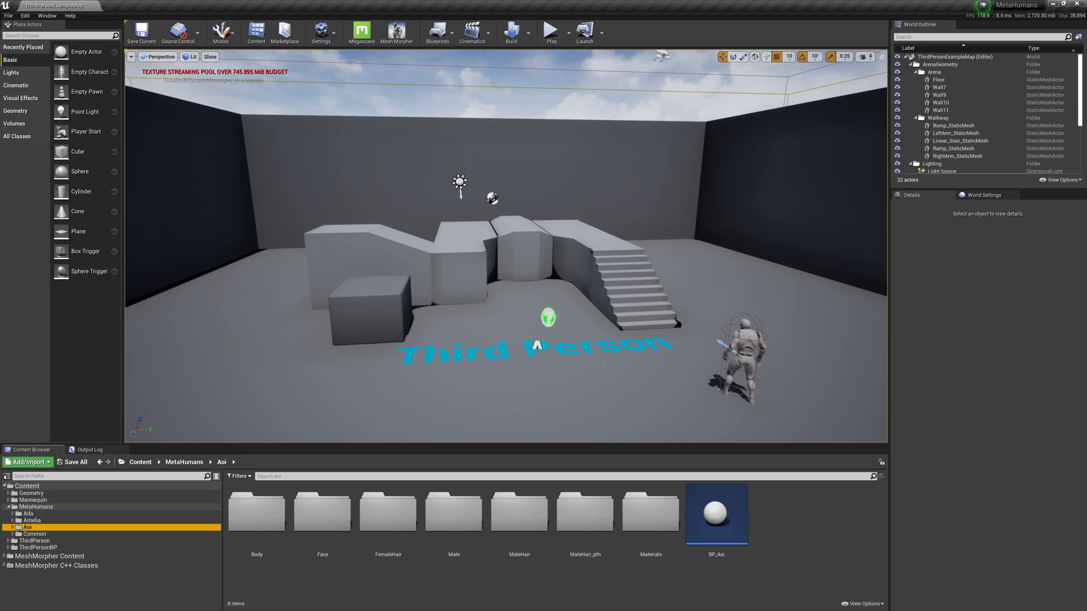
Step: Load Amelia_FaceMesh into Mesh Morpher from its mesh picker
click(398, 32)
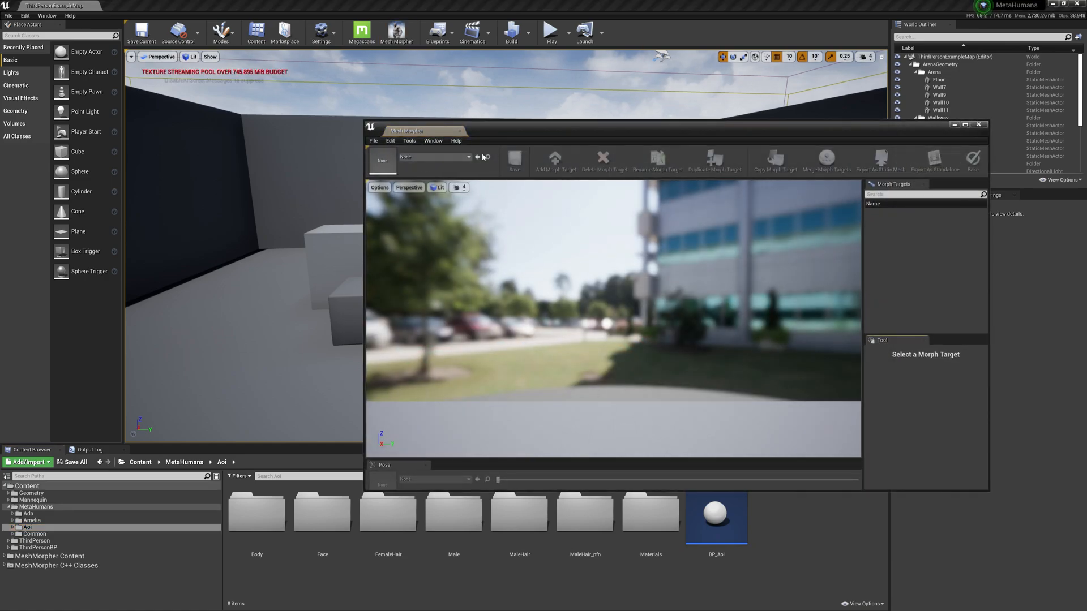
click(467, 156)
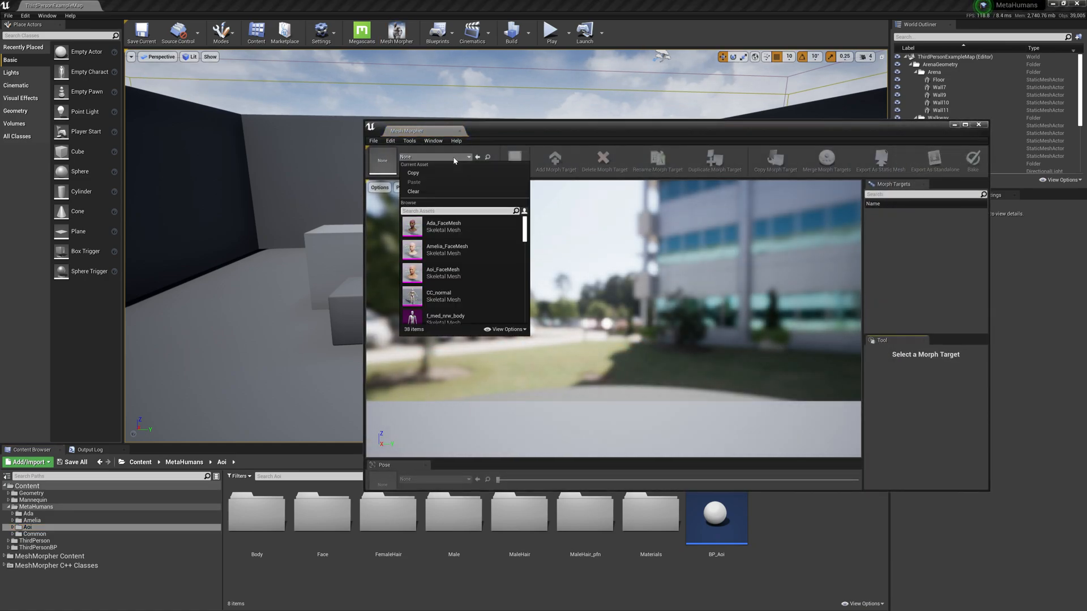
mouse_move(447, 249)
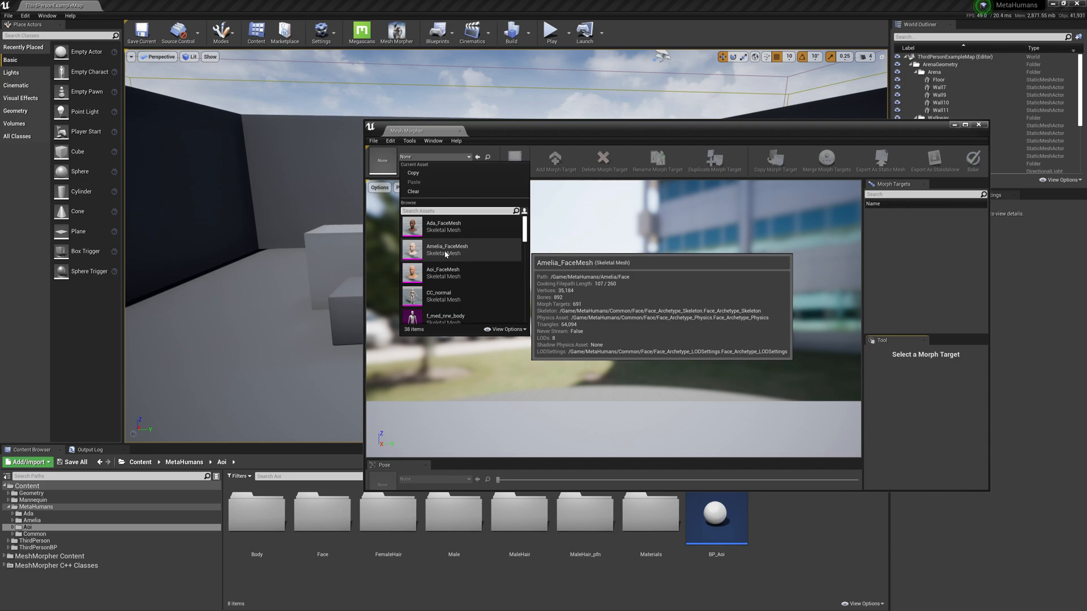
mouse_move(443, 226)
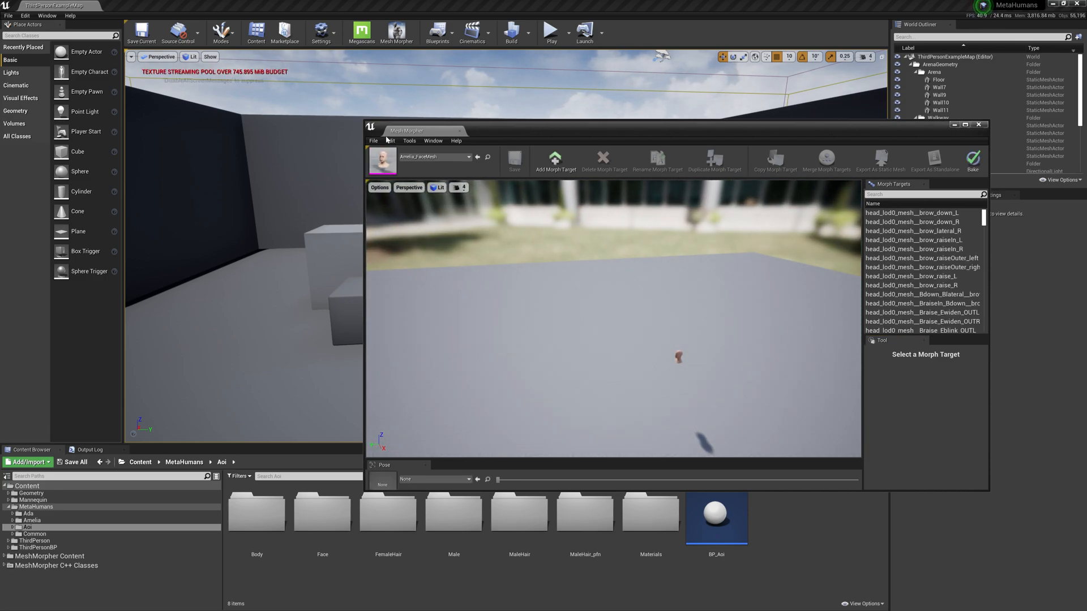
click(409, 140)
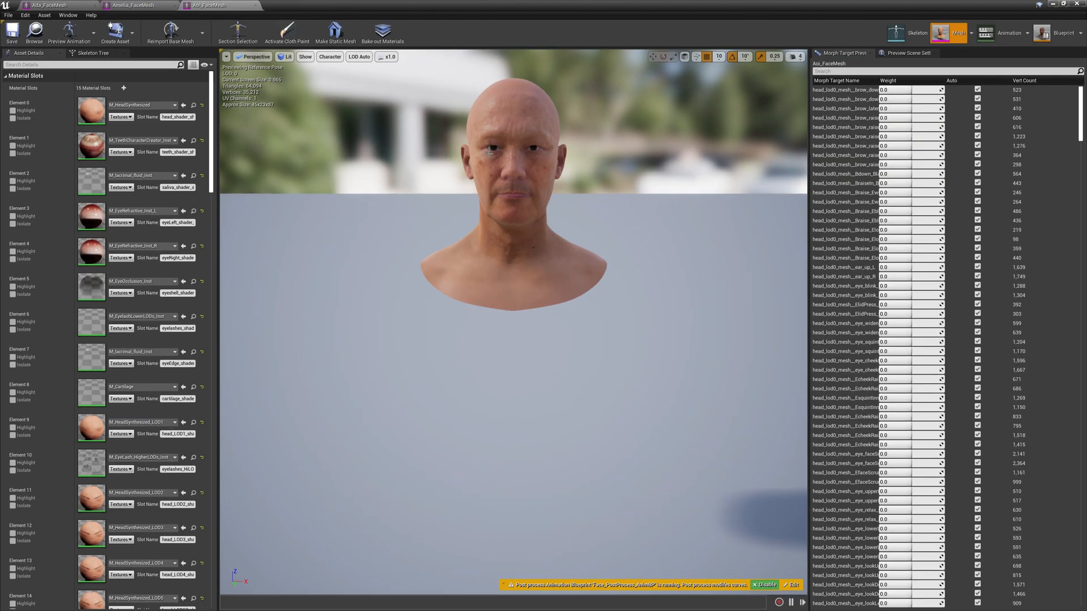
Step: Preview the Aoi face mesh at LOD 0, then Amelia's face mesh at LOD 0
click(359, 56)
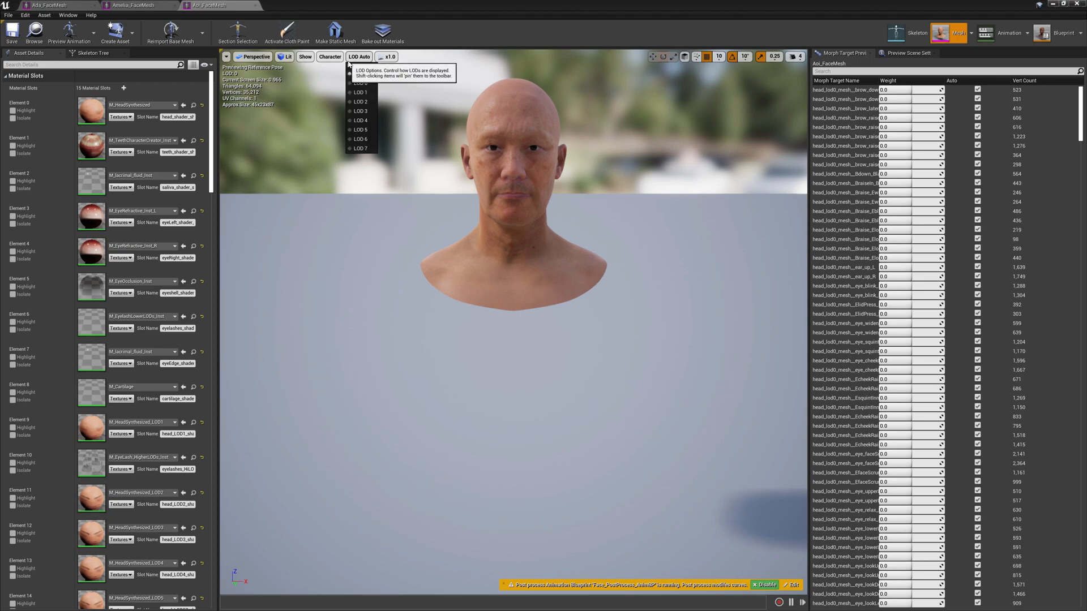
click(360, 83)
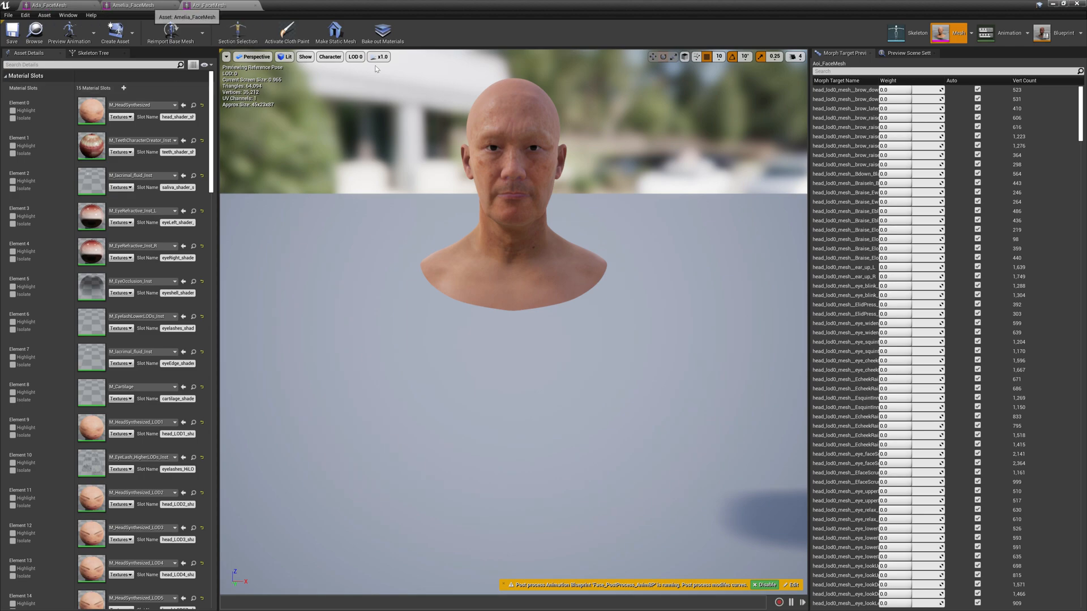
click(354, 56)
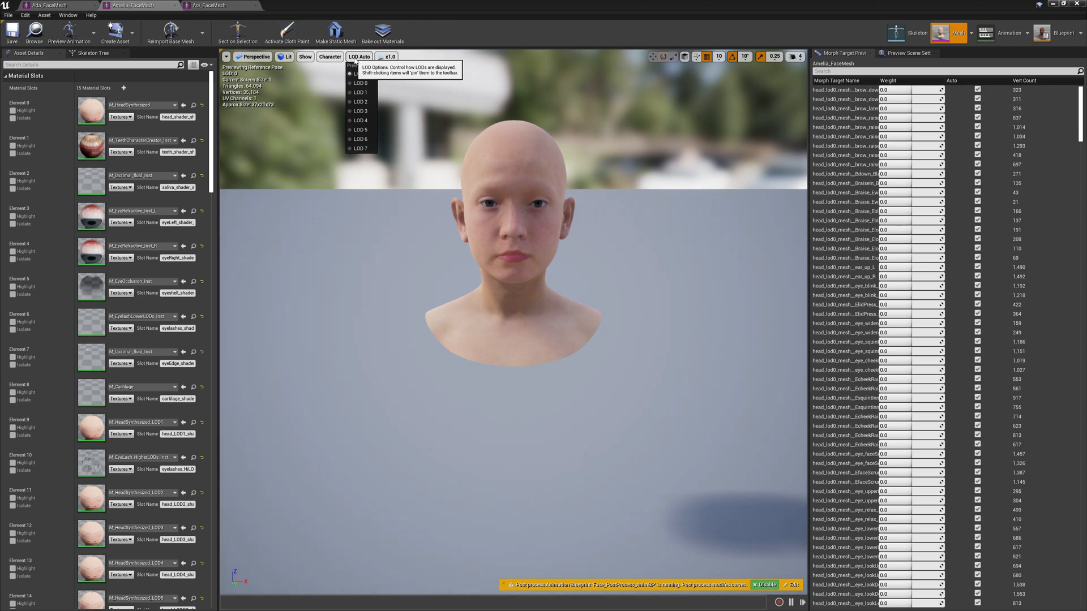
click(360, 83)
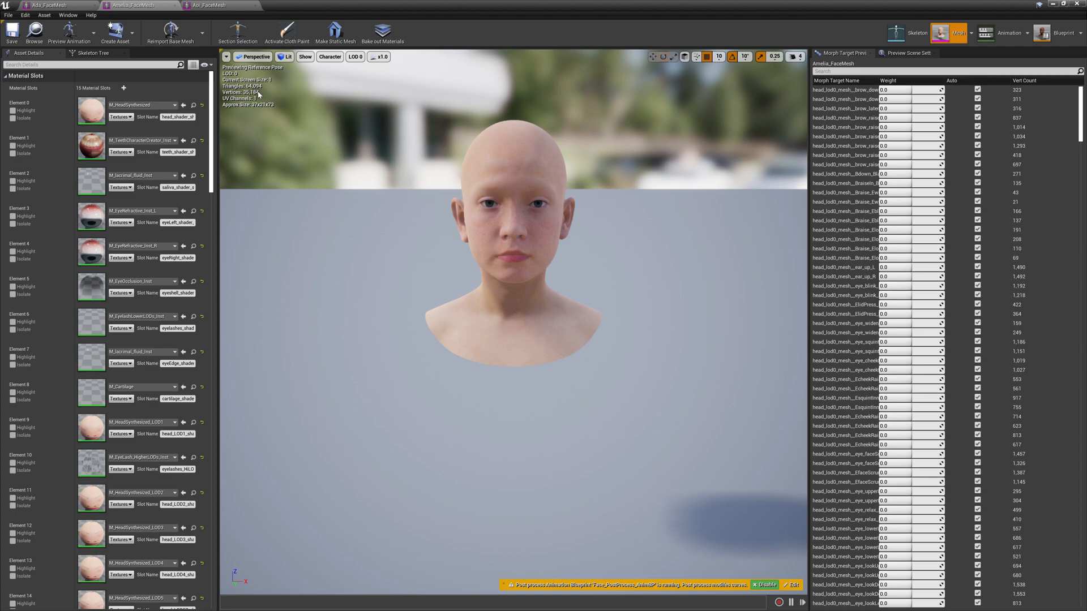
mouse_move(338, 80)
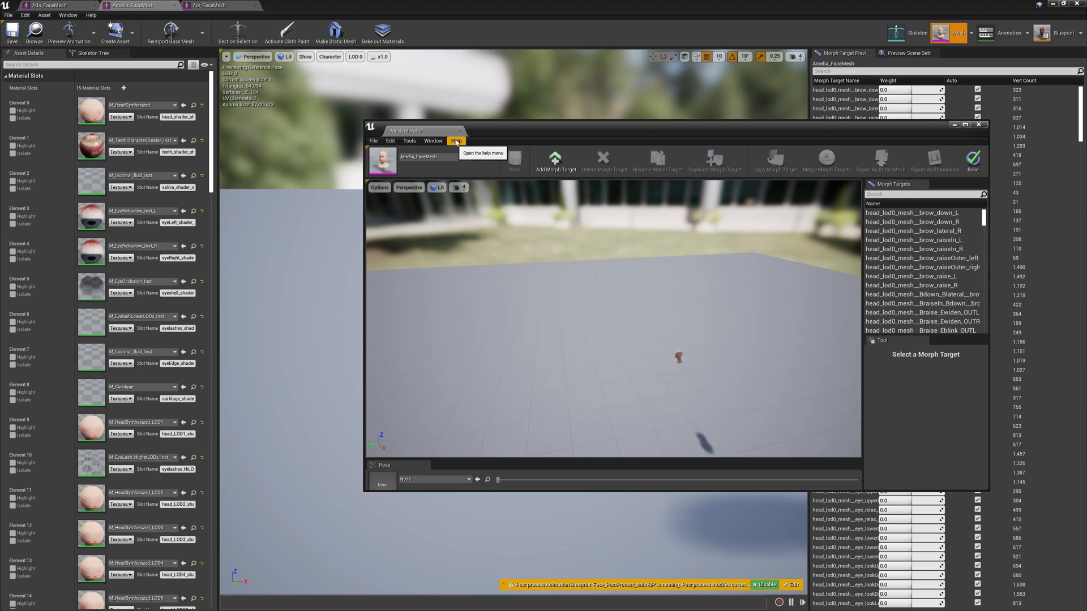
Step: Bring up Mesh Morpher's About dialog showing version 1.5.5 and reposition it
click(455, 141)
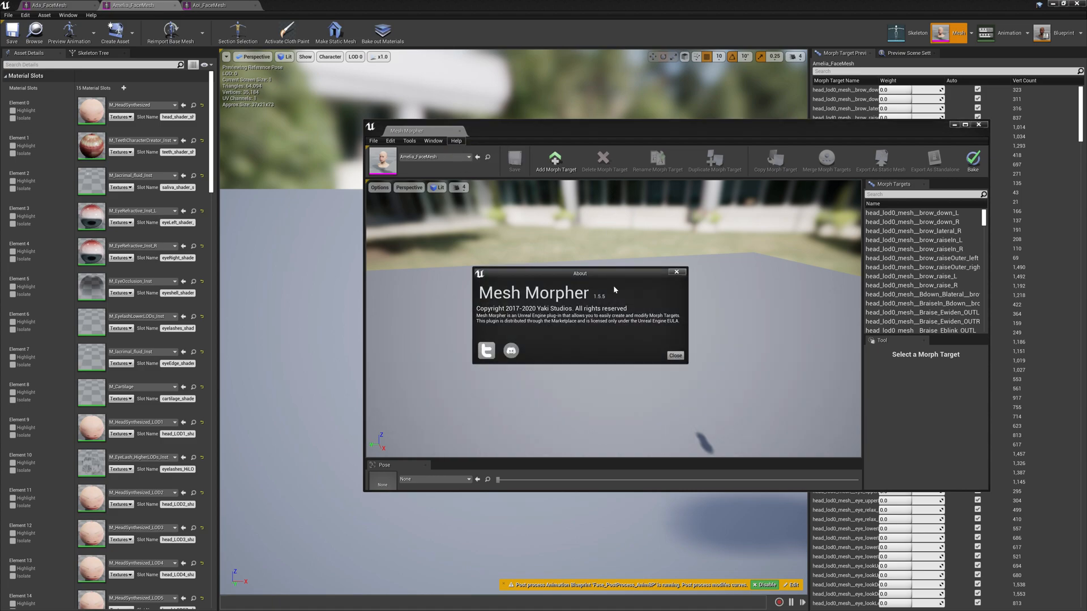
mouse_move(608, 300)
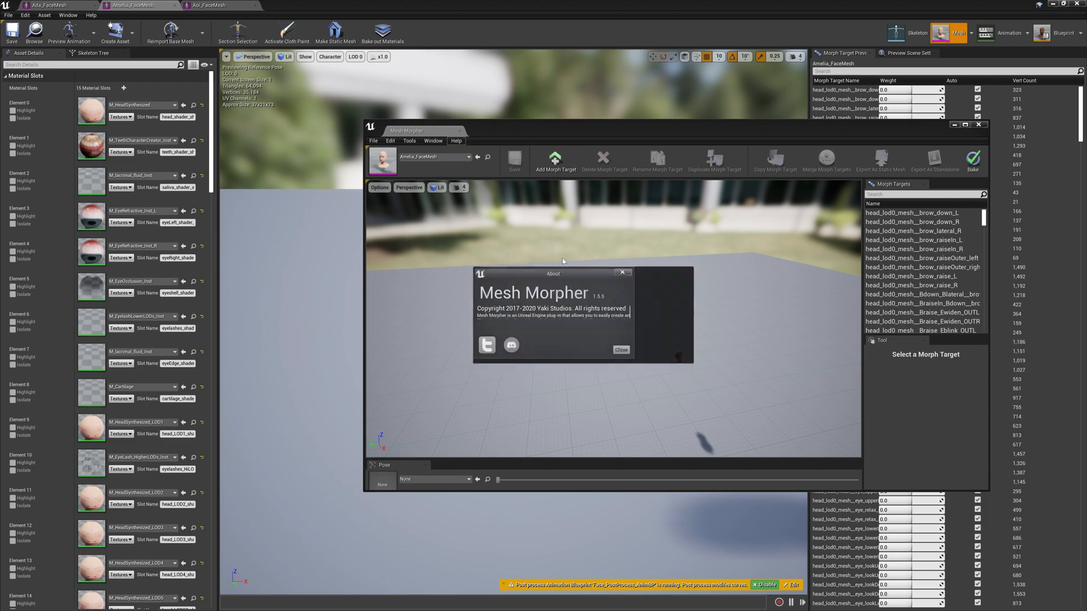
drag(554, 273, 578, 273)
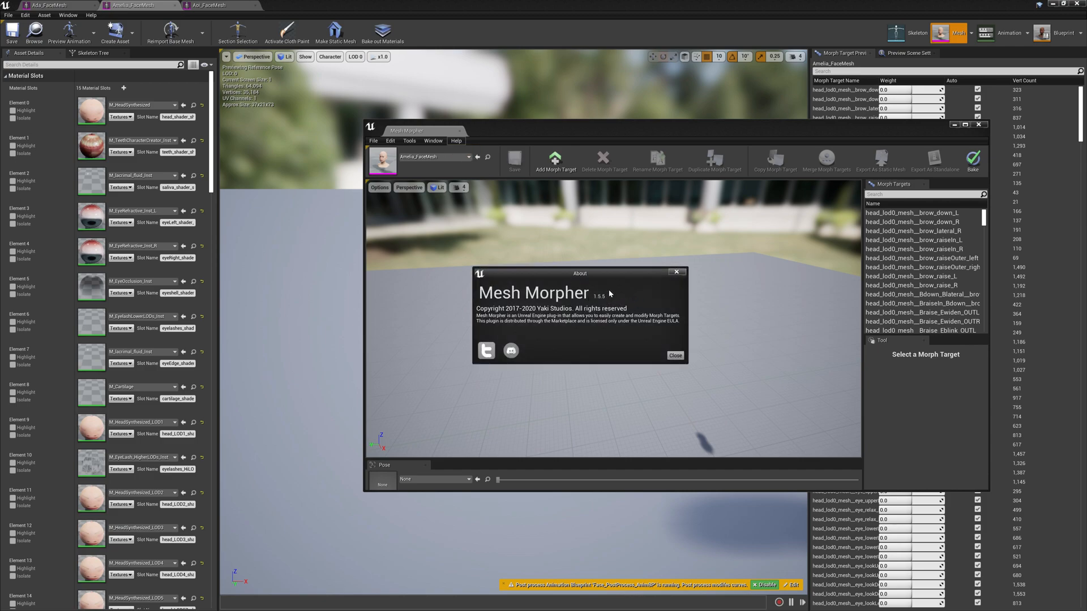
mouse_move(658, 289)
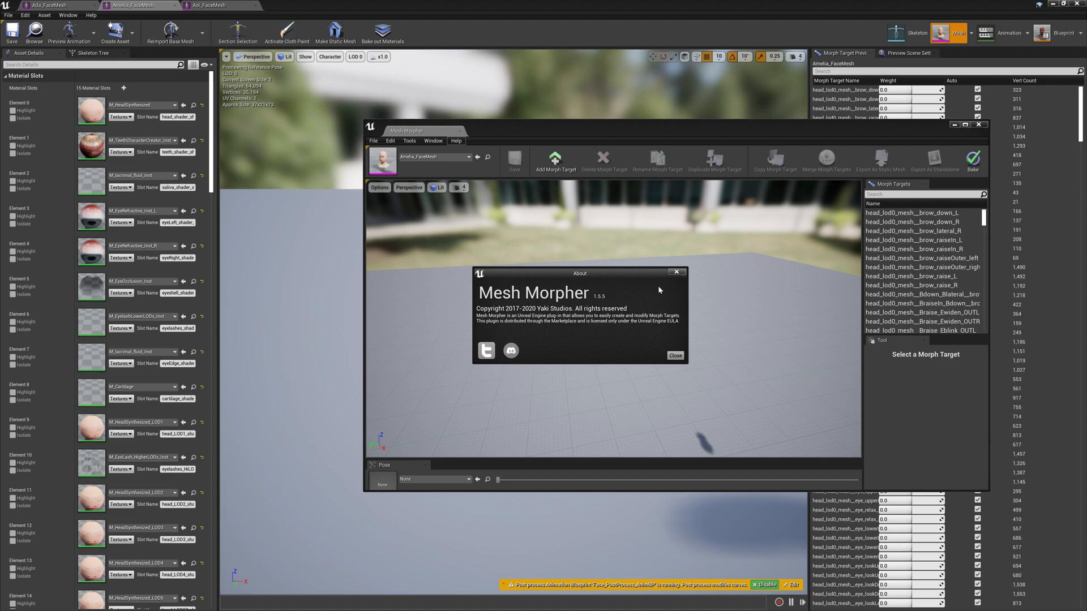
Step: Preview the Aoi and Amelia face meshes at LOD 1 and LOD 2, then return to the level editor
click(215, 4)
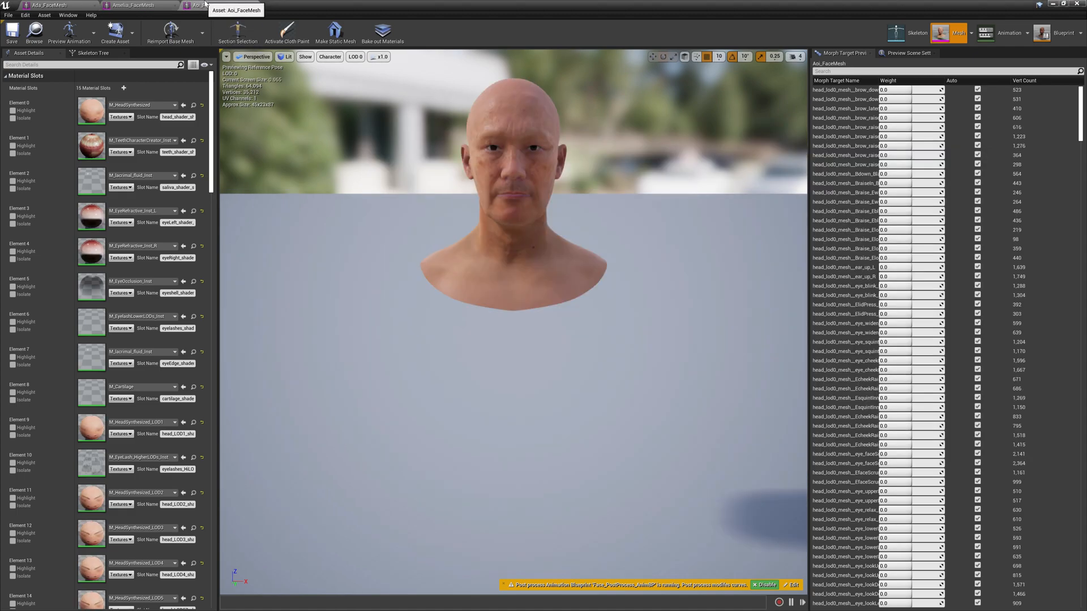
click(354, 57)
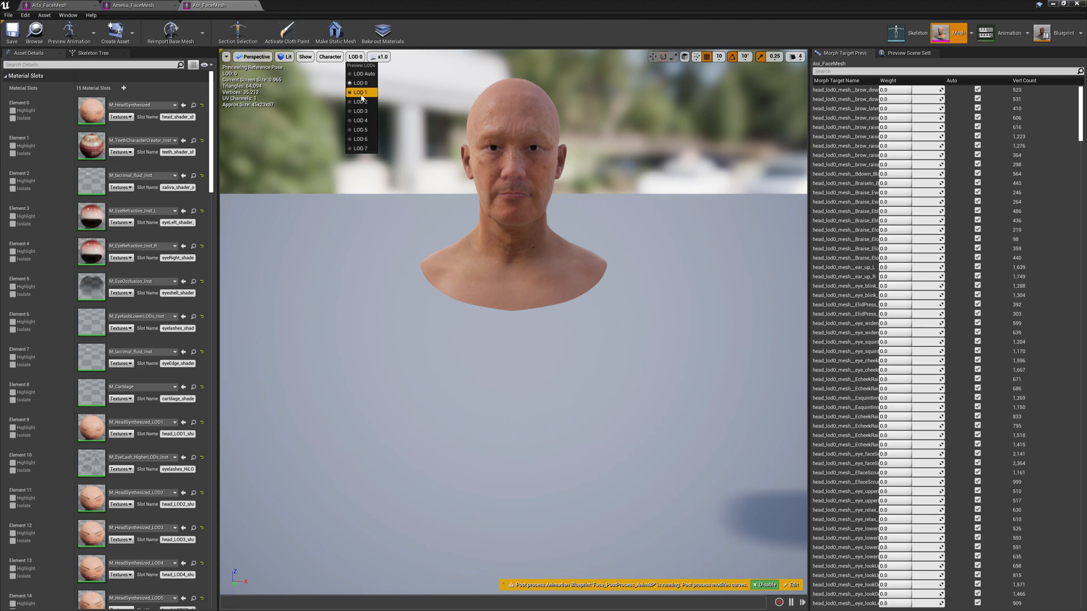
click(359, 91)
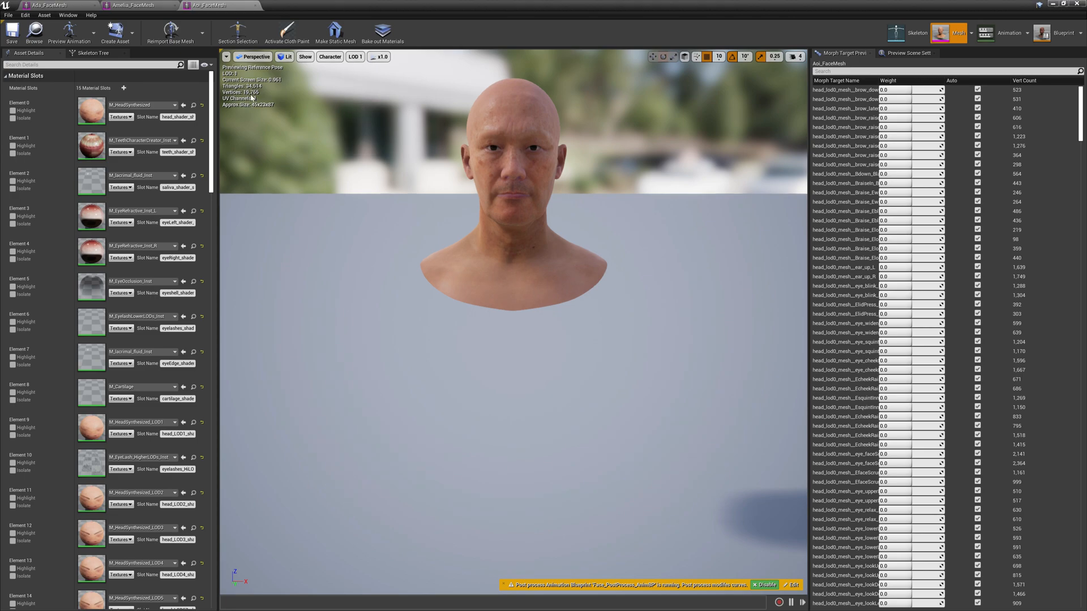
mouse_move(258, 98)
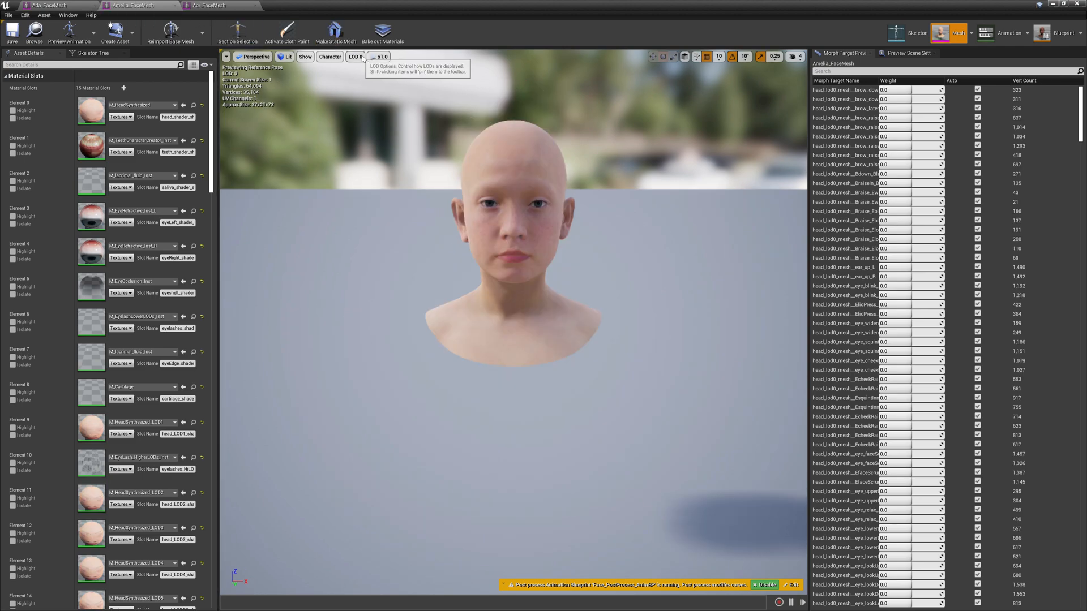
click(354, 57)
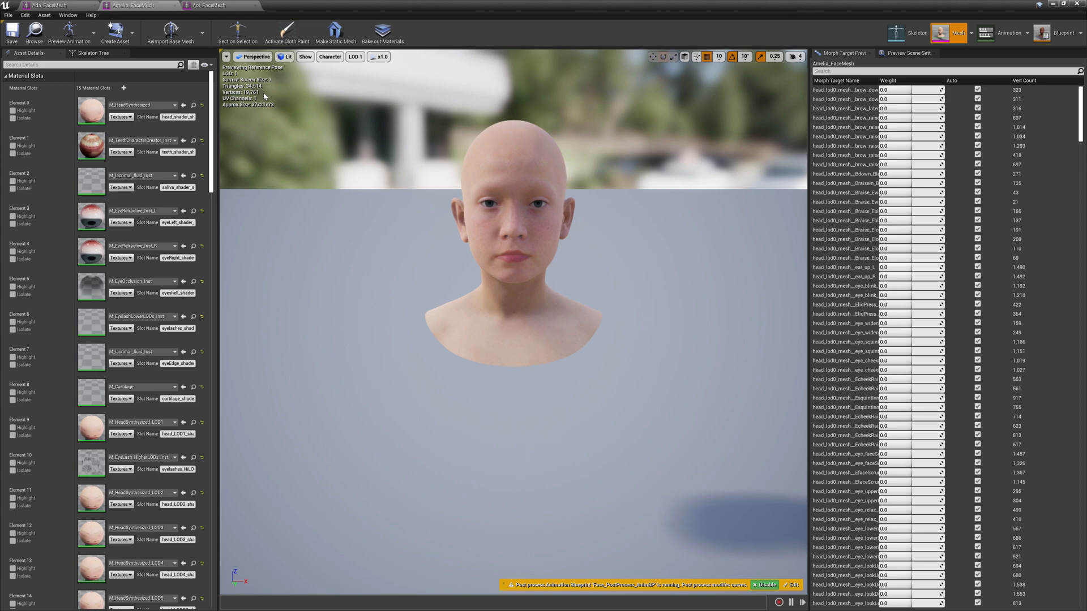
mouse_move(260, 100)
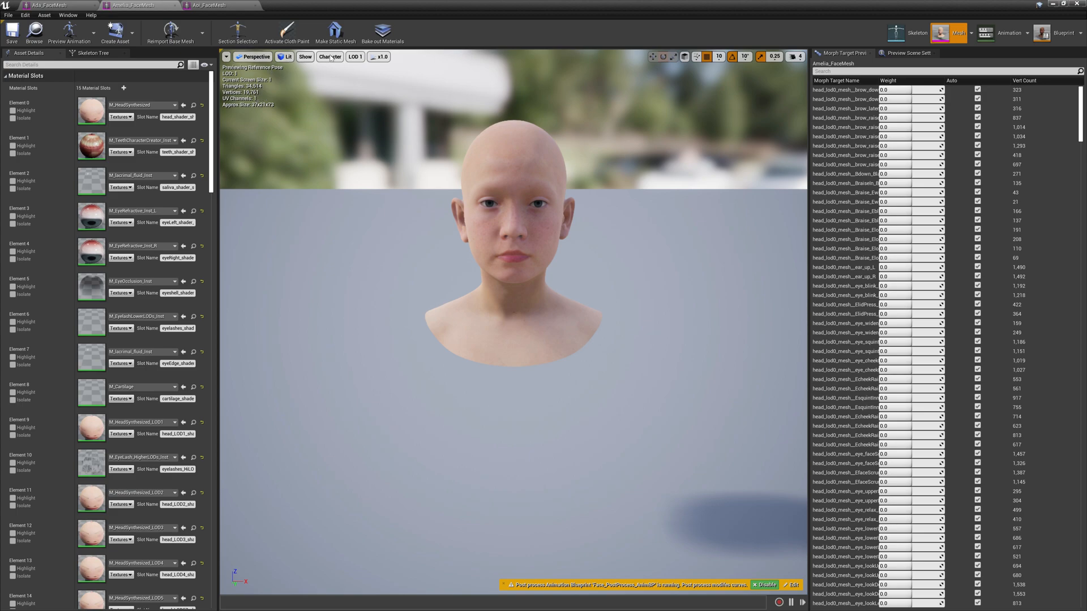
mouse_move(355, 57)
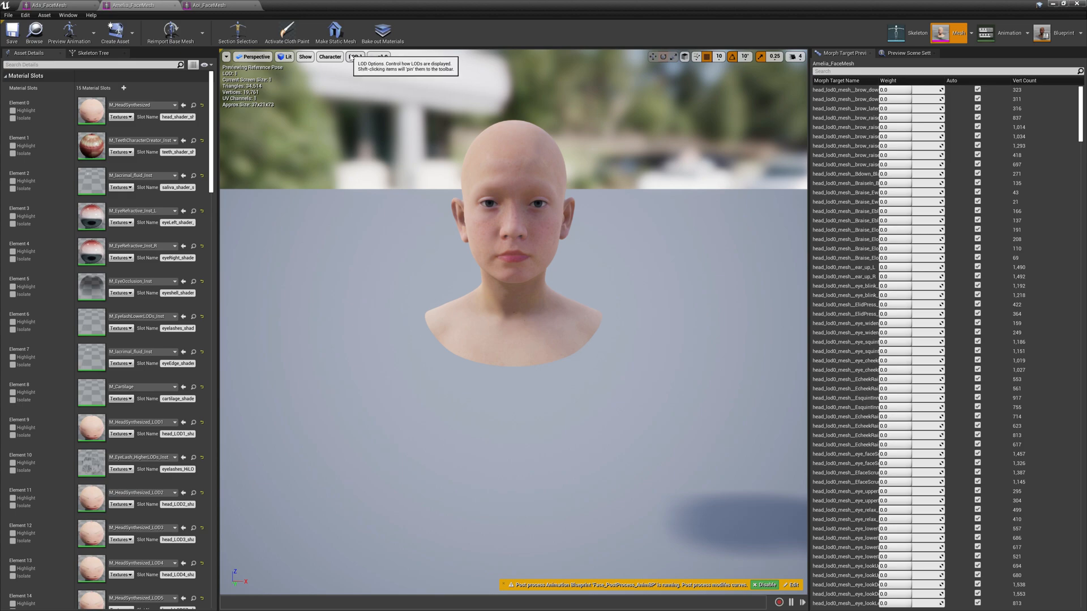
click(354, 57)
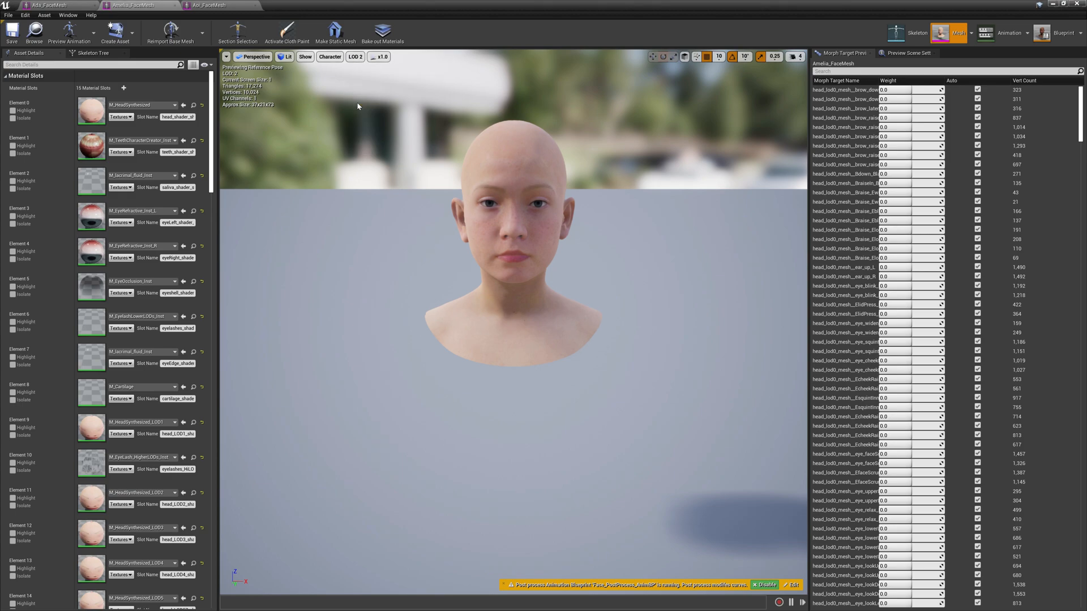
mouse_move(267, 93)
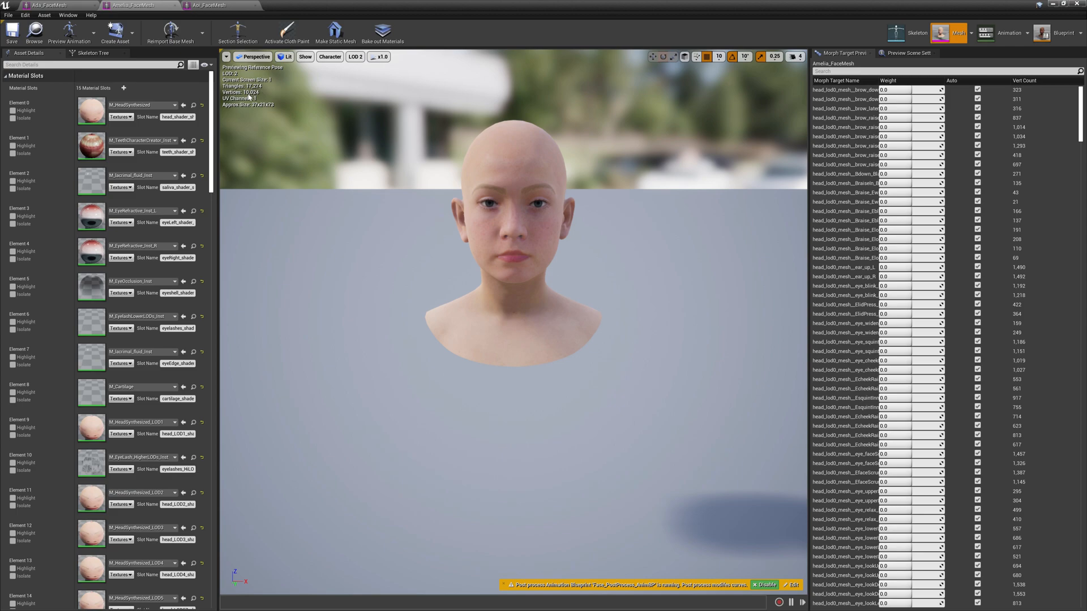
mouse_move(175, 36)
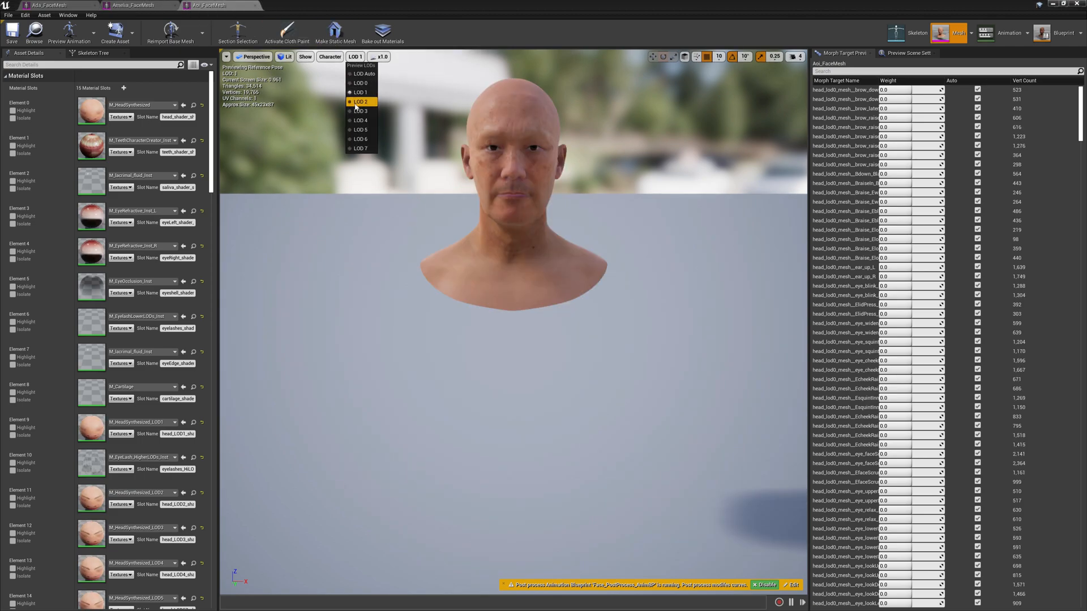
click(360, 102)
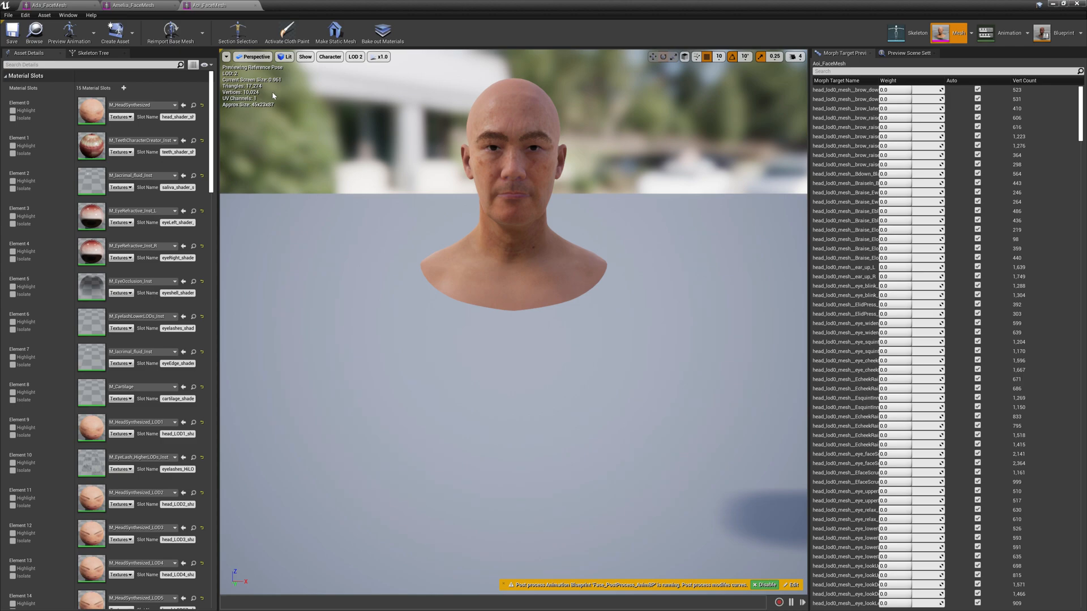
mouse_move(570, 66)
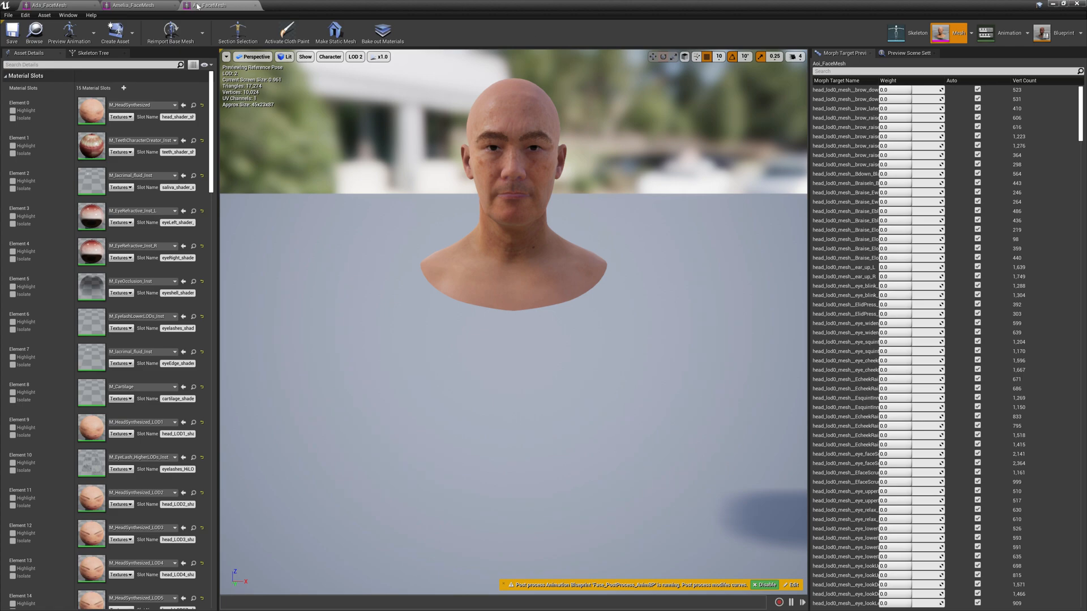
click(216, 5)
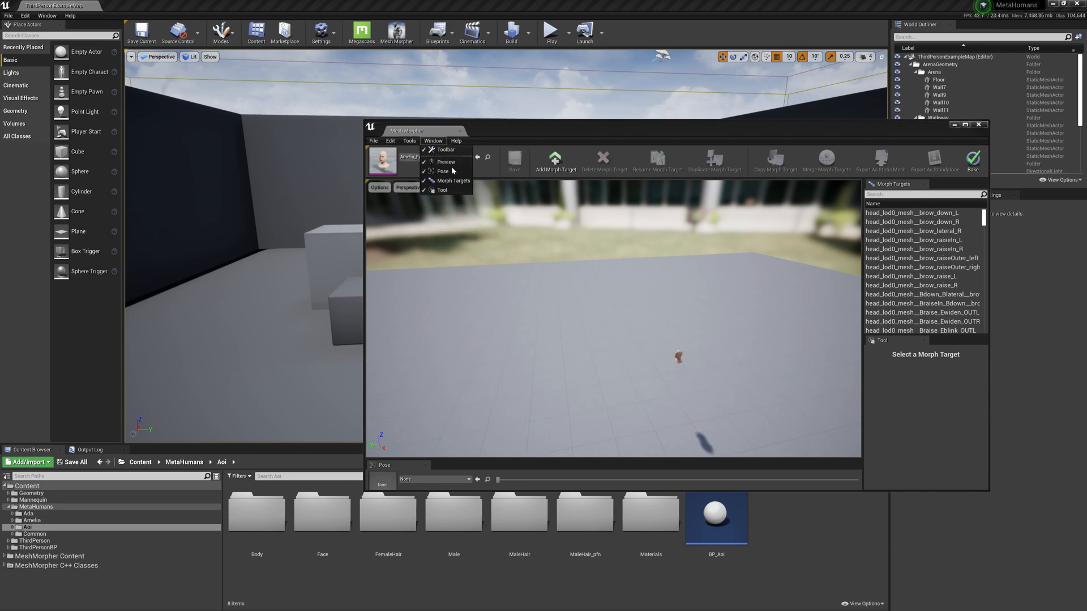
Step: Create AoiMorphTarget on Amelia_FaceMesh from source Aoi_FaceMesh with Threshold 20
click(553, 161)
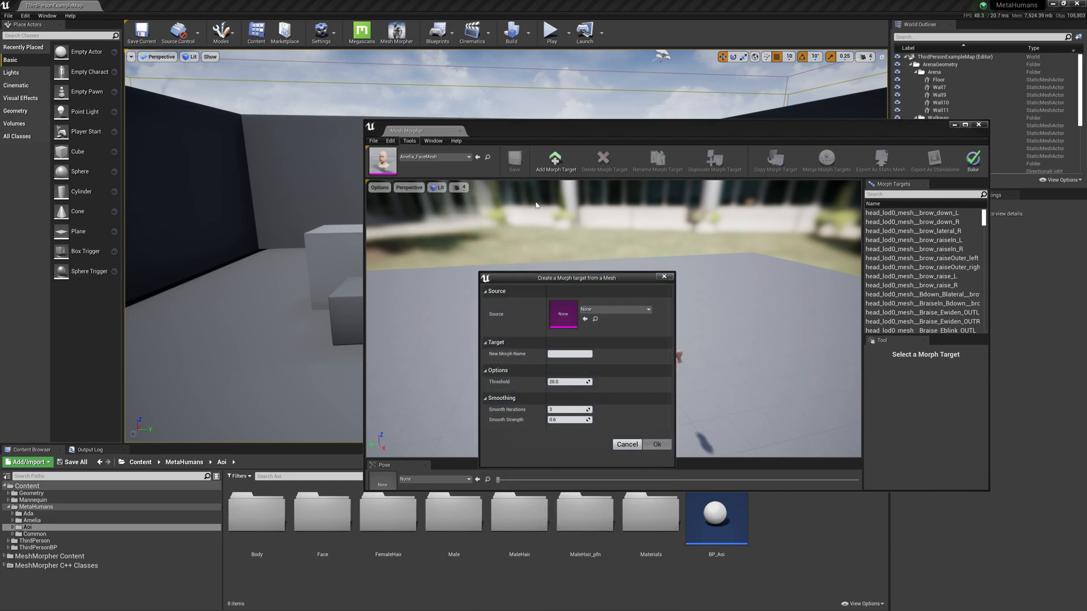
click(646, 309)
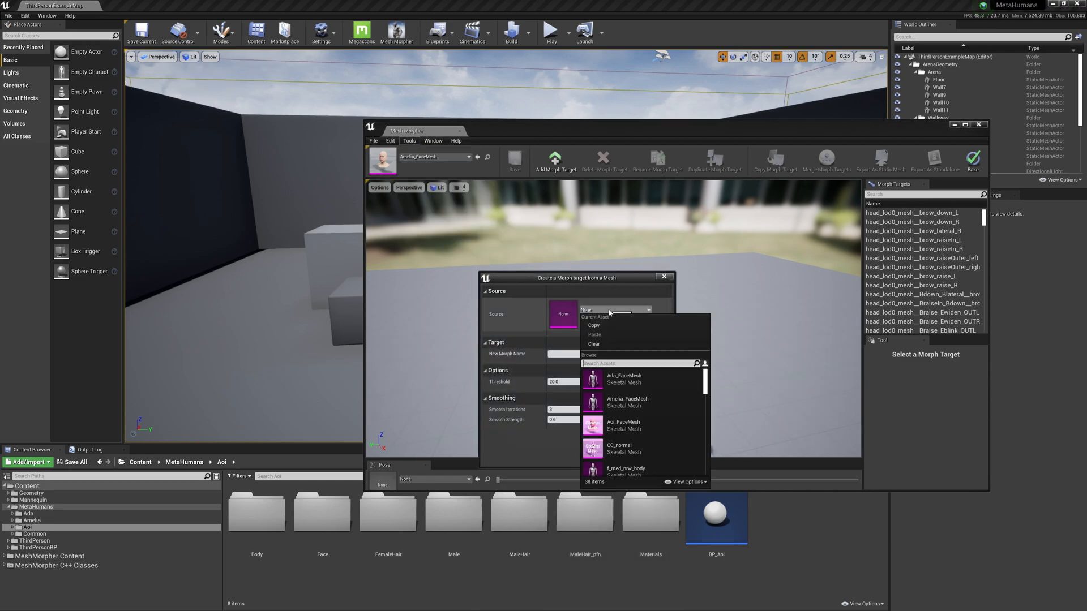
mouse_move(632, 426)
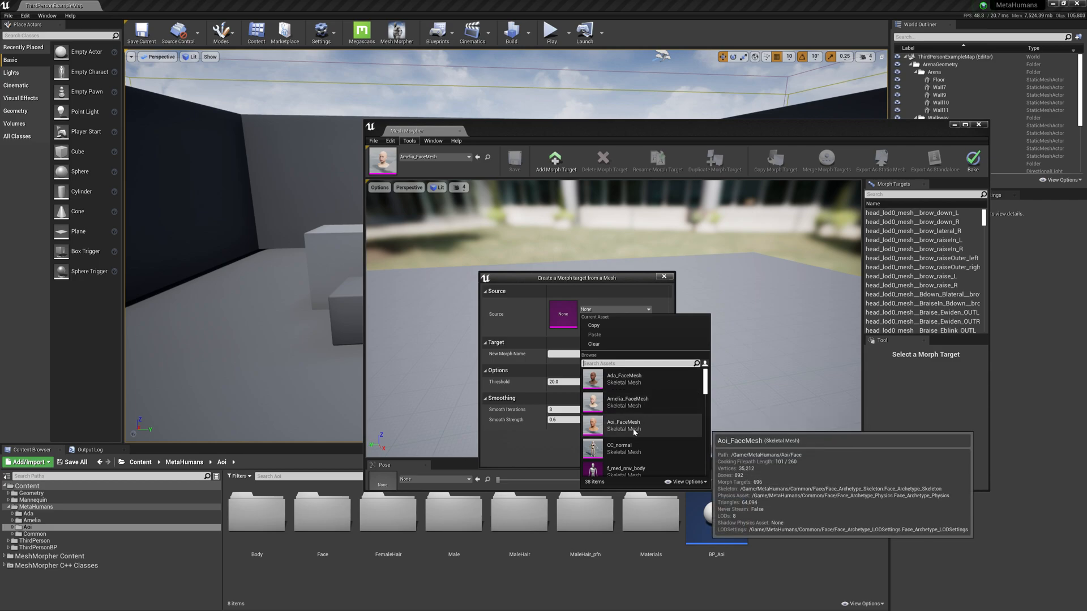
click(623, 425)
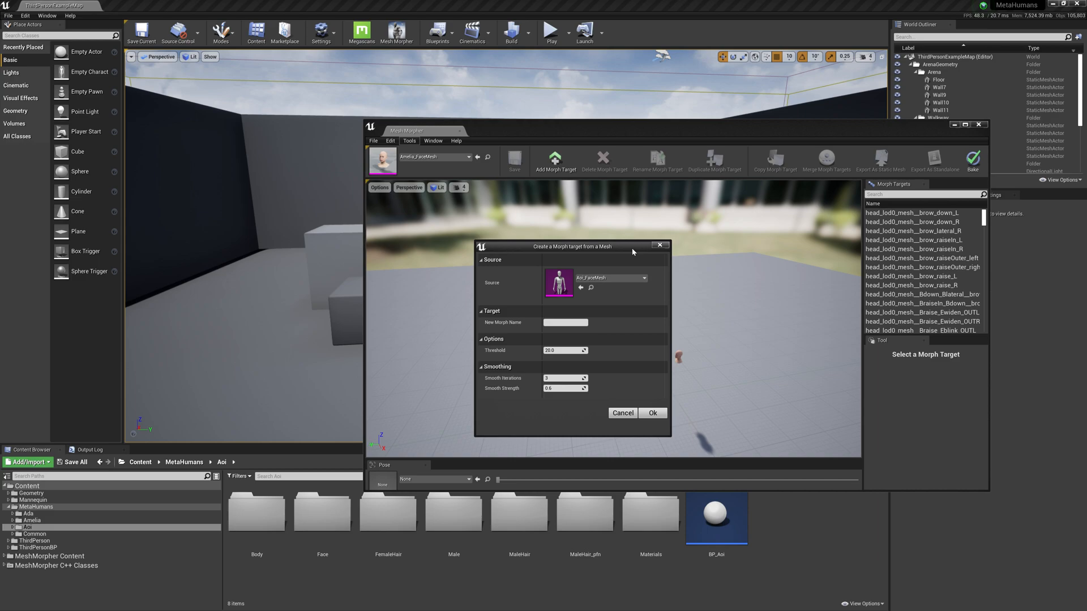
click(565, 323)
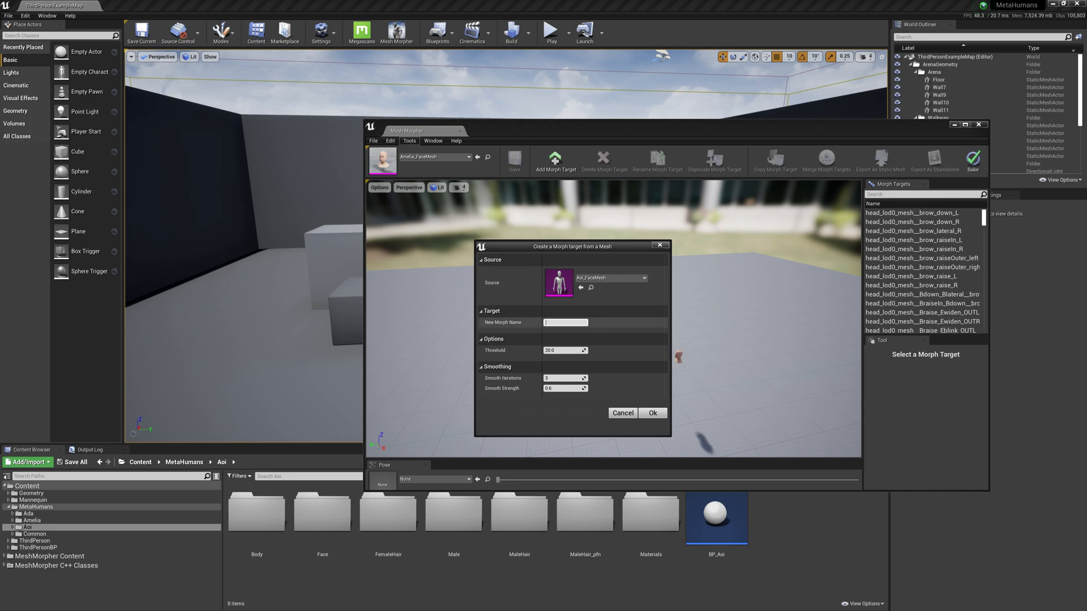
text(AoiMorphTarget)
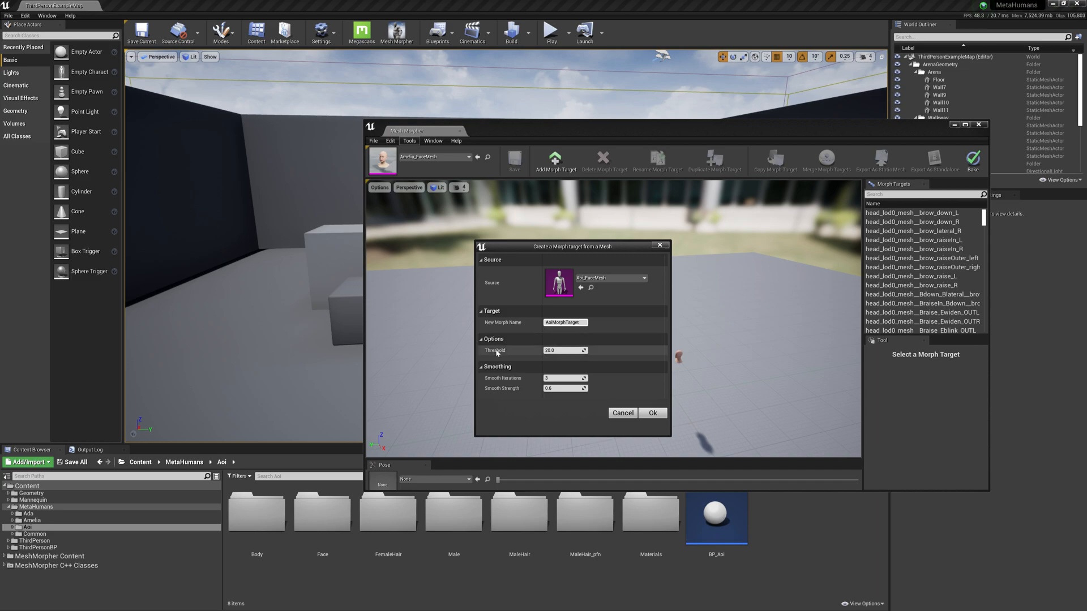
click(563, 388)
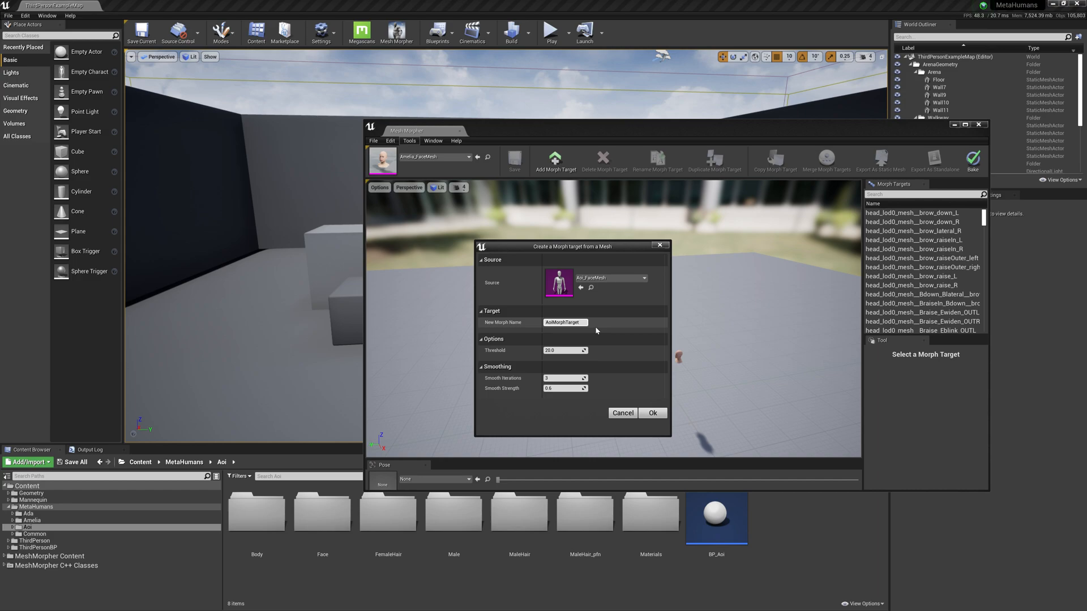
mouse_move(593, 328)
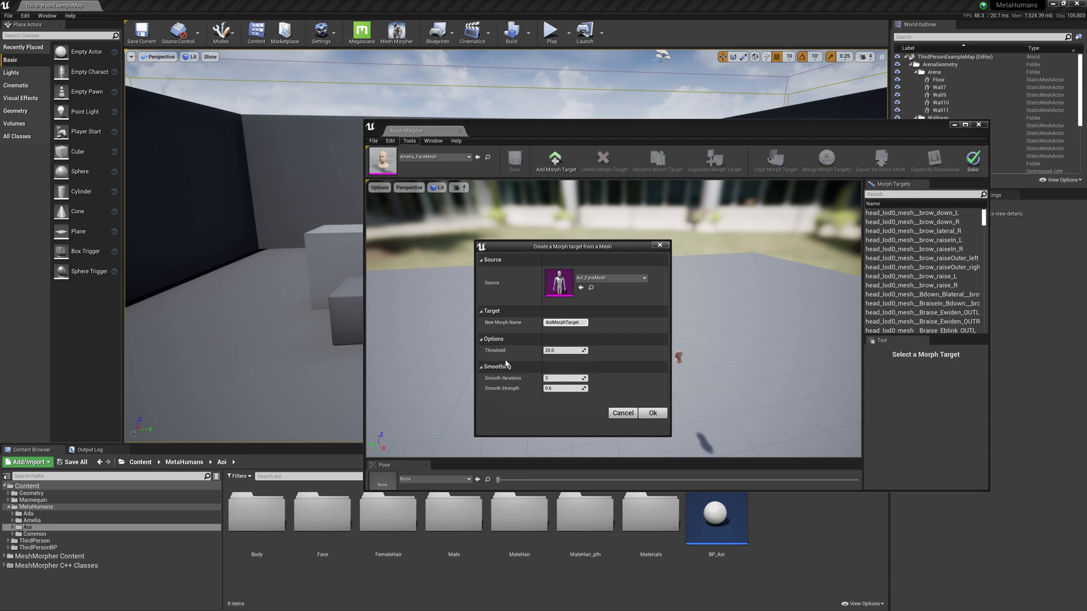
mouse_move(496, 350)
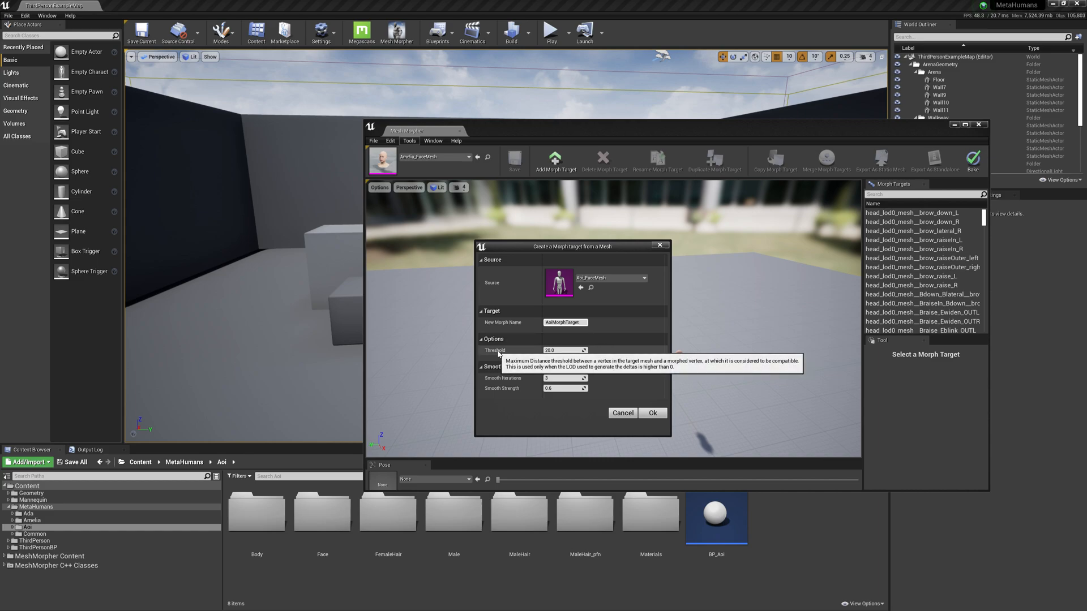
mouse_move(493, 378)
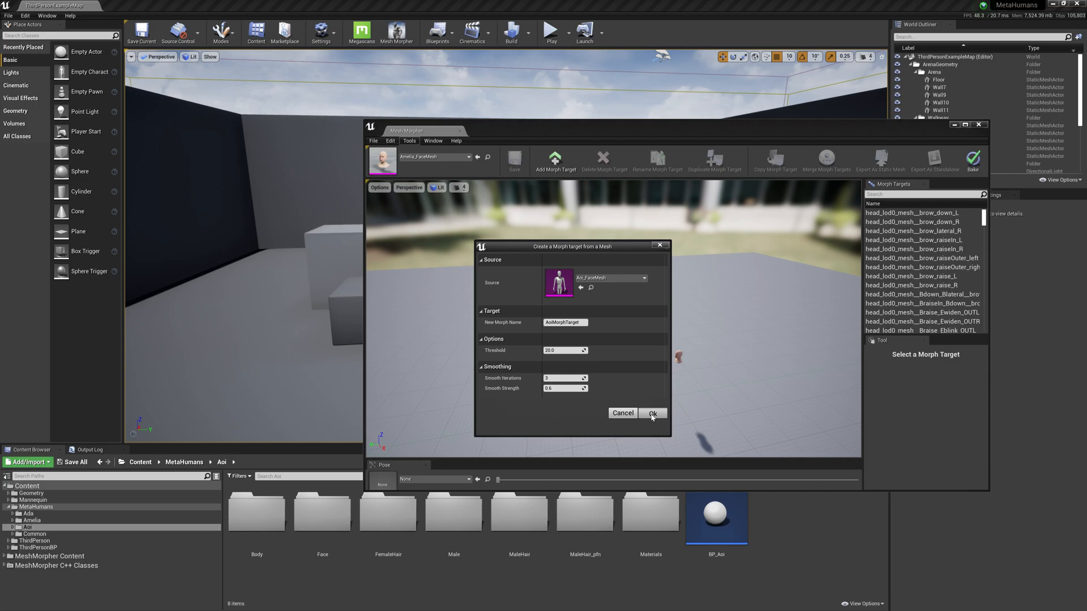
click(650, 413)
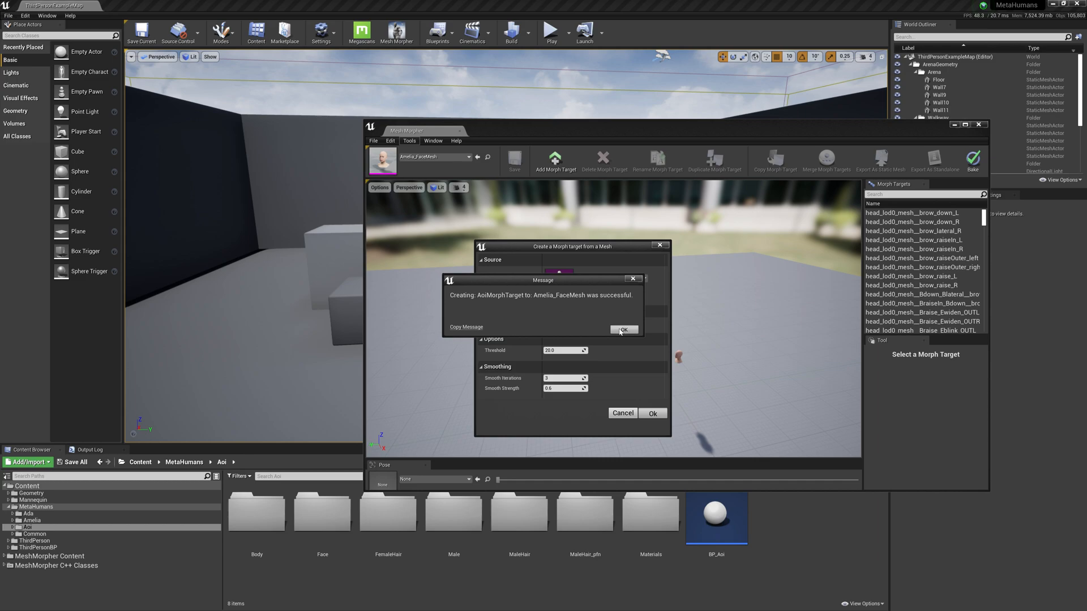
Step: Dismiss the success message, focus the head and select AoiMorphTarget for editing
click(621, 330)
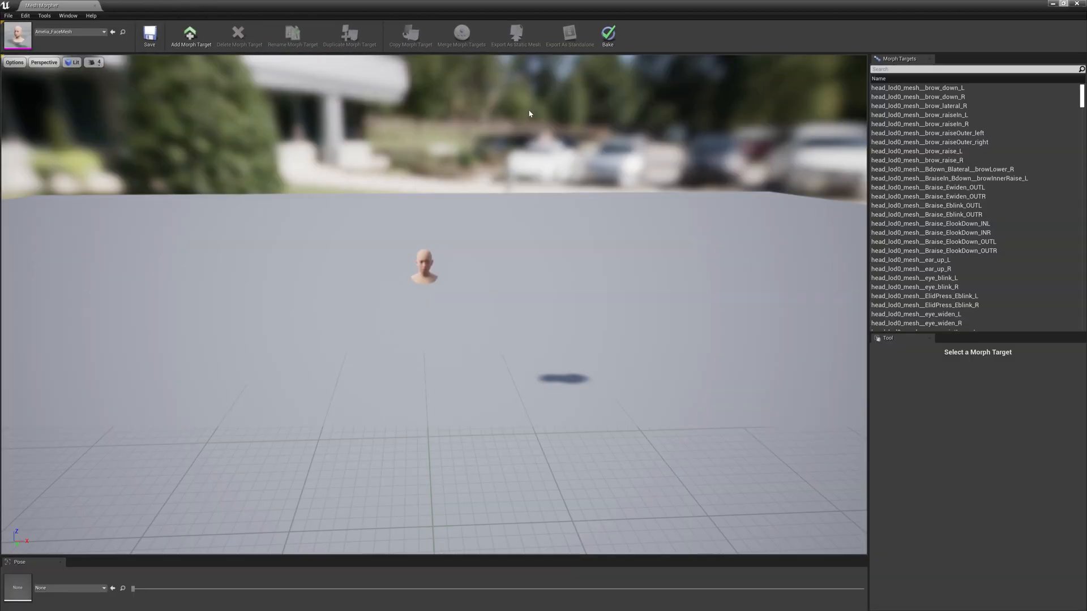
click(94, 62)
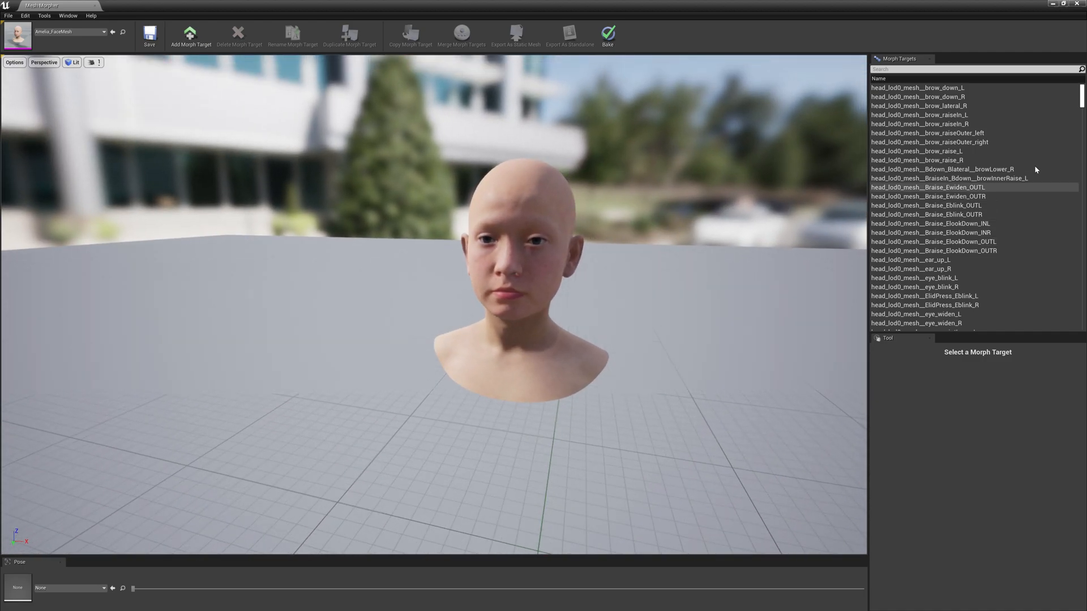
scroll(down, 3)
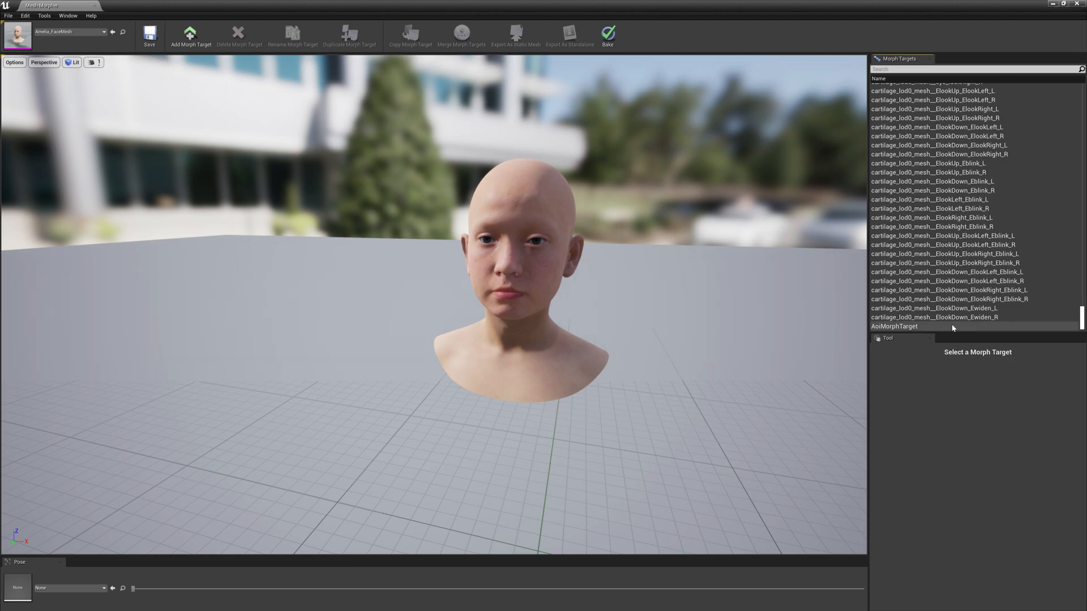
click(894, 326)
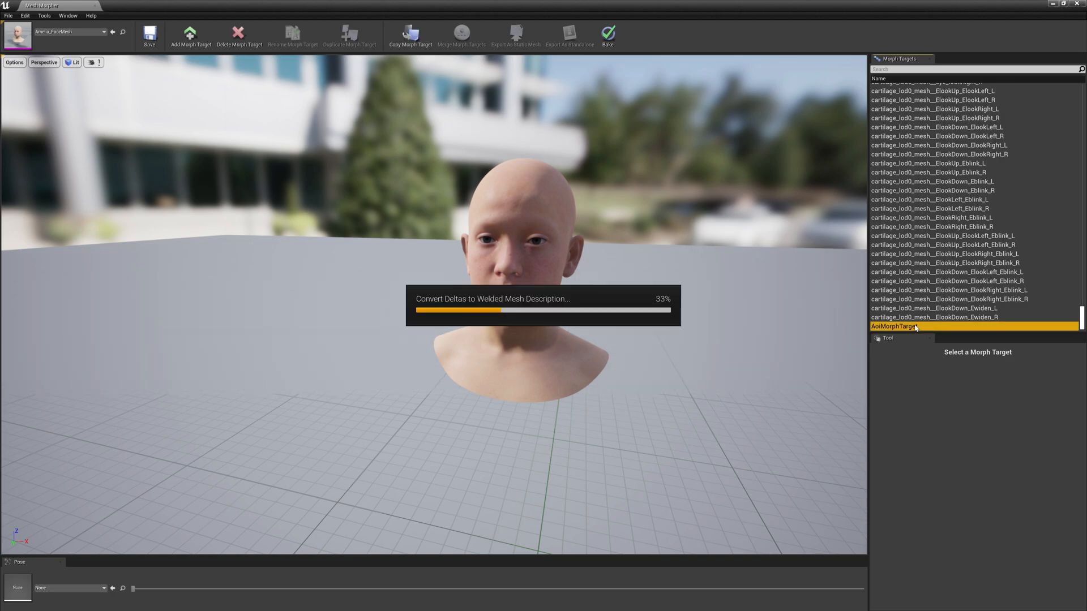
mouse_move(803, 295)
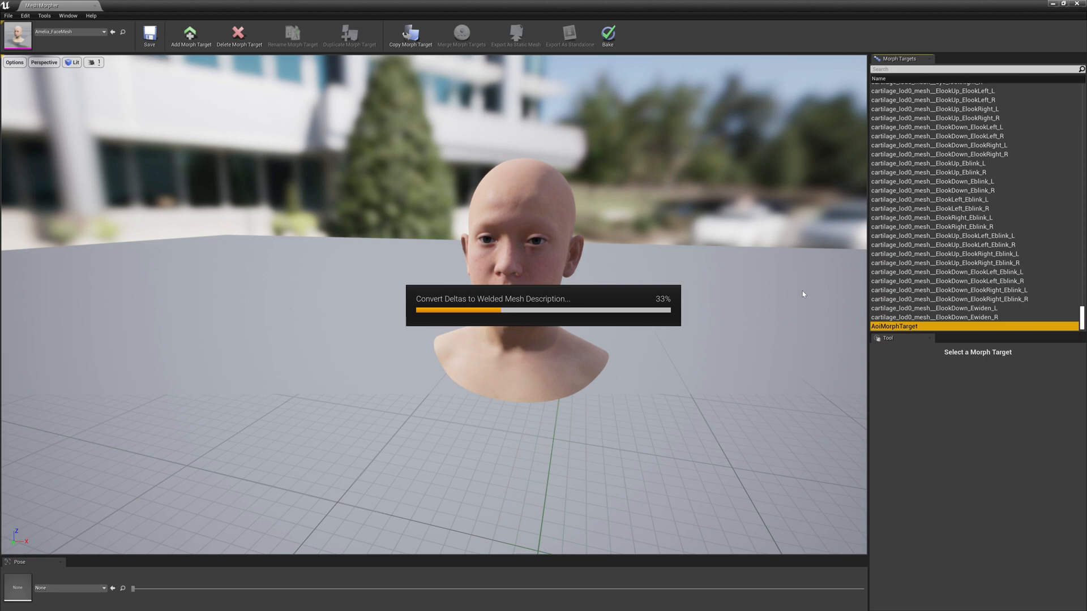
mouse_move(671, 246)
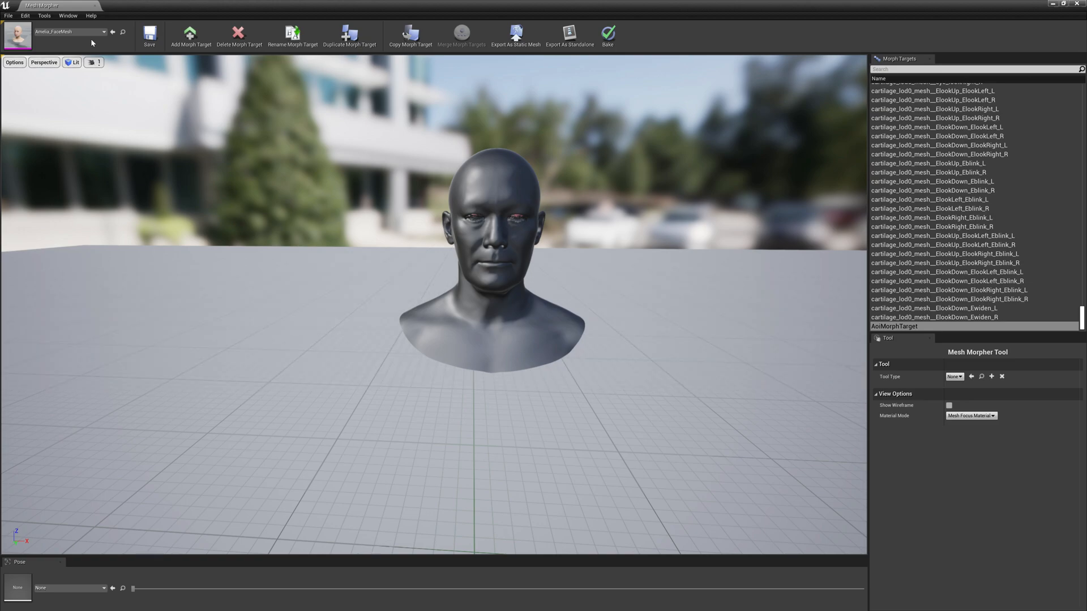
Step: Set Amelia_FaceMesh as the reference skeletal mesh and orbit around the two heads
click(44, 15)
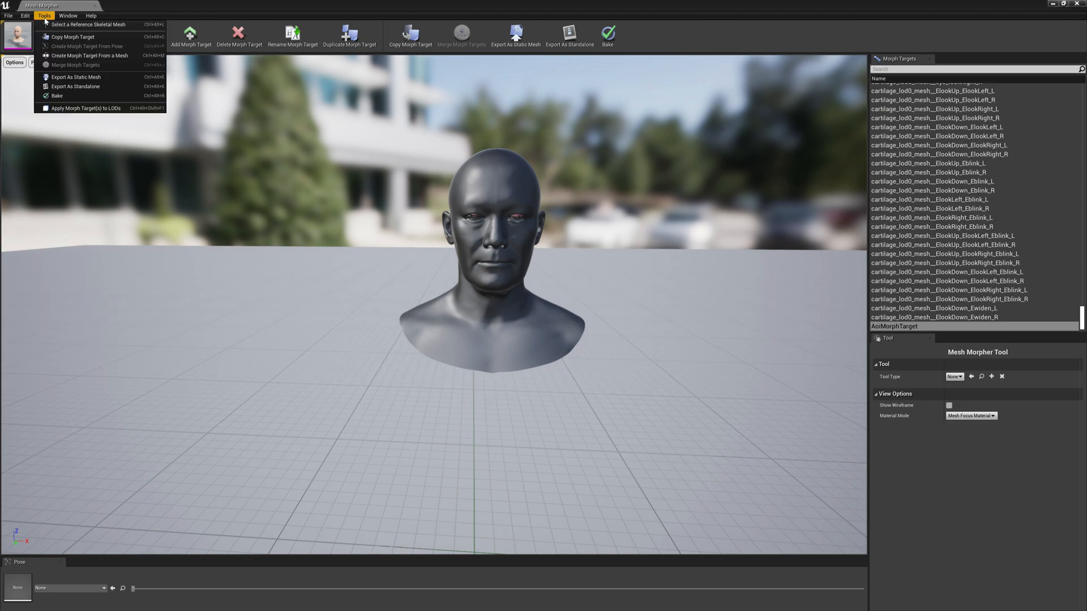
mouse_move(88, 24)
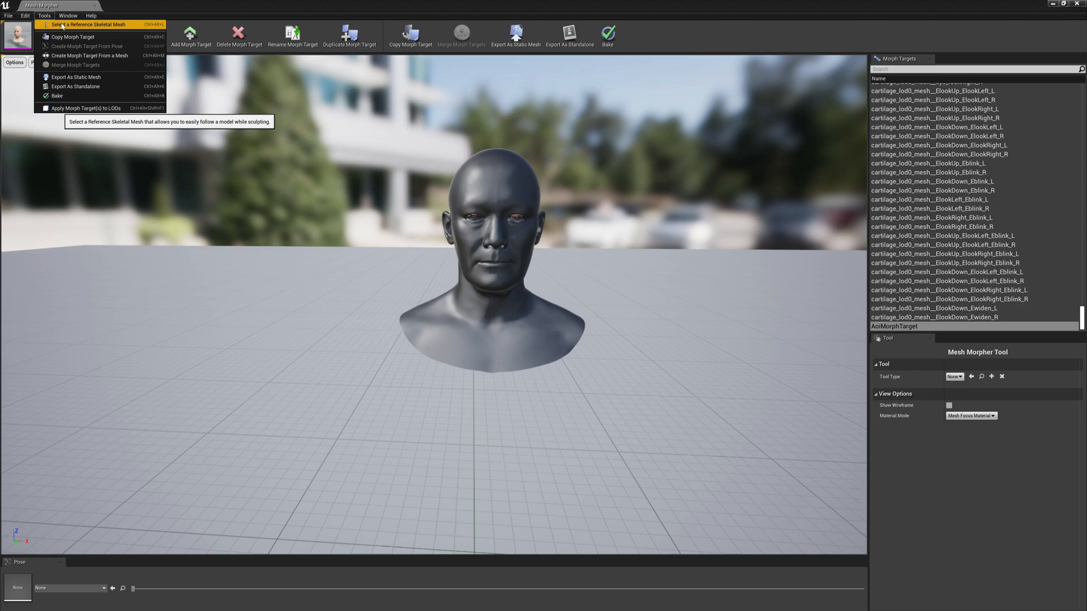
click(87, 24)
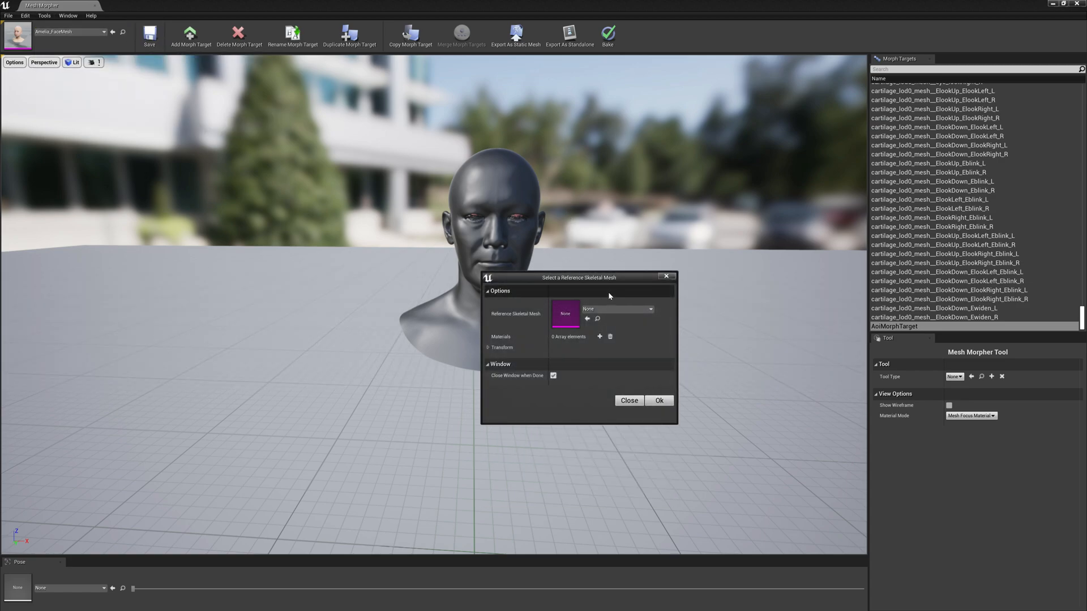
click(648, 309)
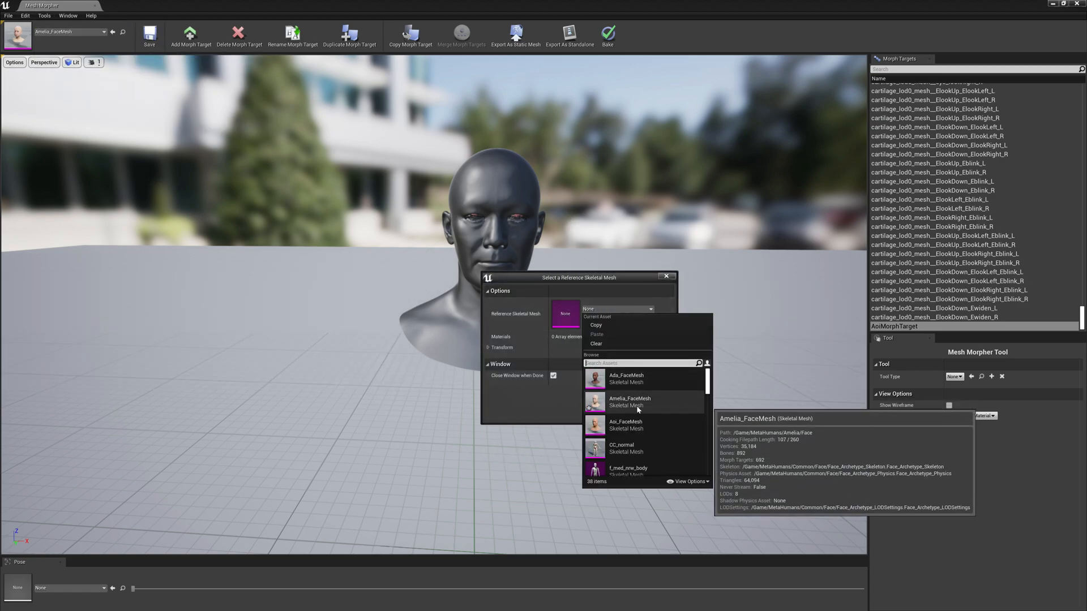
click(628, 400)
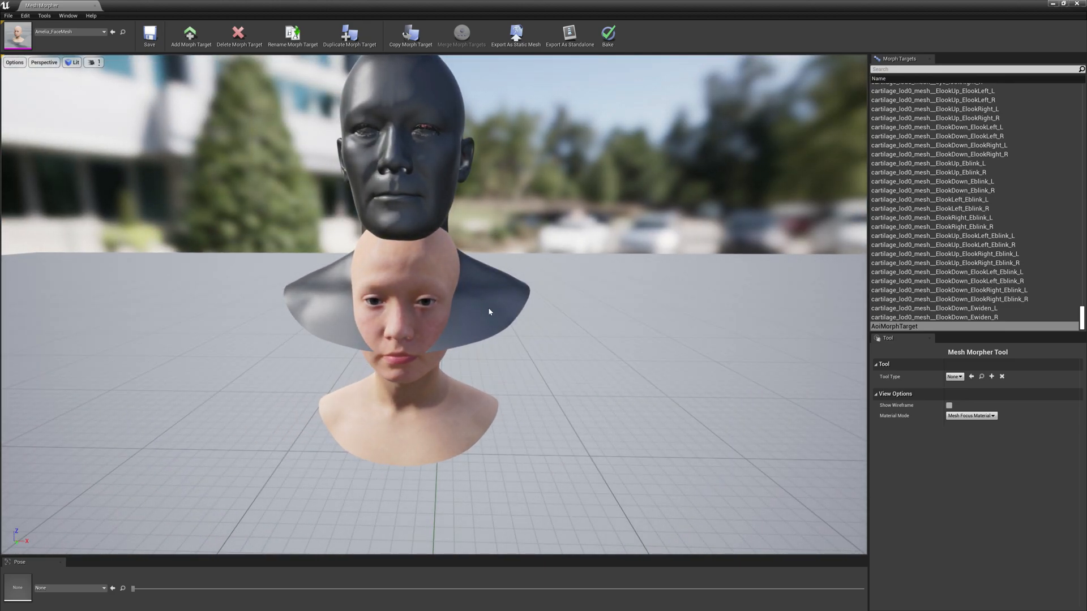
mouse_move(548, 247)
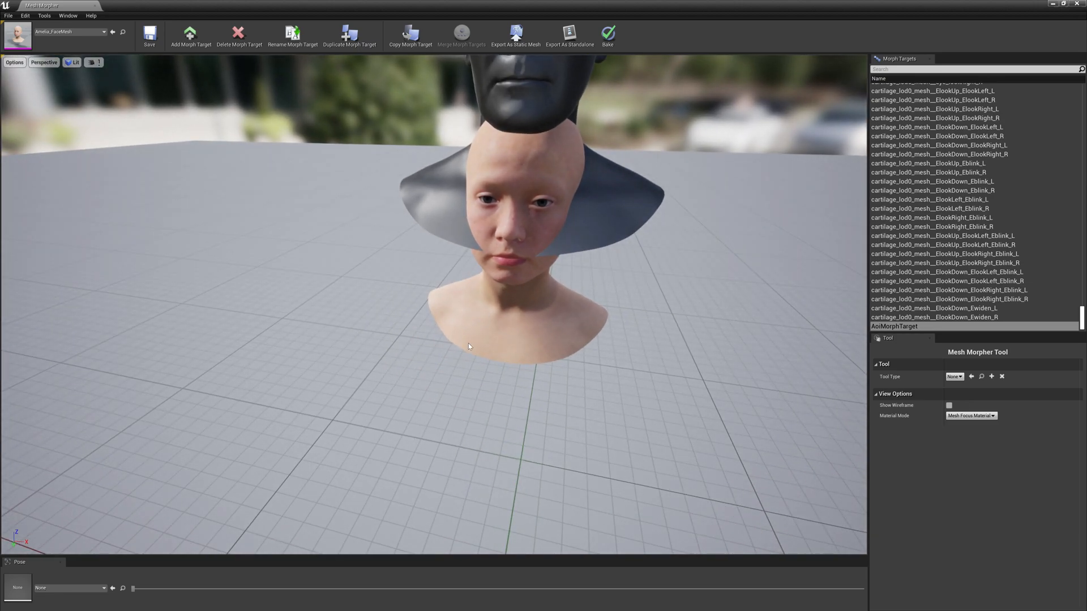
drag(467, 347, 555, 209)
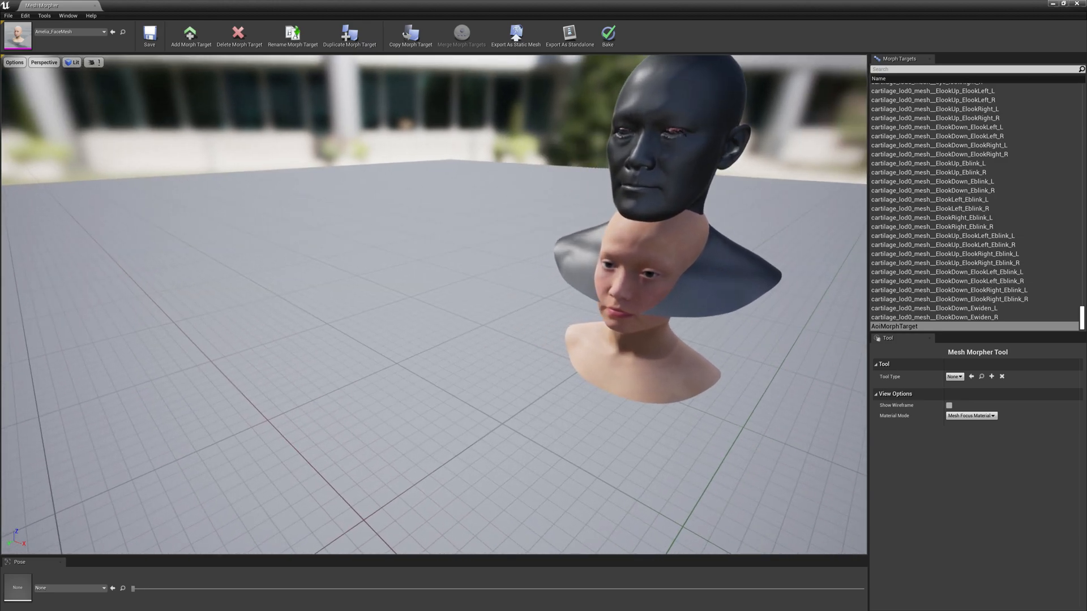
Step: Switch the Tool Type to Transform and reopen the tool type list
click(956, 375)
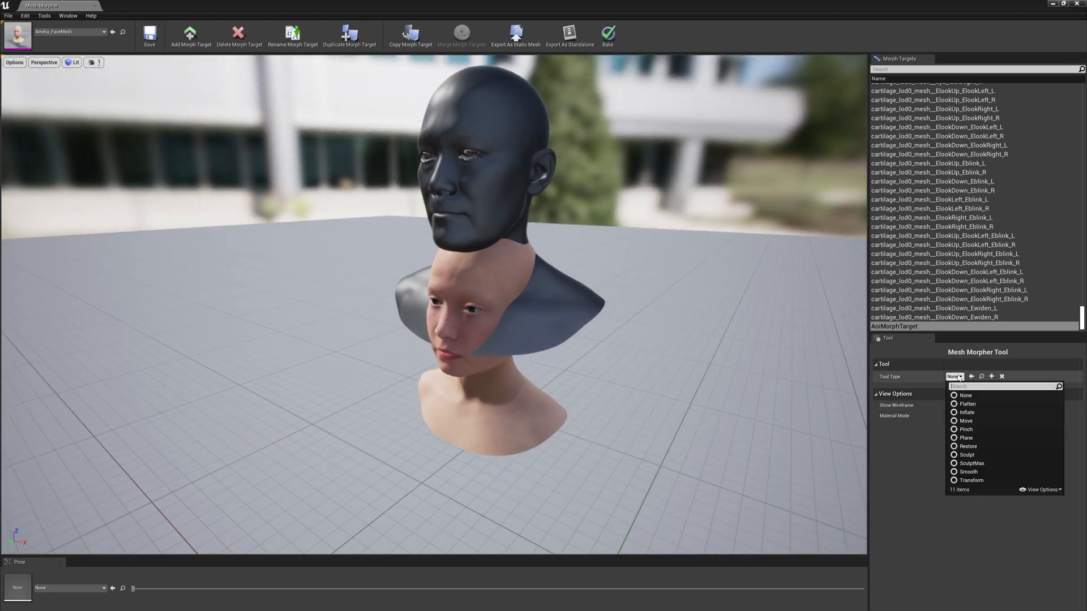
click(971, 480)
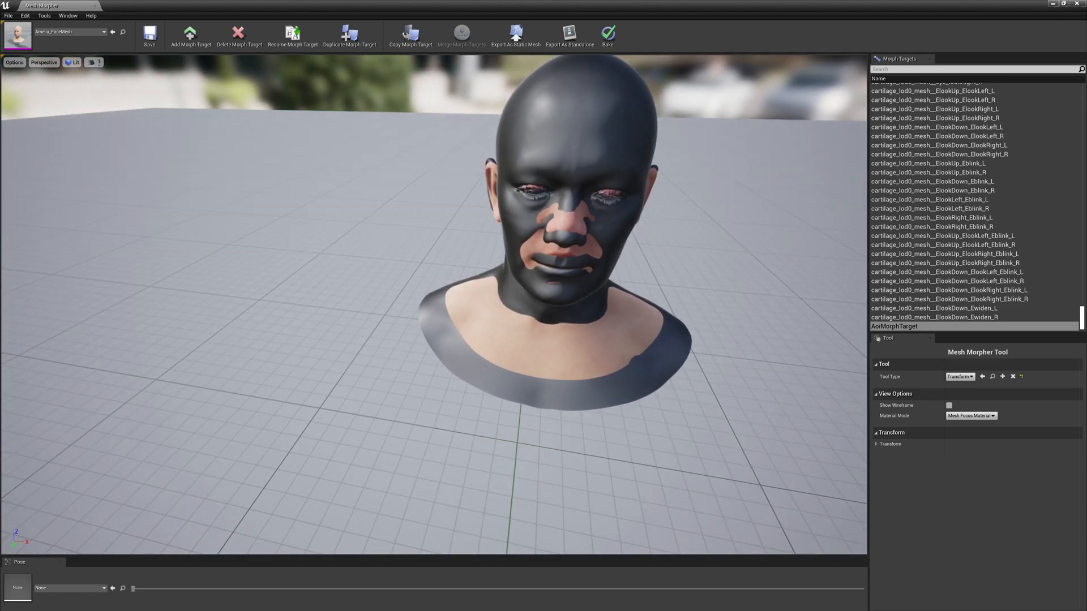
mouse_move(615, 343)
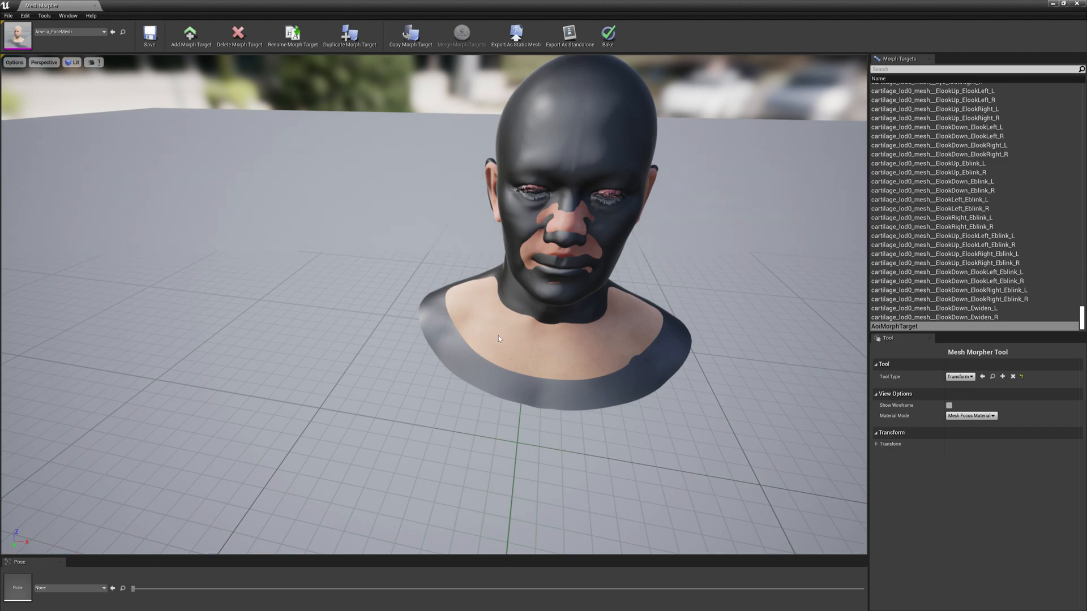
mouse_move(961, 376)
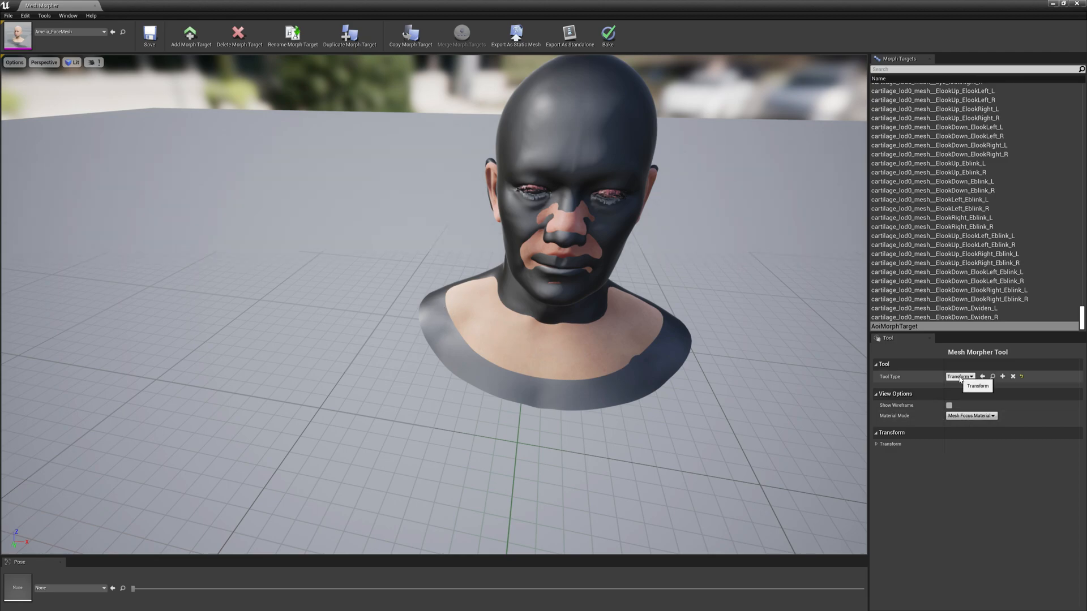
click(959, 376)
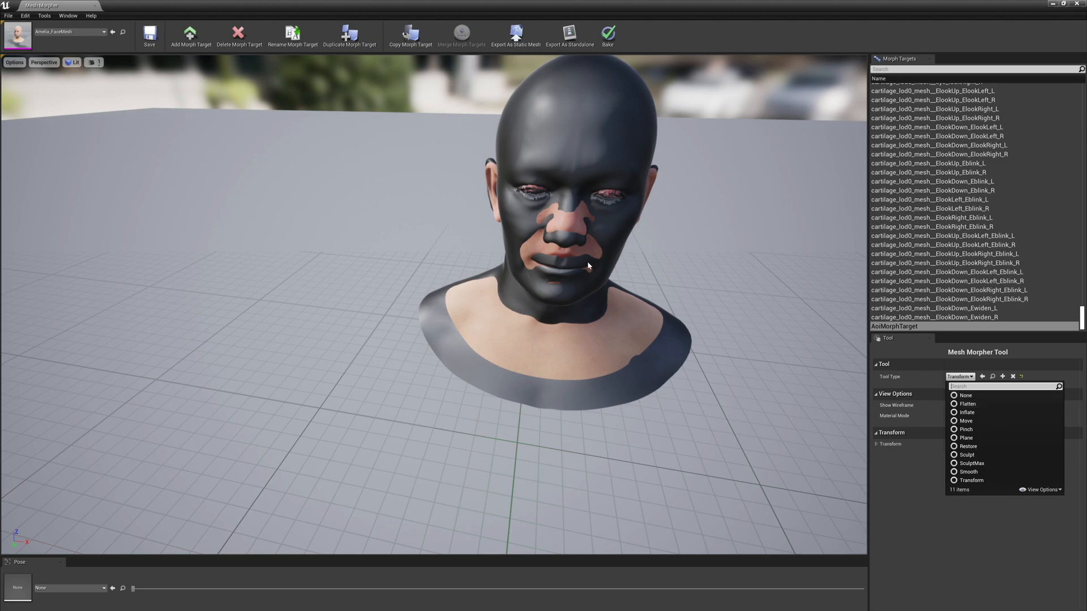
mouse_move(977, 490)
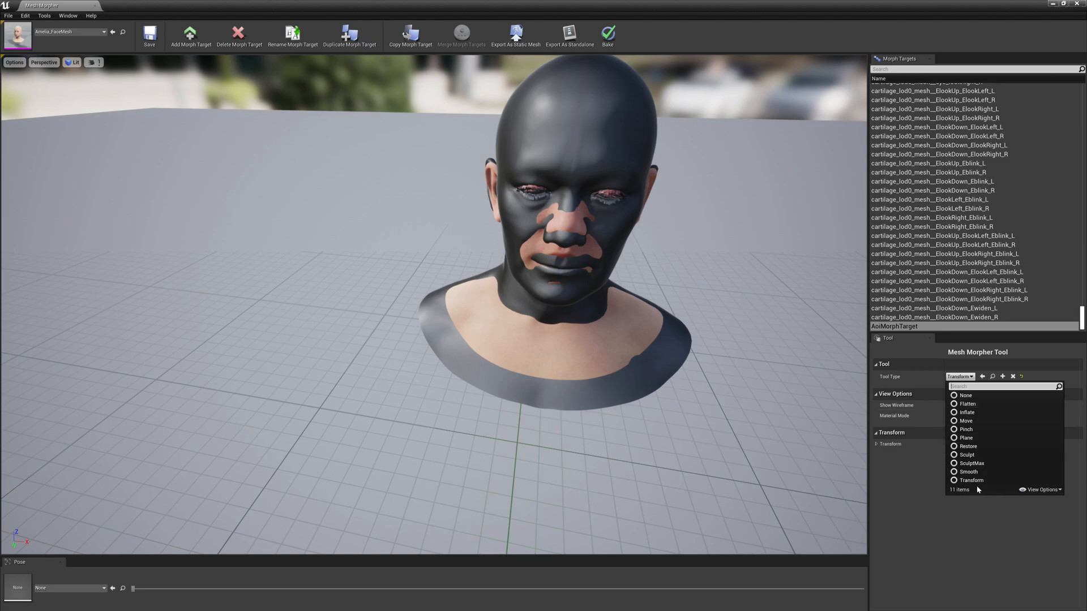
mouse_move(968, 446)
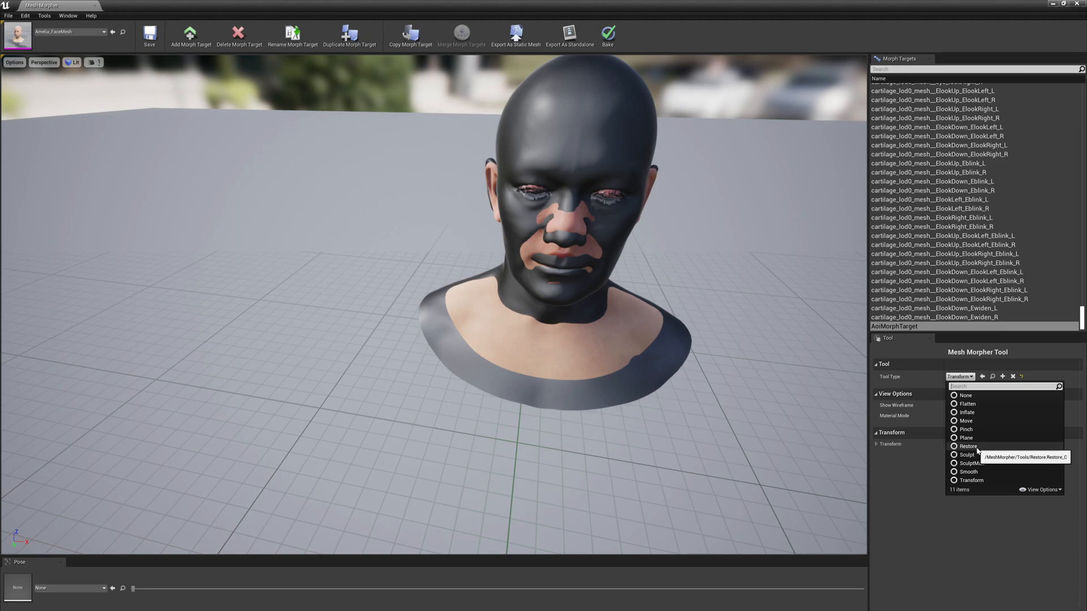
Step: Brush the shoulder, bust edges and neck back toward the original mesh with the Restore tool
click(967, 446)
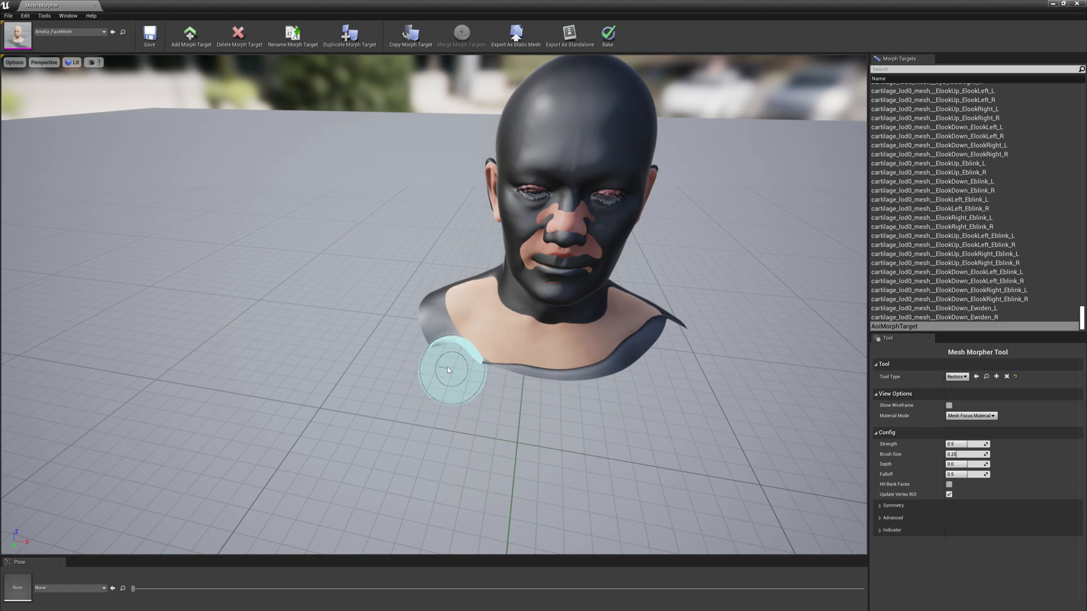
mouse_move(519, 384)
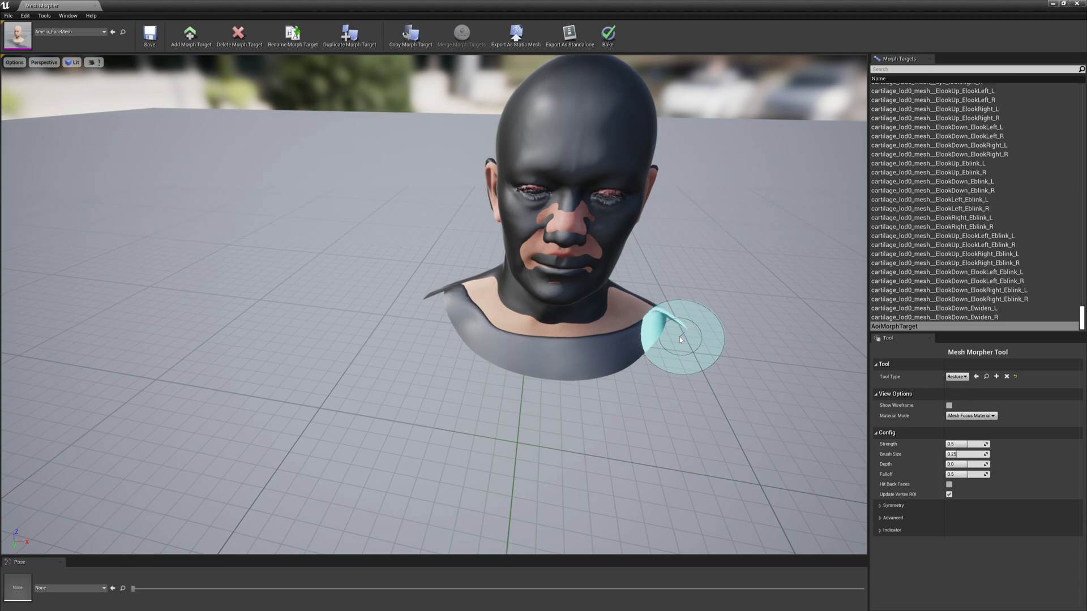
drag(683, 339, 398, 374)
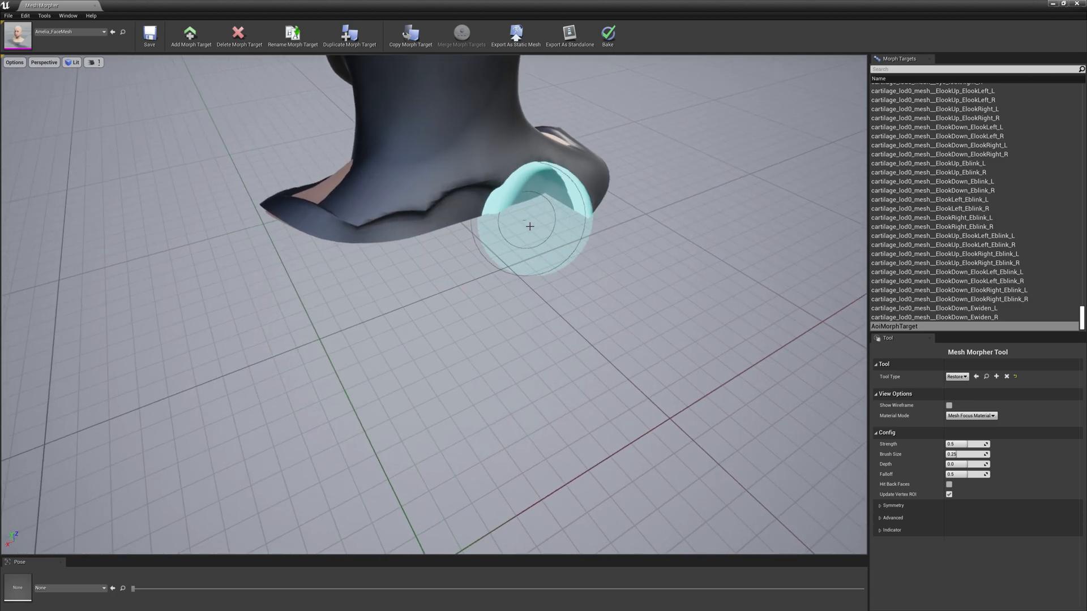
drag(529, 227, 485, 226)
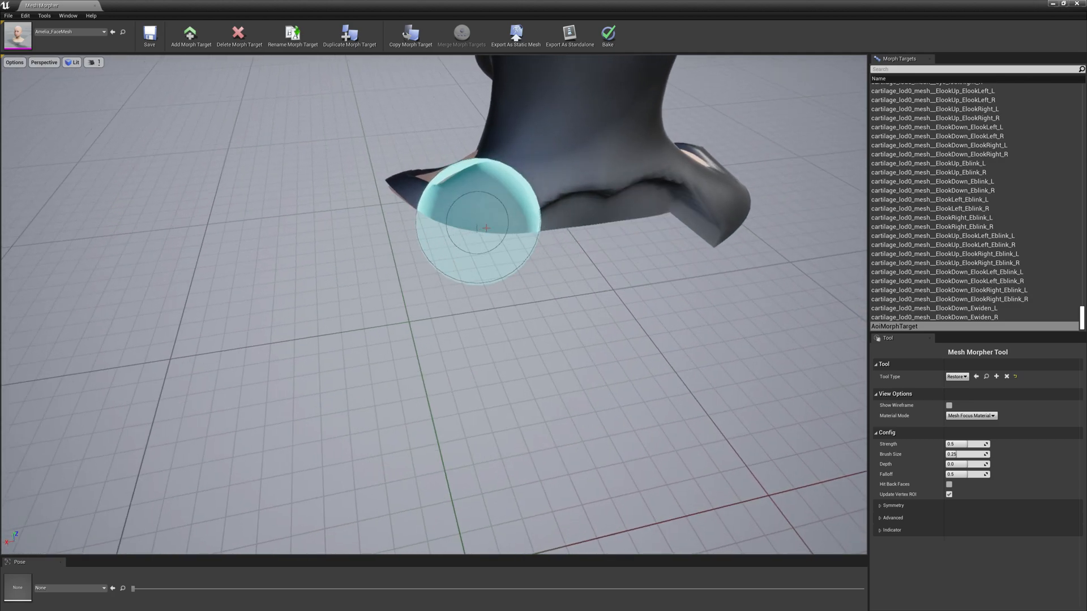
drag(477, 228, 552, 238)
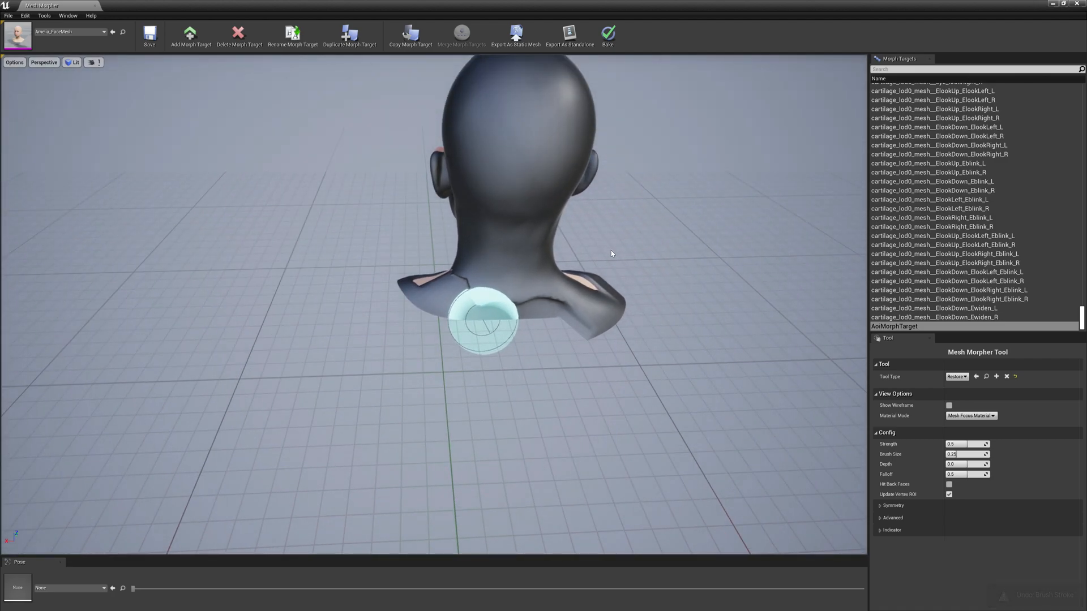
drag(478, 320, 601, 308)
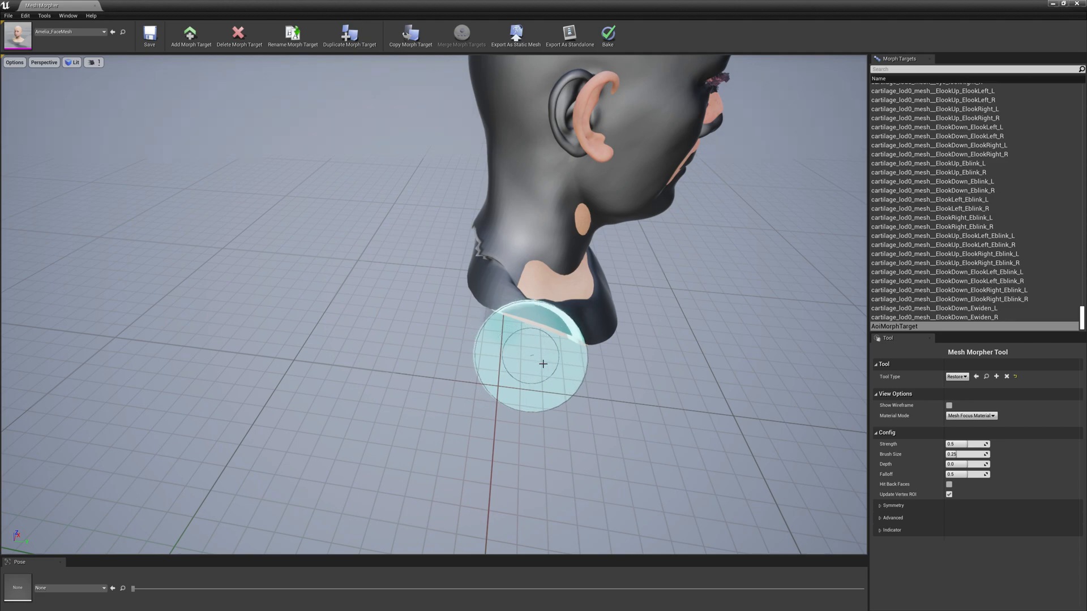
mouse_move(607, 371)
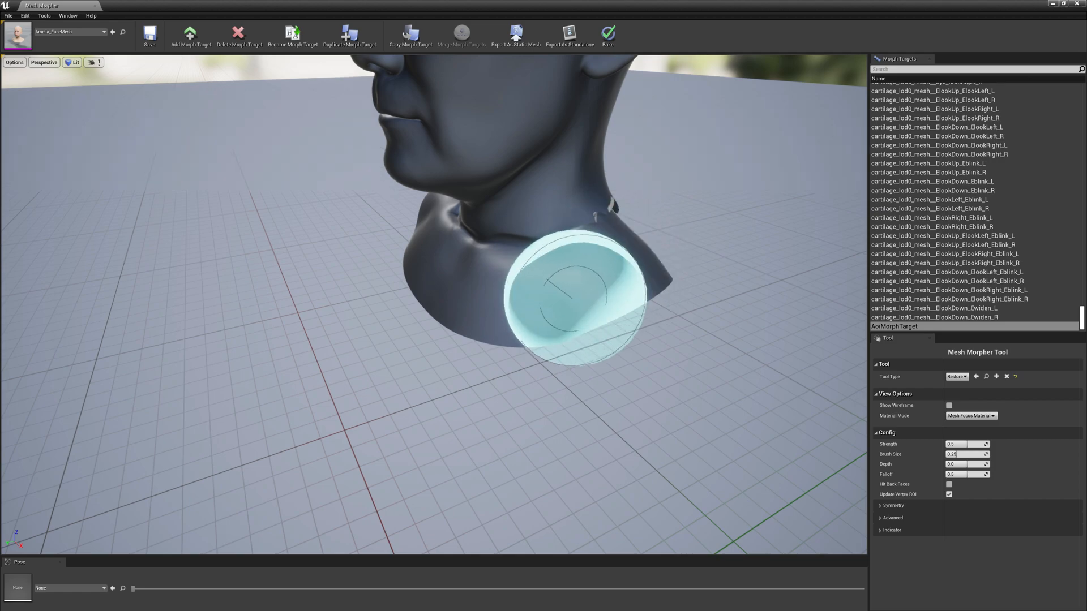
drag(571, 291, 353, 245)
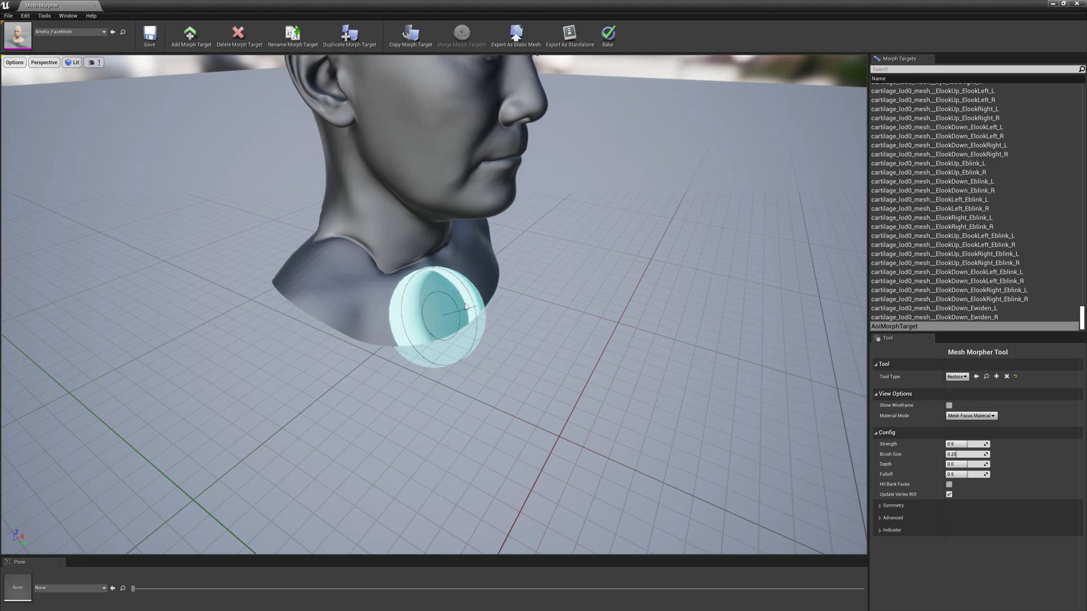
Step: Switch Tool Type to Smooth and brush the front and side of the Aoi neck
click(956, 376)
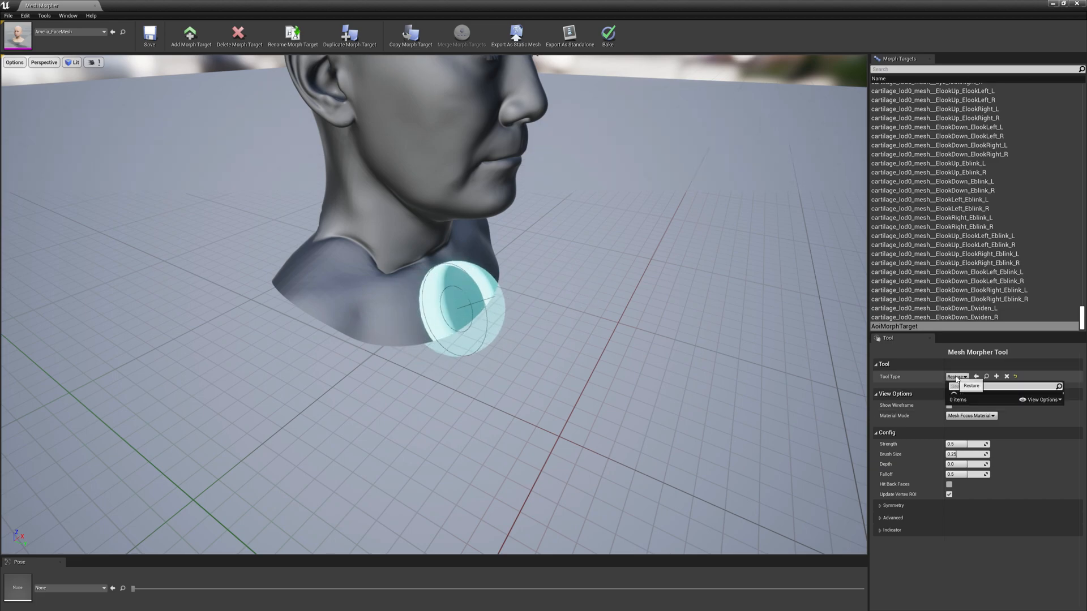
click(970, 385)
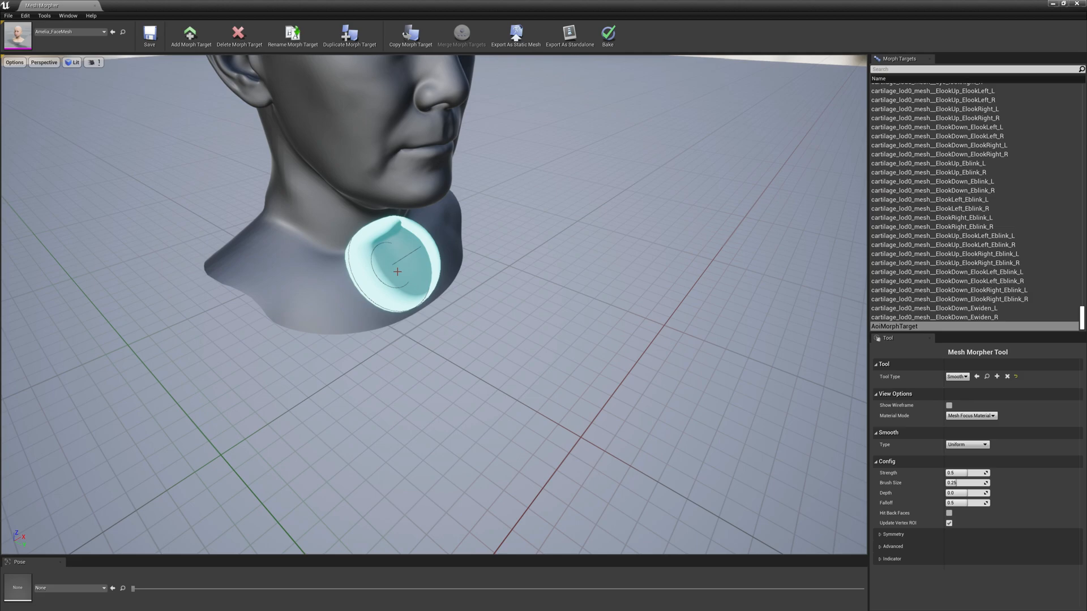
drag(397, 270, 414, 224)
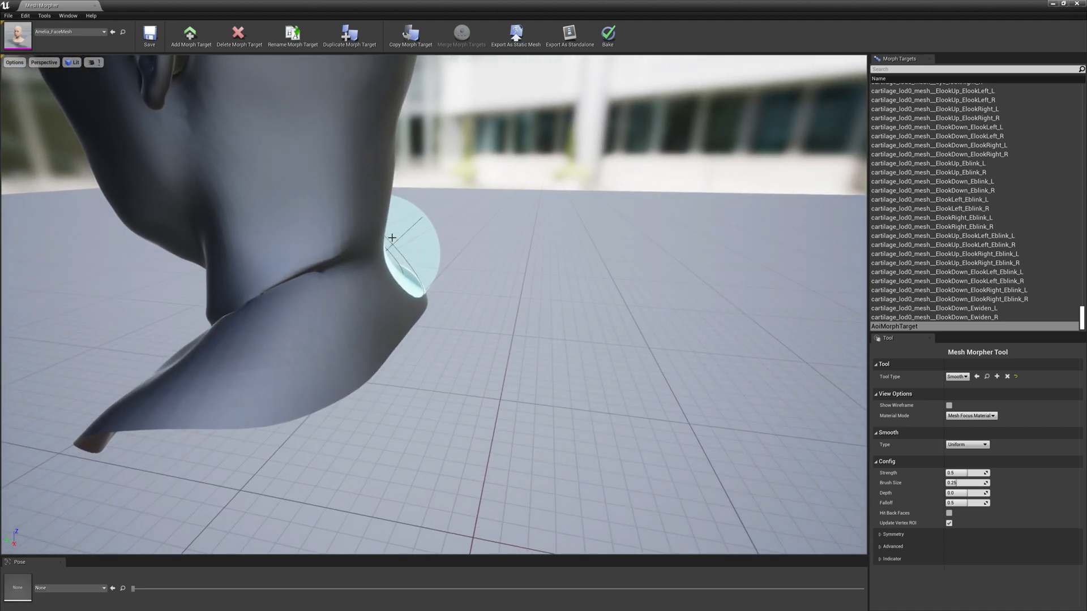
drag(391, 238, 276, 313)
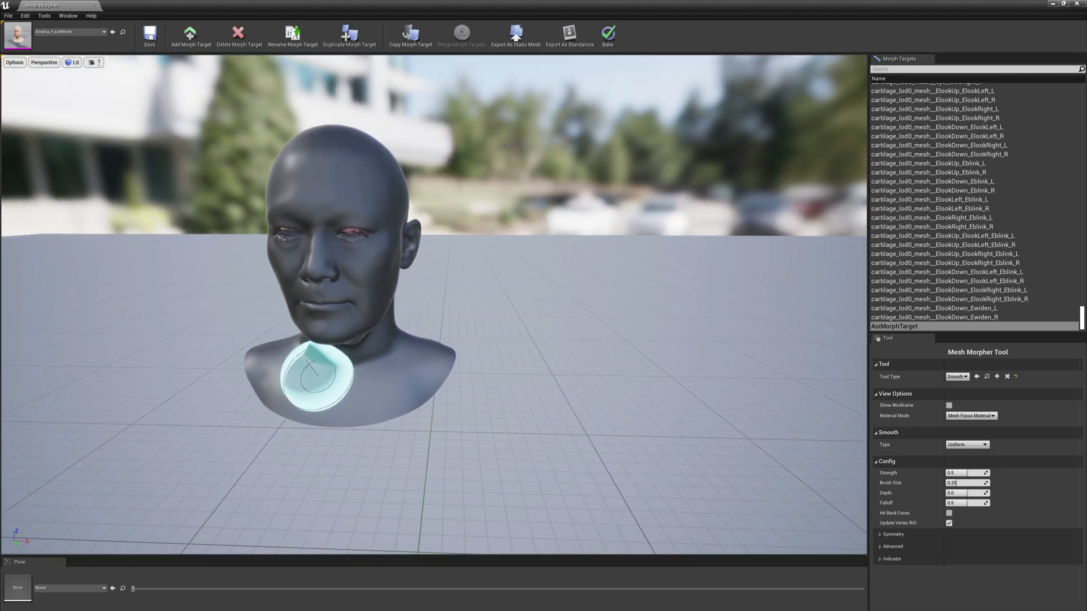
Step: Save Amelia_FaceMesh, building morph render data and confirming Save Selected
click(149, 35)
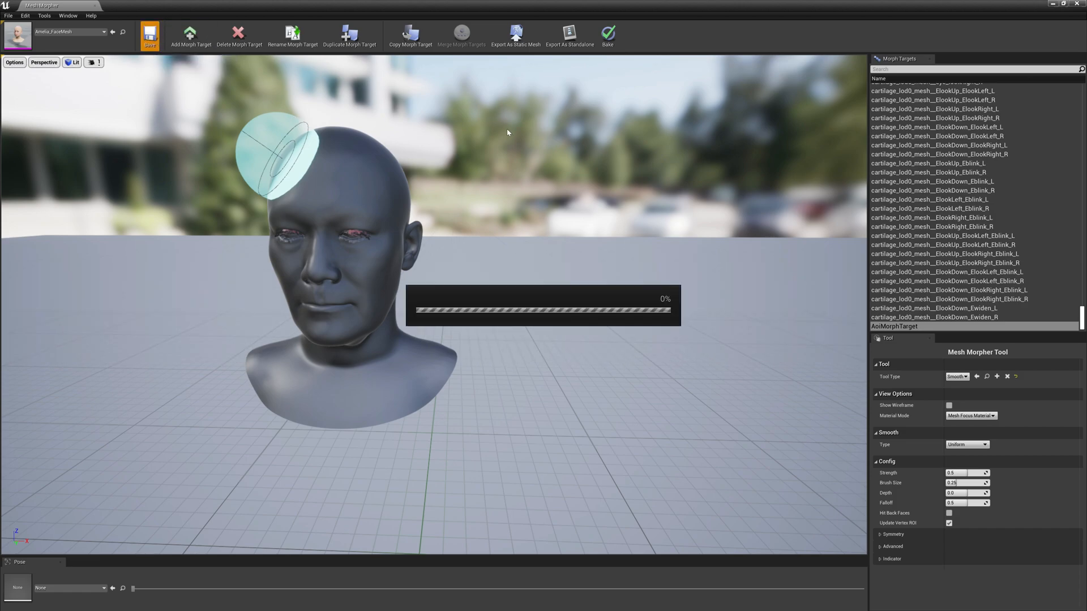
mouse_move(486, 140)
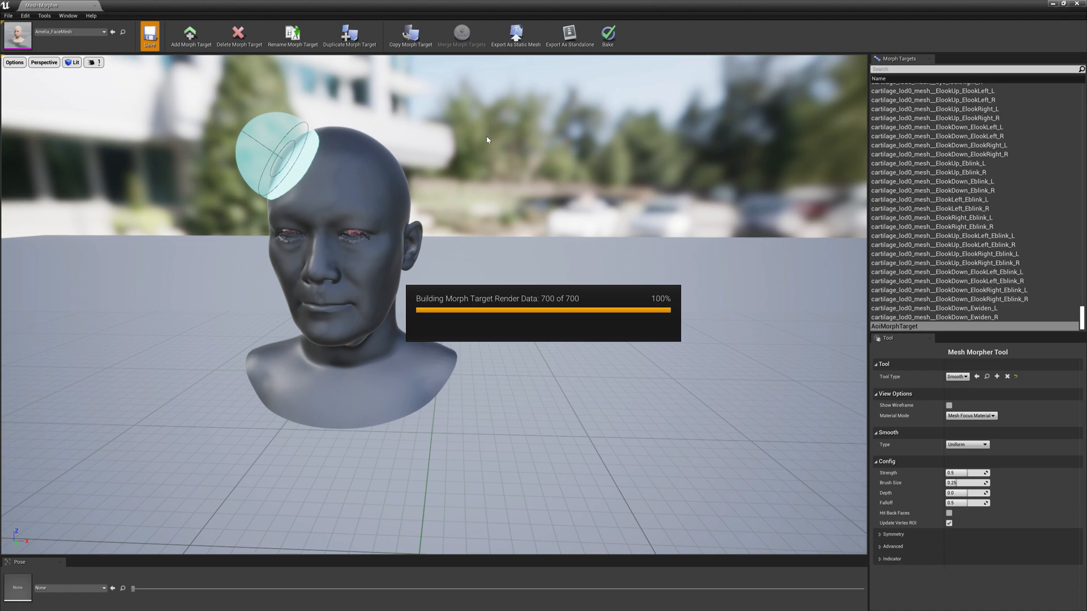
click(149, 35)
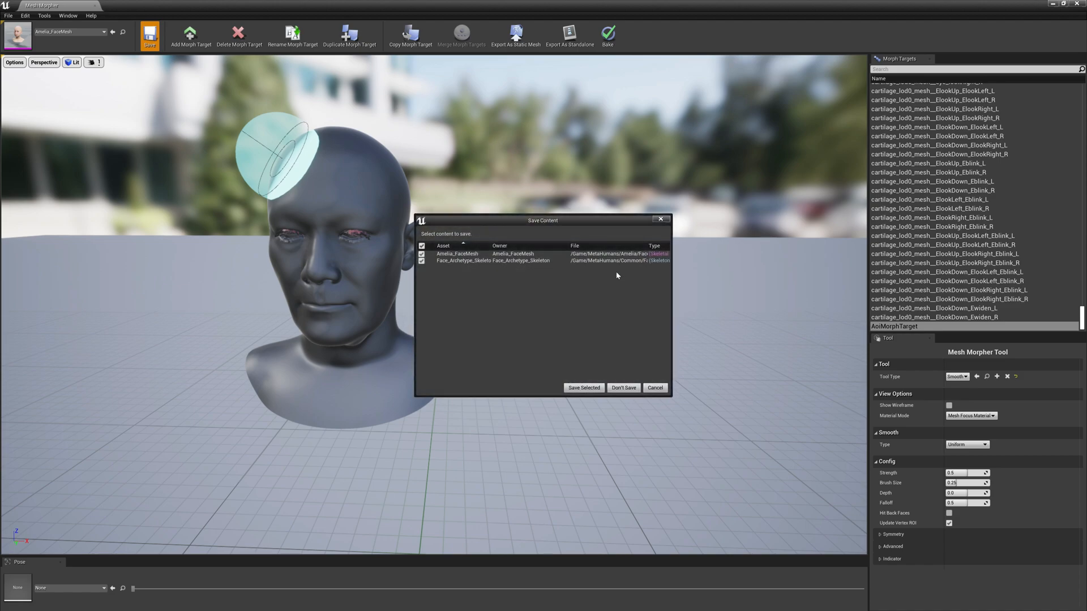
click(583, 388)
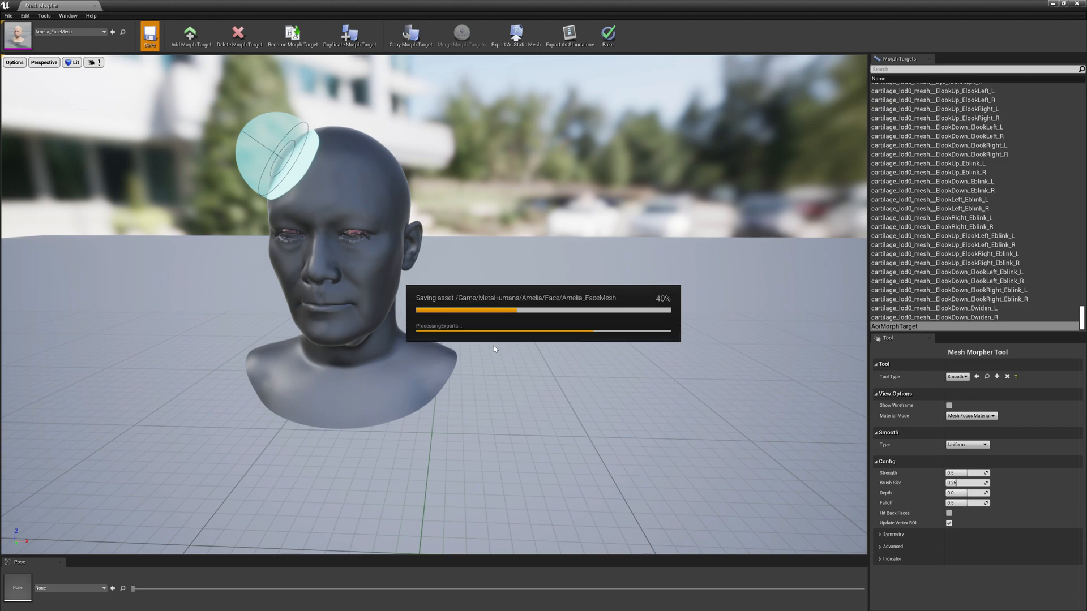
Step: Open the Amelia_FaceMesh skeletal mesh editor once the save finishes
click(149, 36)
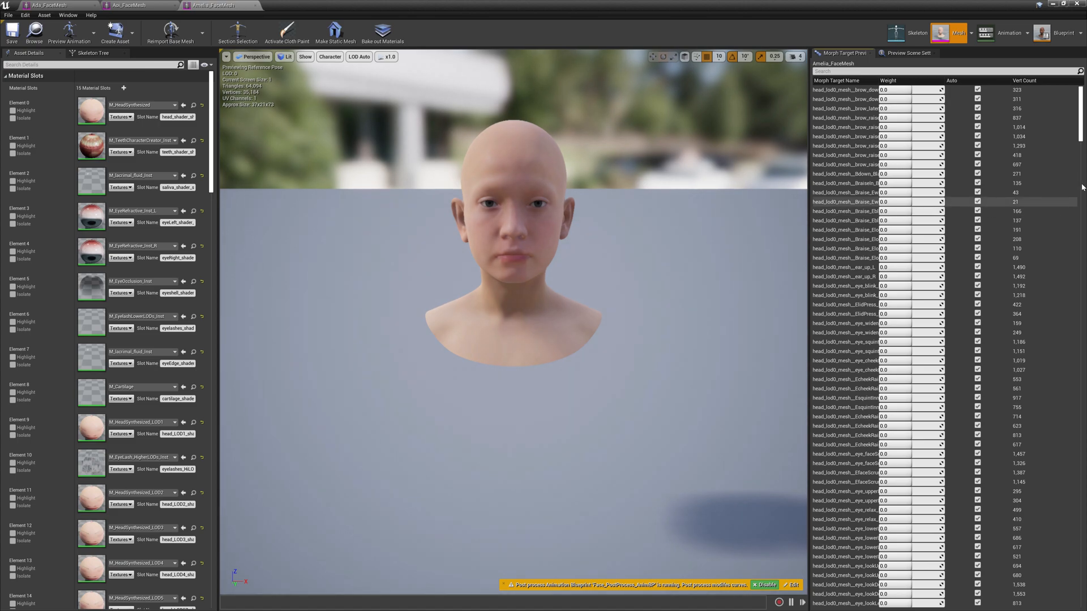
Step: Preview AoiMorphTarget at about 0.92 weight, then return to Mesh Morpher
scroll(down, 3)
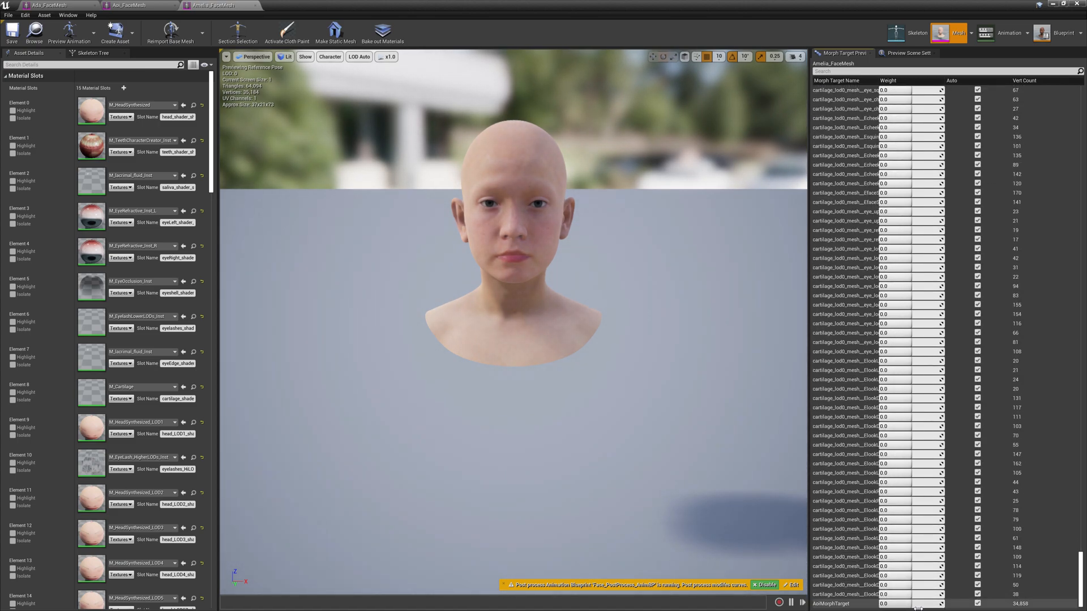
drag(895, 603, 904, 603)
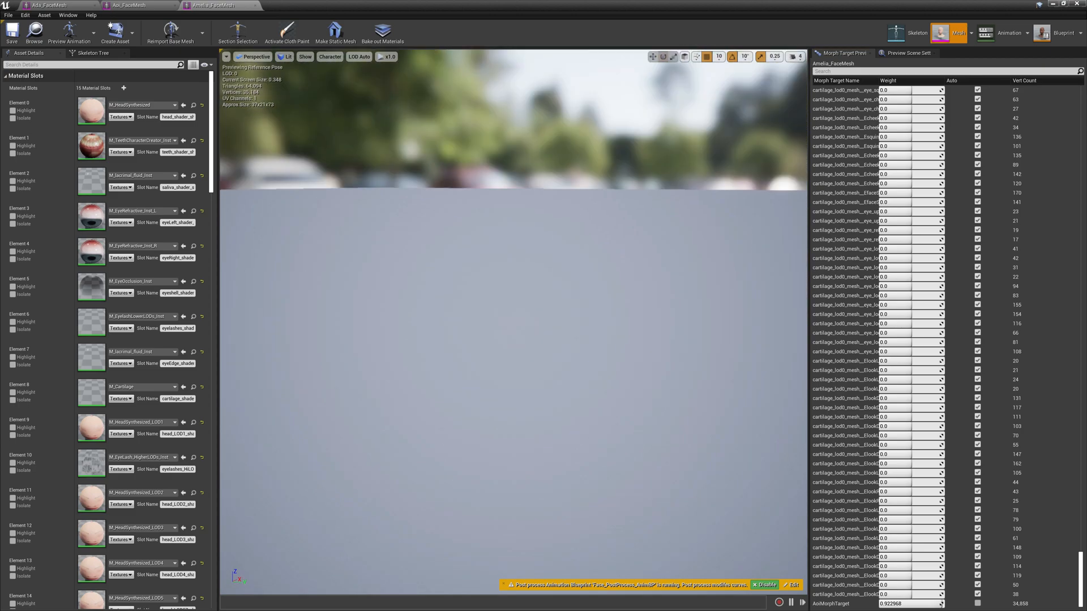
click(797, 57)
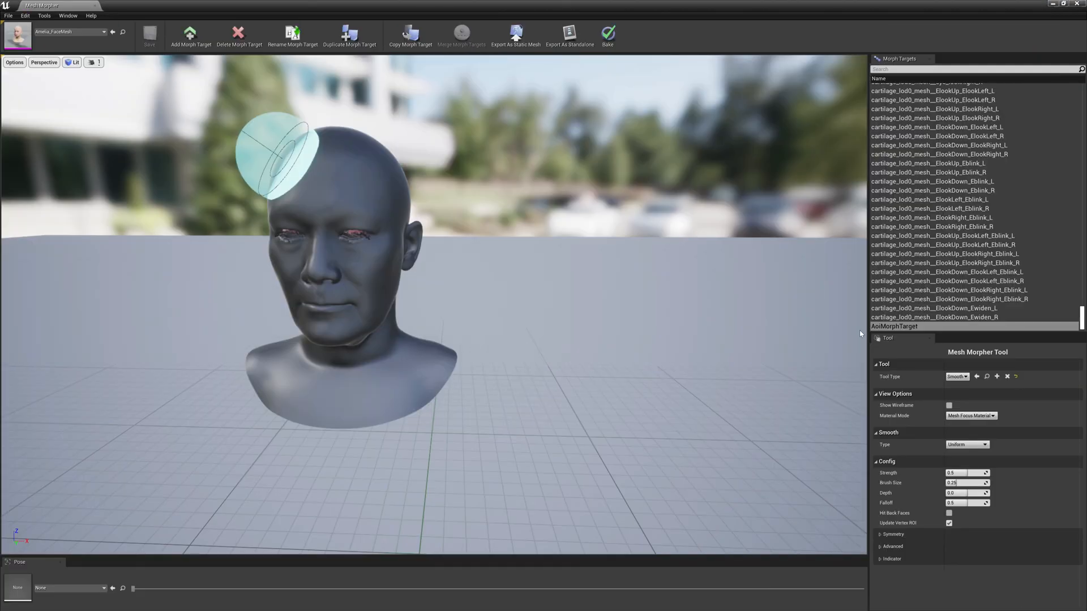
Step: Add AdaMorphTarget to Amelia_FaceMesh generated from the Ada_FaceMesh source
click(45, 15)
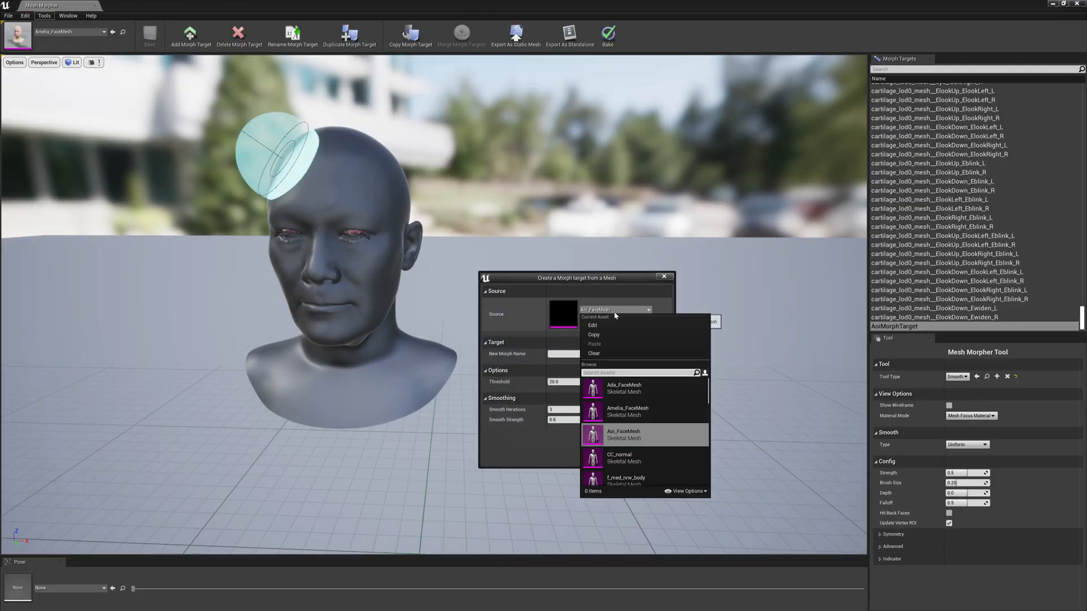
click(624, 387)
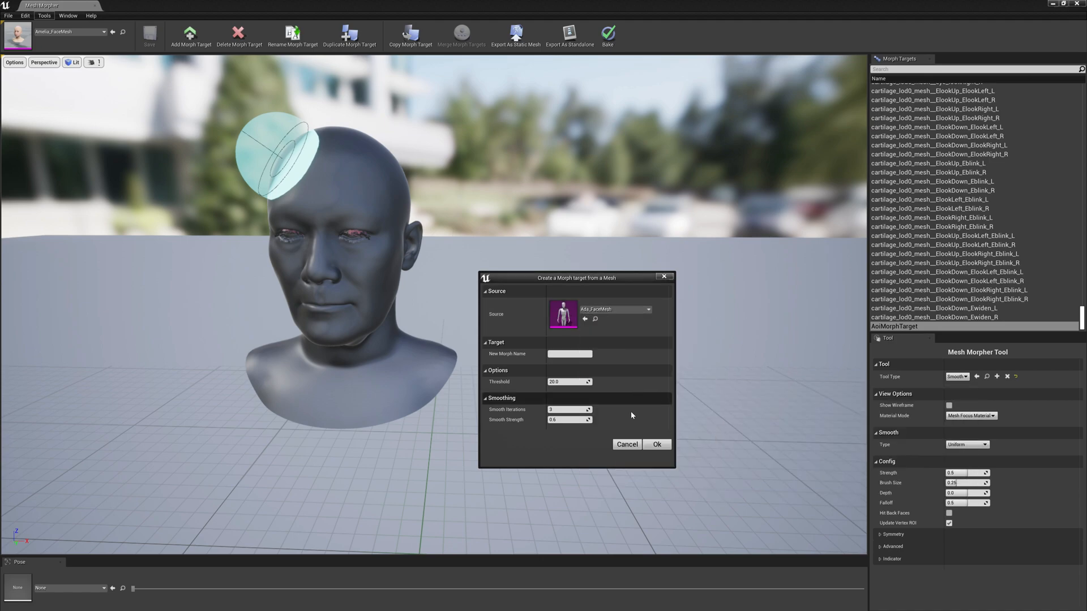
text(AdaMorphTarget)
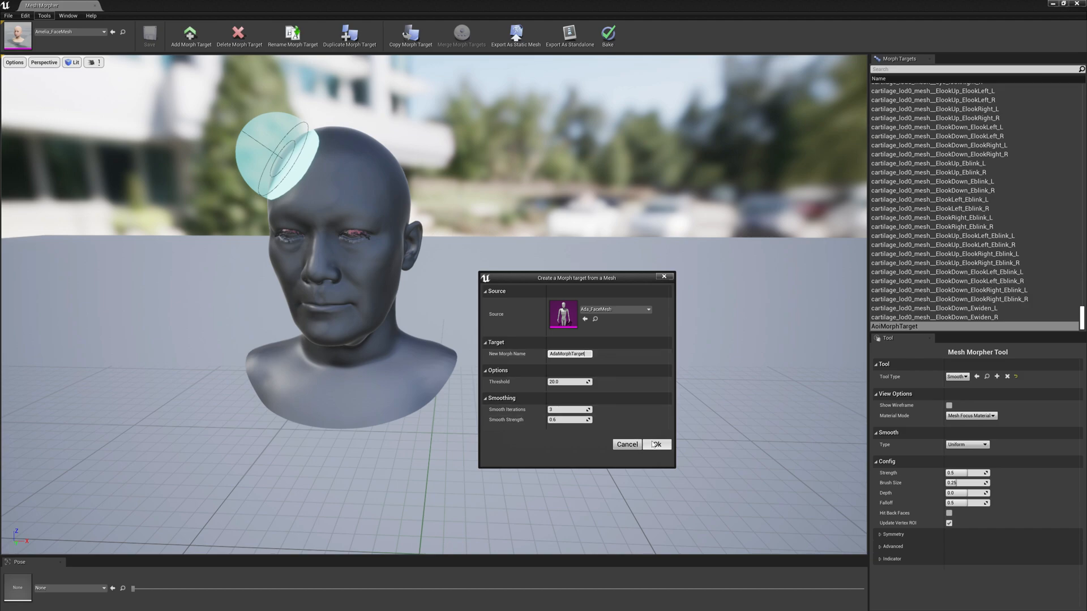
click(656, 443)
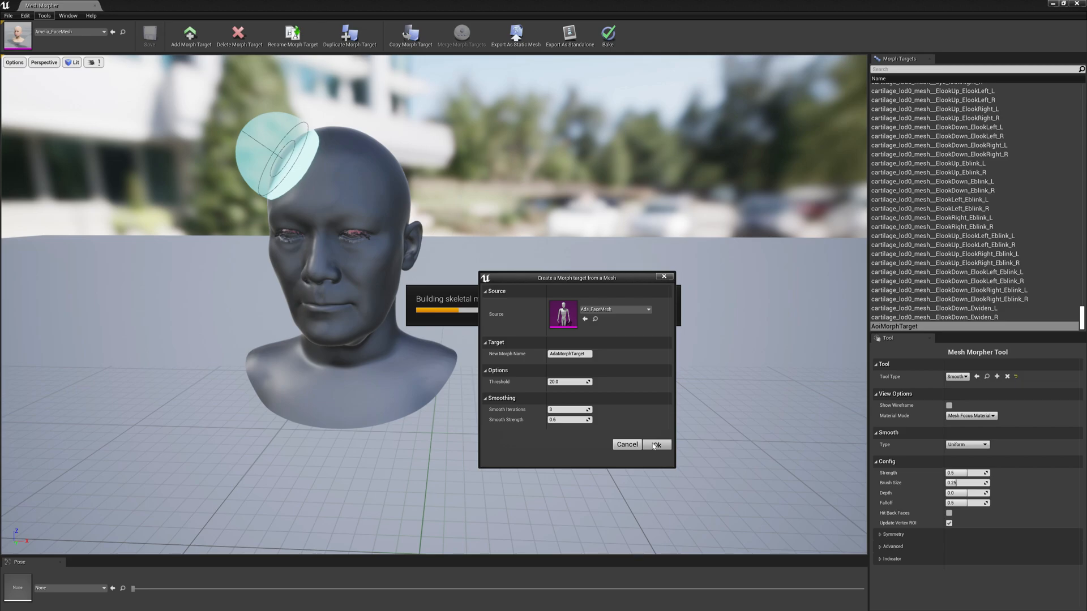
click(655, 444)
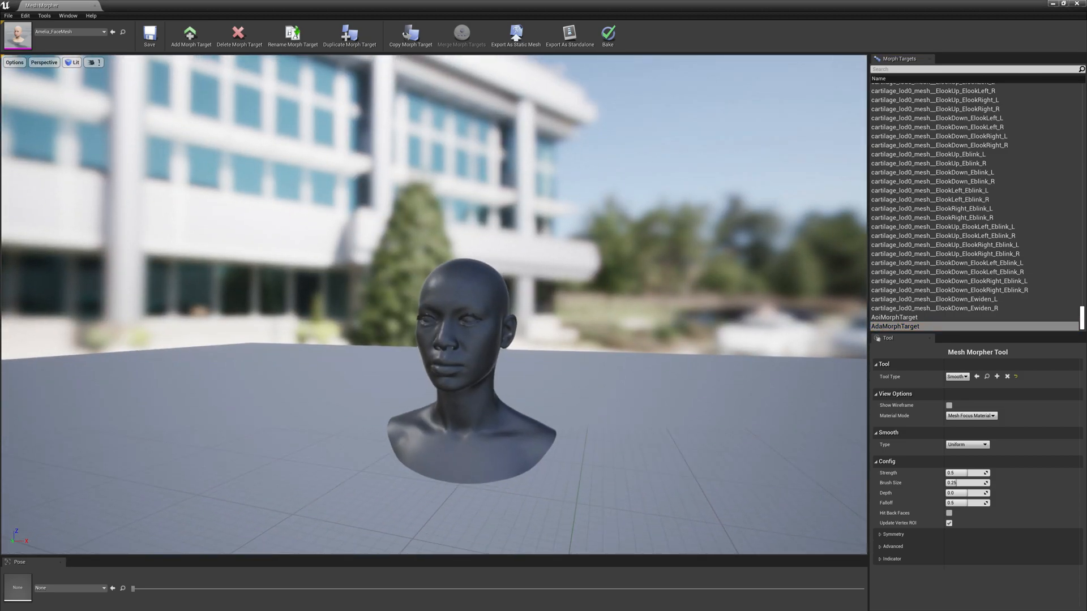
Step: Set Amelia_FaceMesh as reference mesh and switch Tool Type to Transform for alignment
click(44, 15)
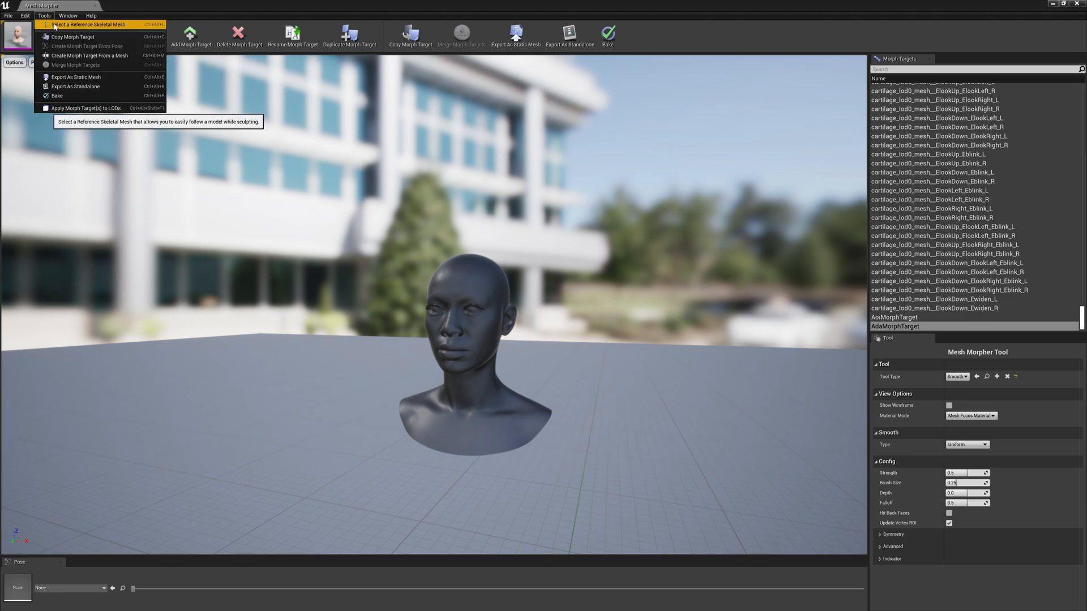
click(87, 23)
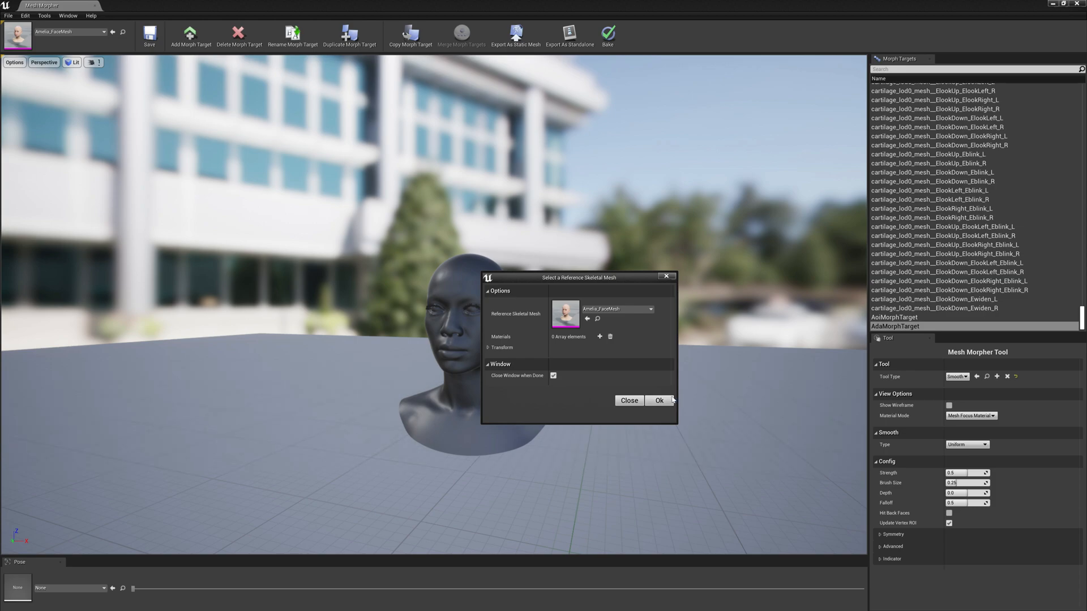
click(658, 400)
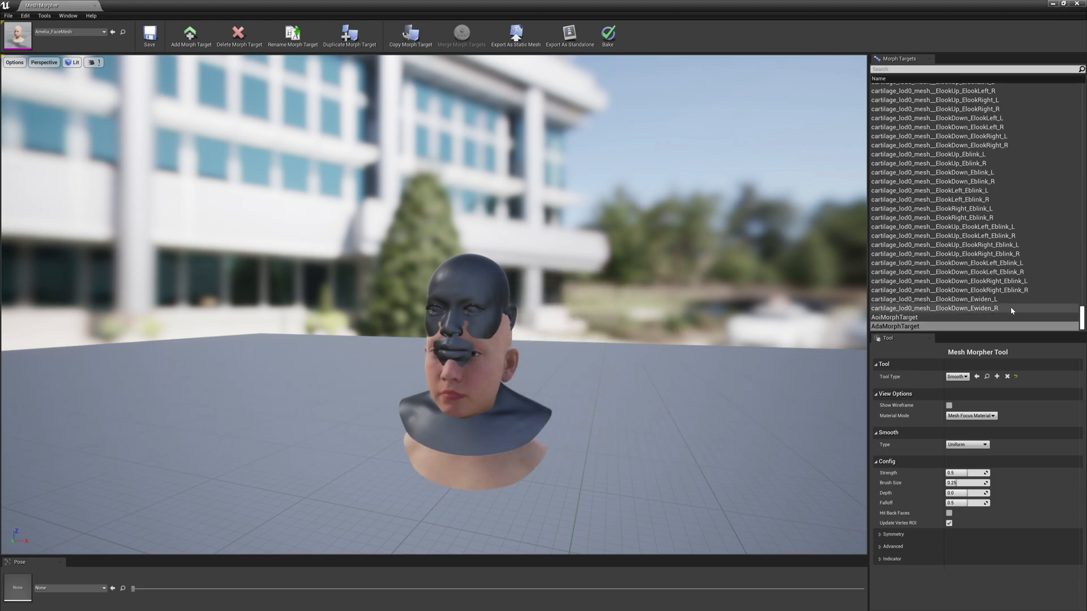
click(955, 375)
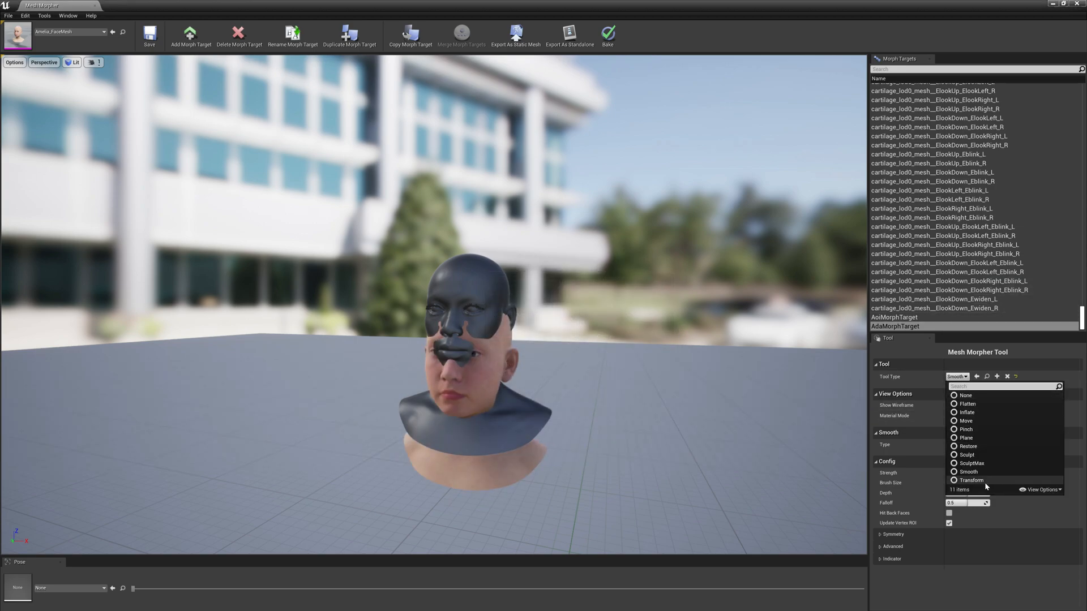
click(971, 480)
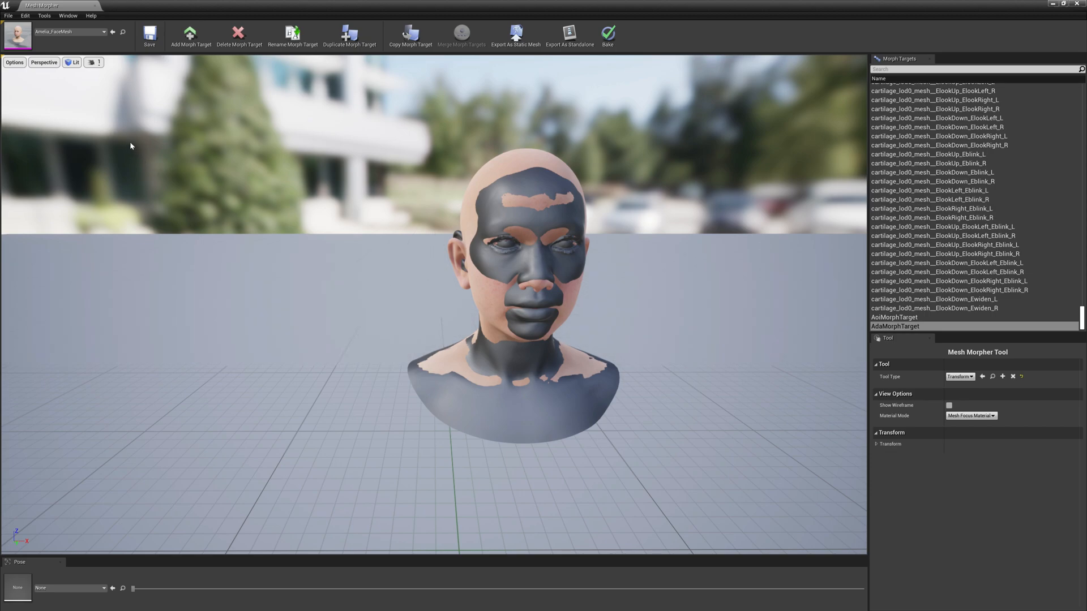
Step: Clear the reference skeletal mesh to None so only the AdaMorphTarget head shows
click(43, 15)
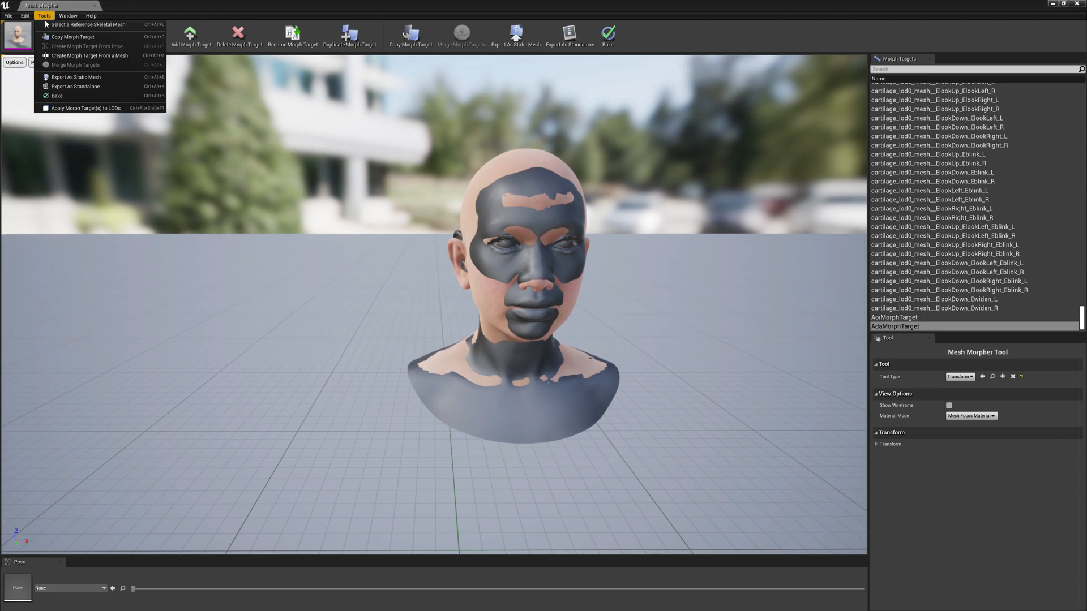
click(89, 24)
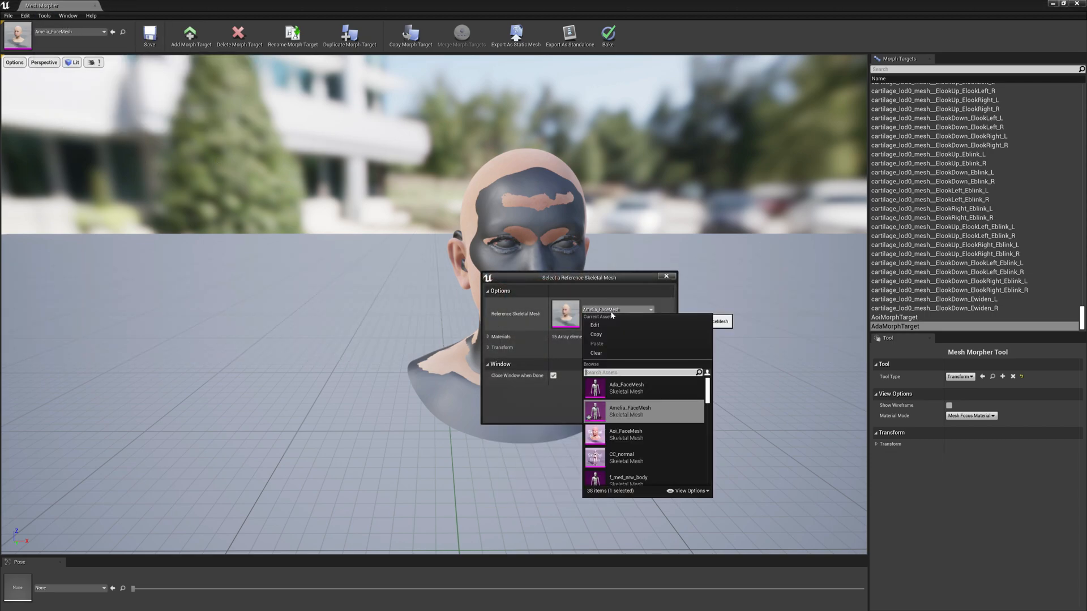
click(594, 353)
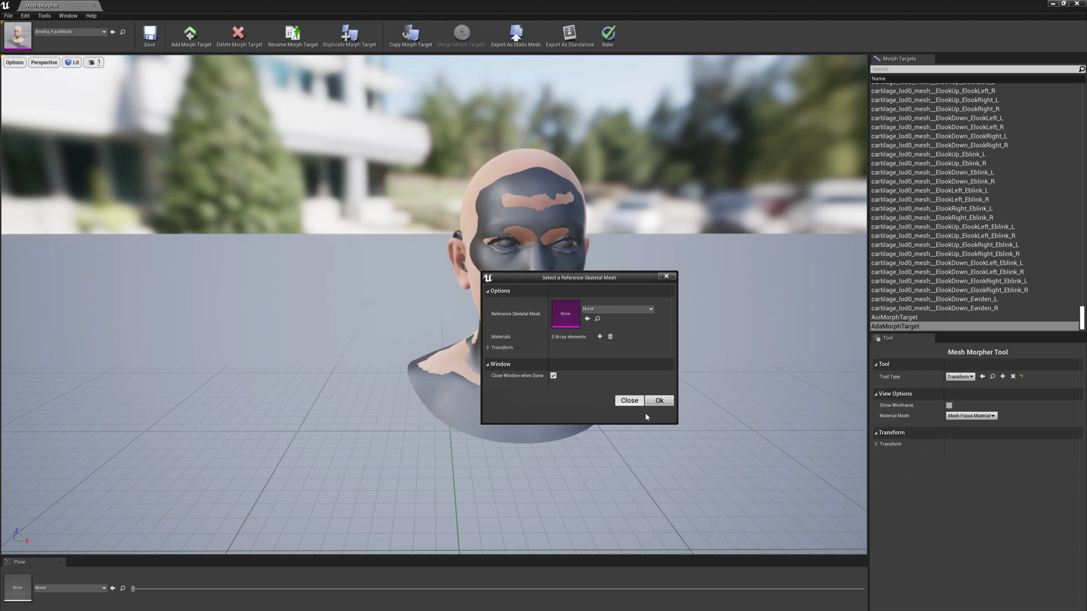
click(658, 401)
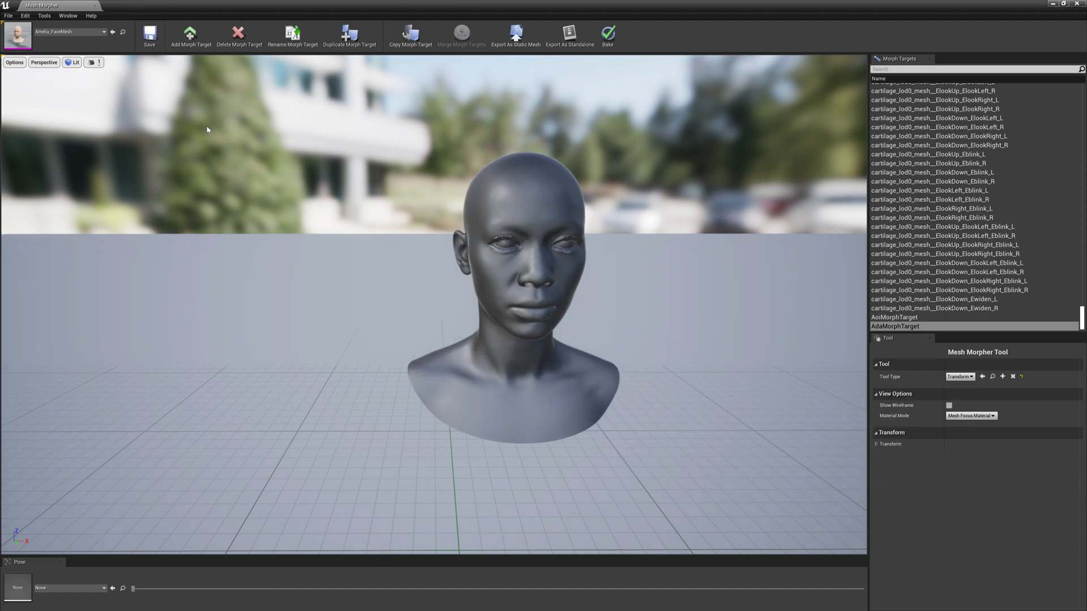
click(959, 376)
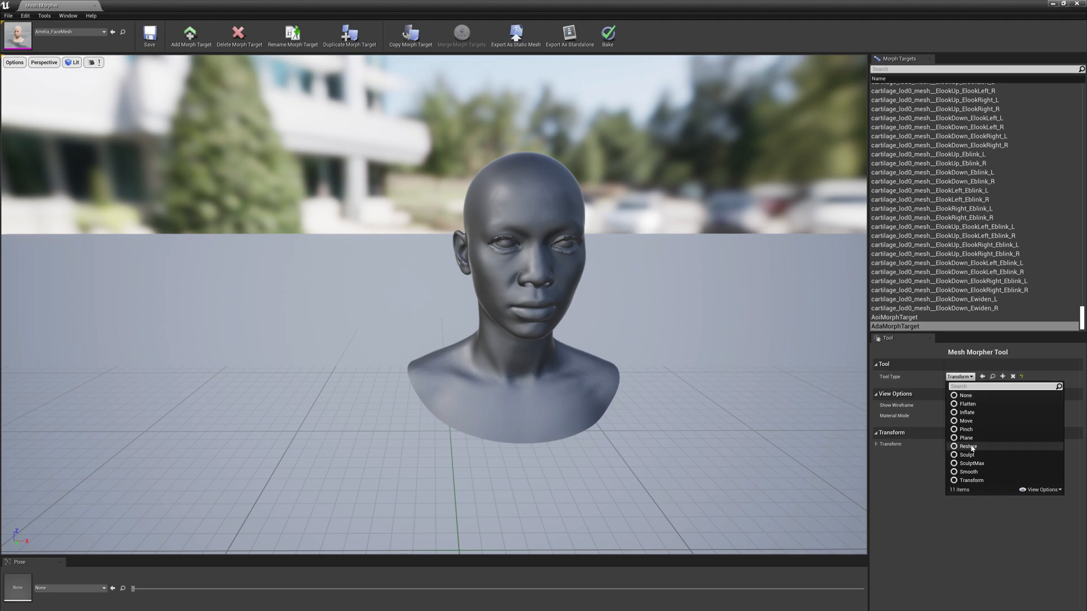
Step: Restore the lower and back neck of AdaMorphTarget toward the base shape
click(964, 446)
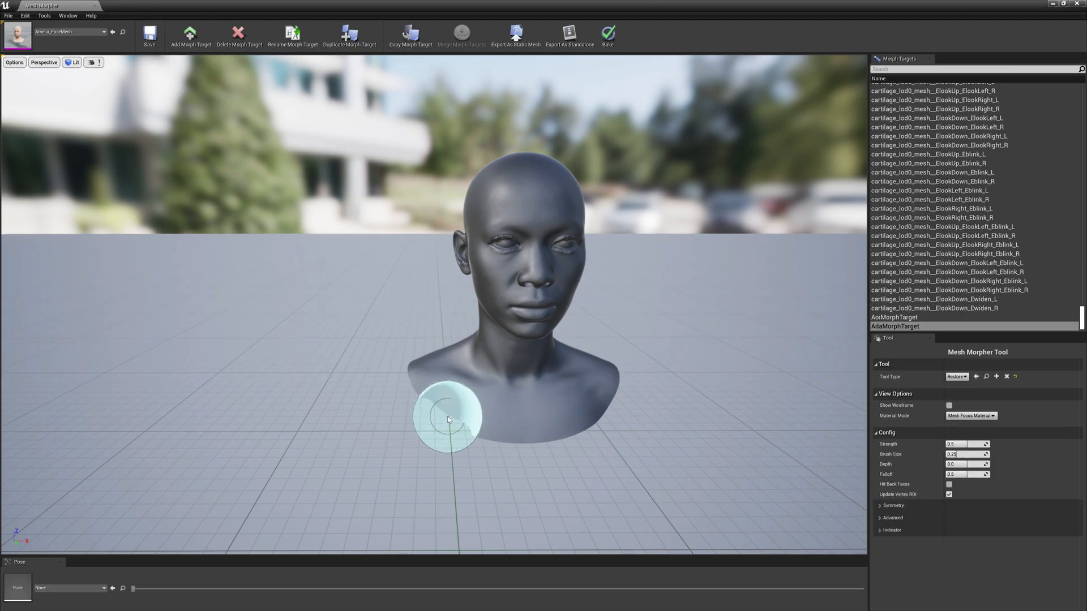
mouse_move(541, 431)
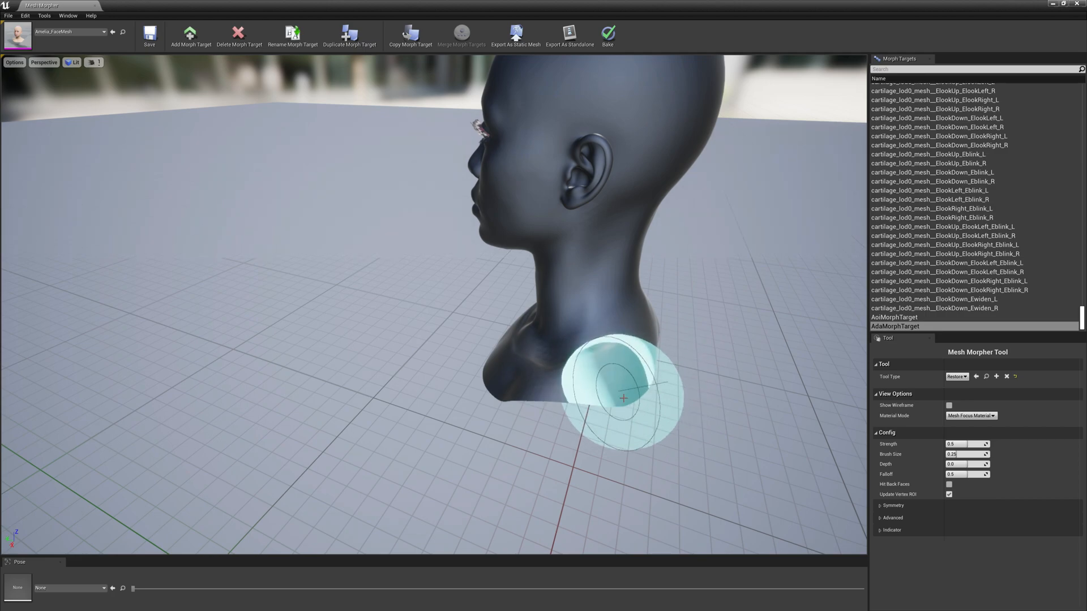
drag(624, 398, 519, 401)
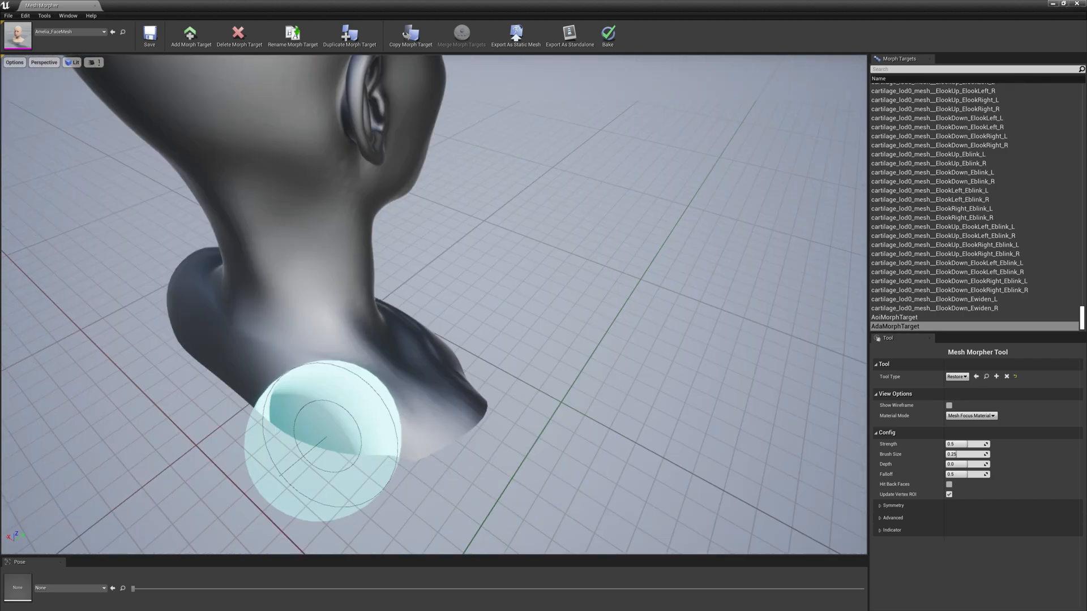
drag(326, 437, 526, 431)
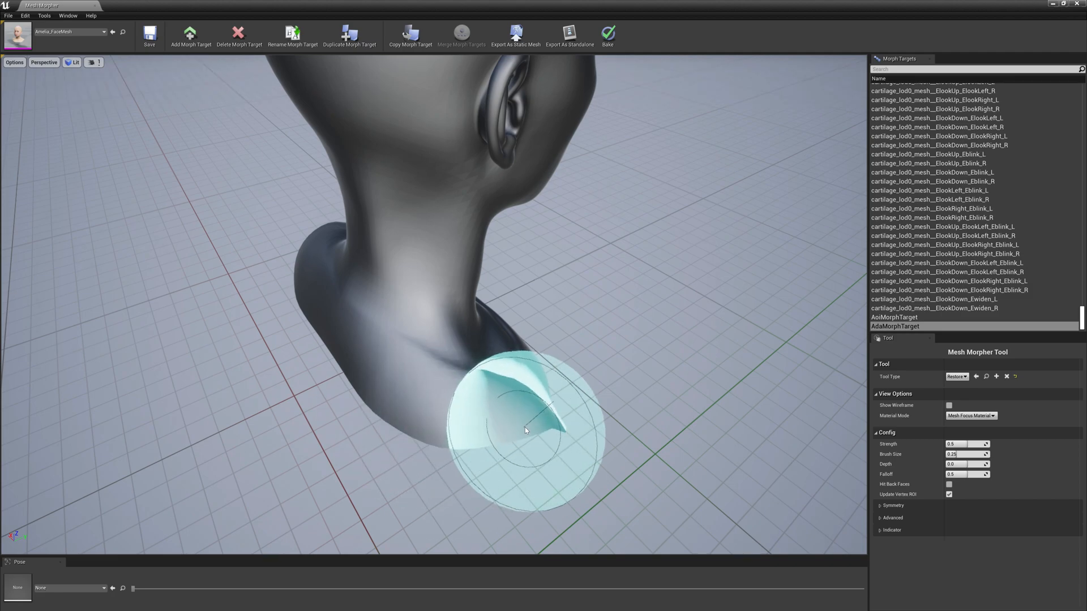
drag(524, 430, 384, 394)
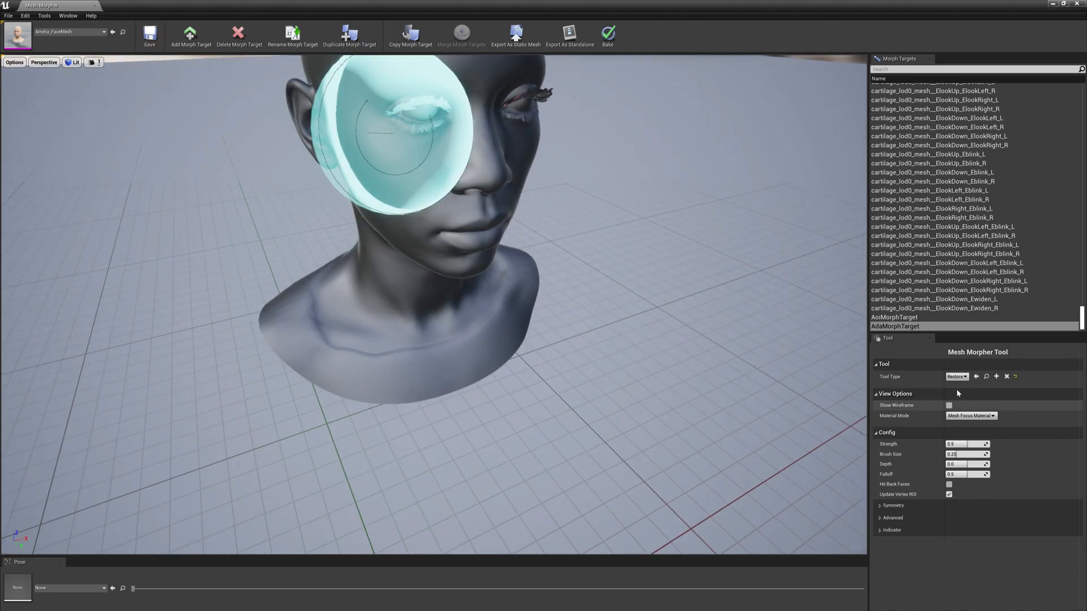
click(955, 375)
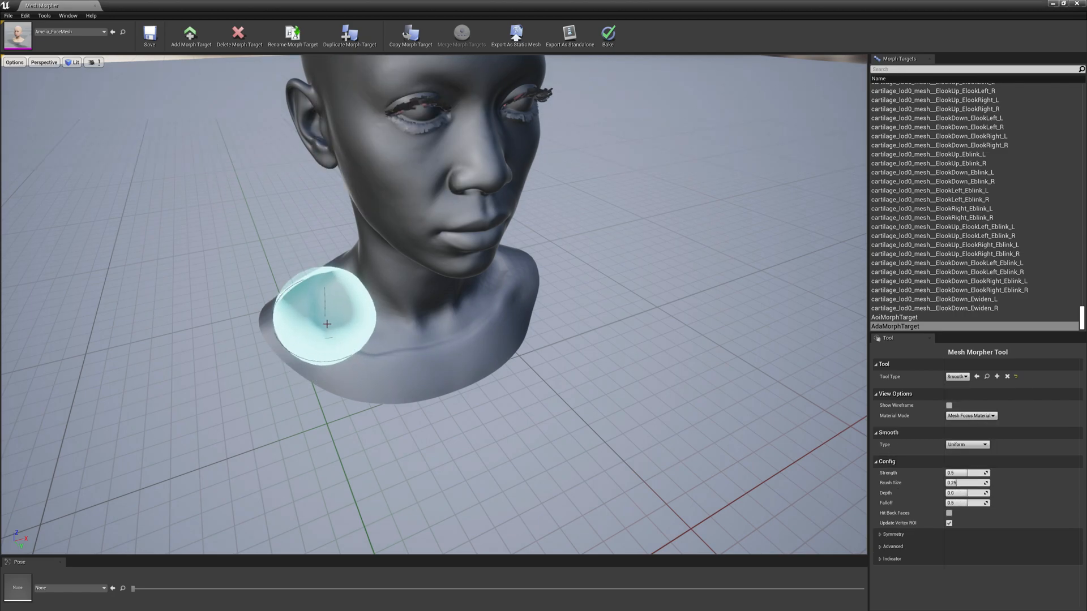
mouse_move(409, 345)
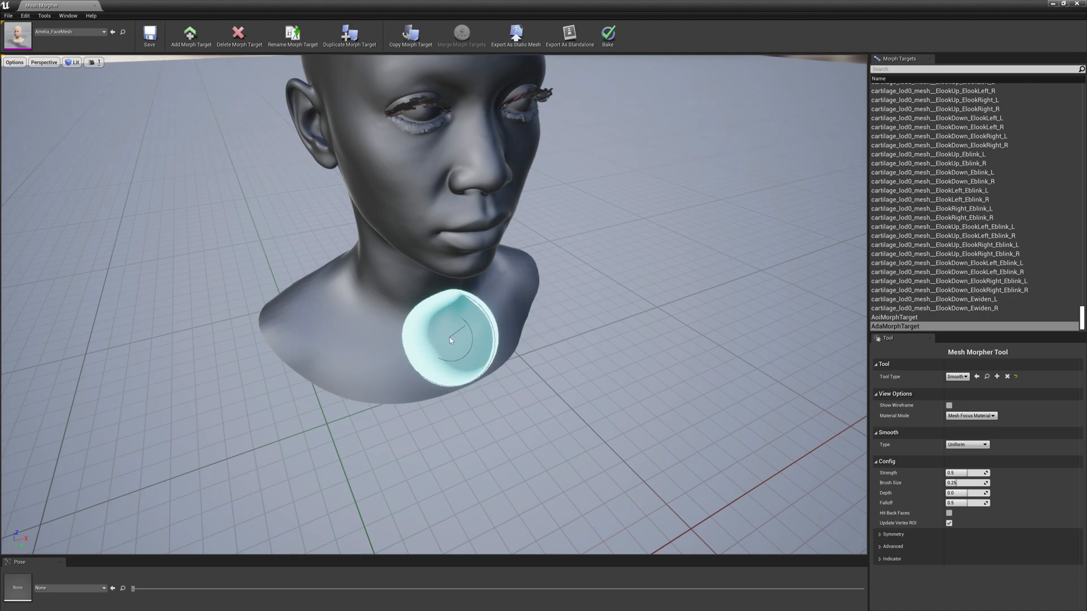
Step: Smooth the front of AdaMorphTarget's neck with the smaller Smooth brush
drag(449, 339, 313, 301)
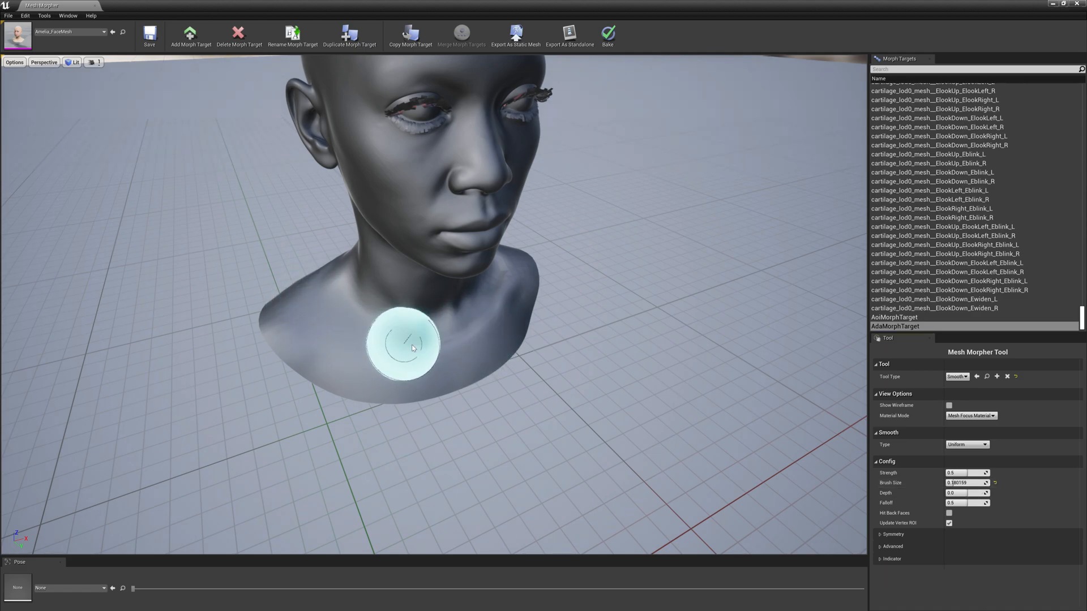
mouse_move(496, 320)
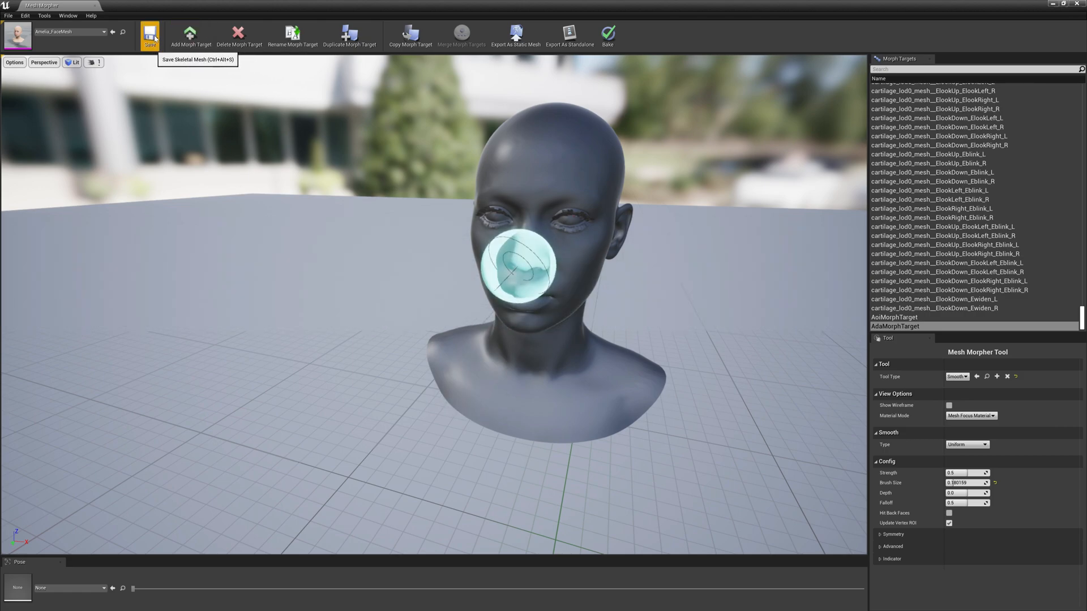
Step: Save Amelia_FaceMesh and its skeleton with Ada edits, then reopen the skeletal mesh editor
click(149, 35)
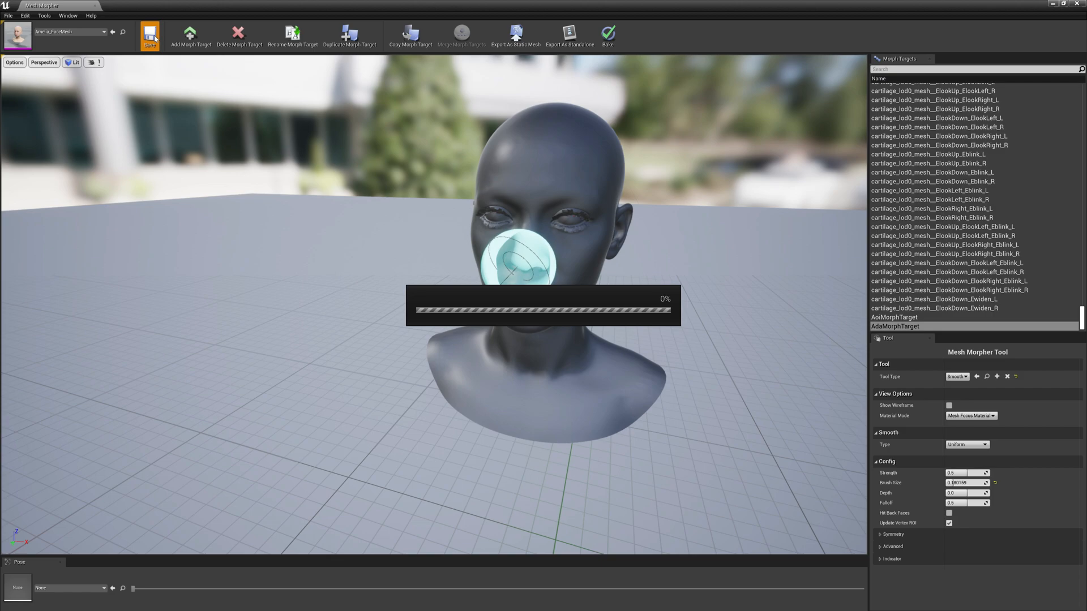
click(150, 35)
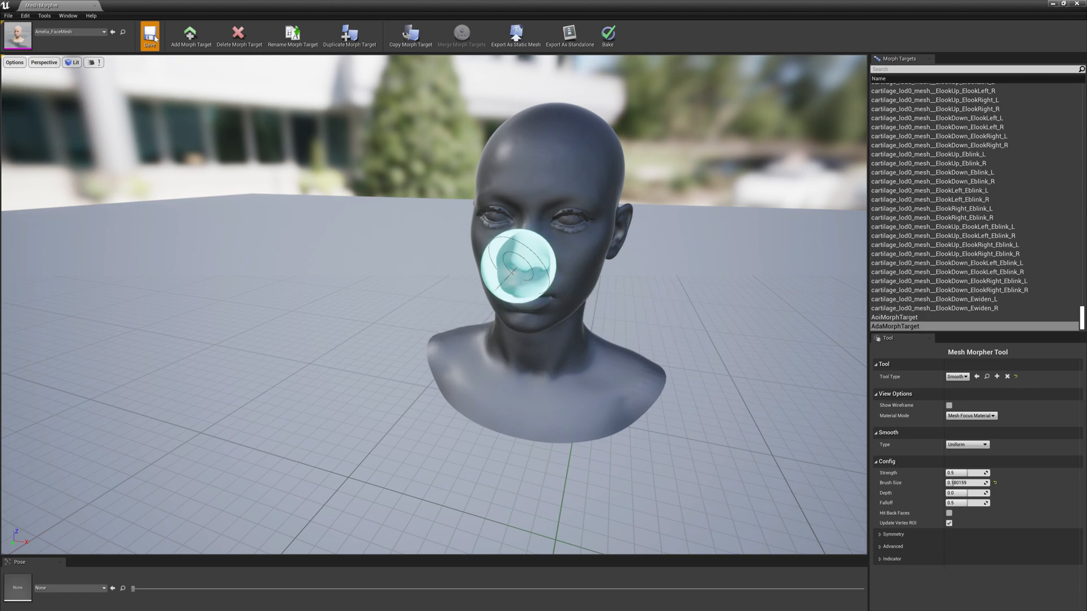
click(150, 35)
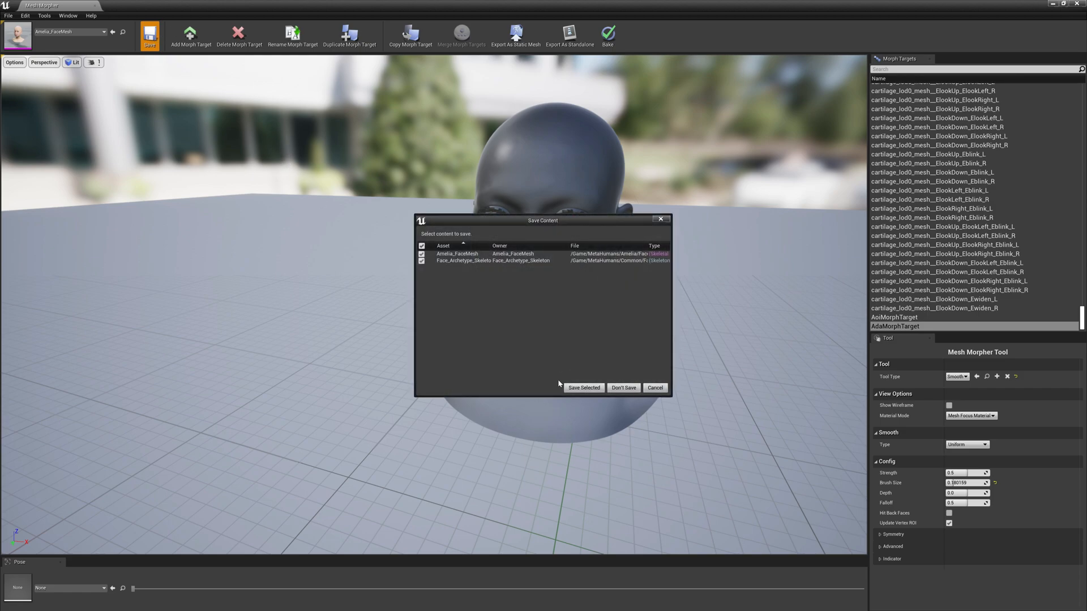
click(583, 388)
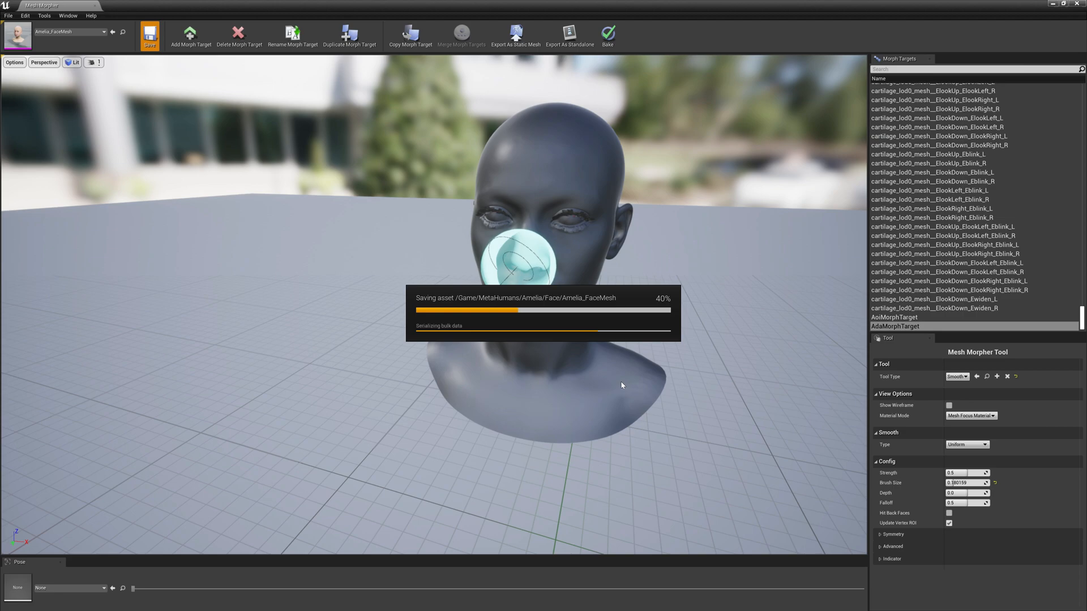
click(149, 35)
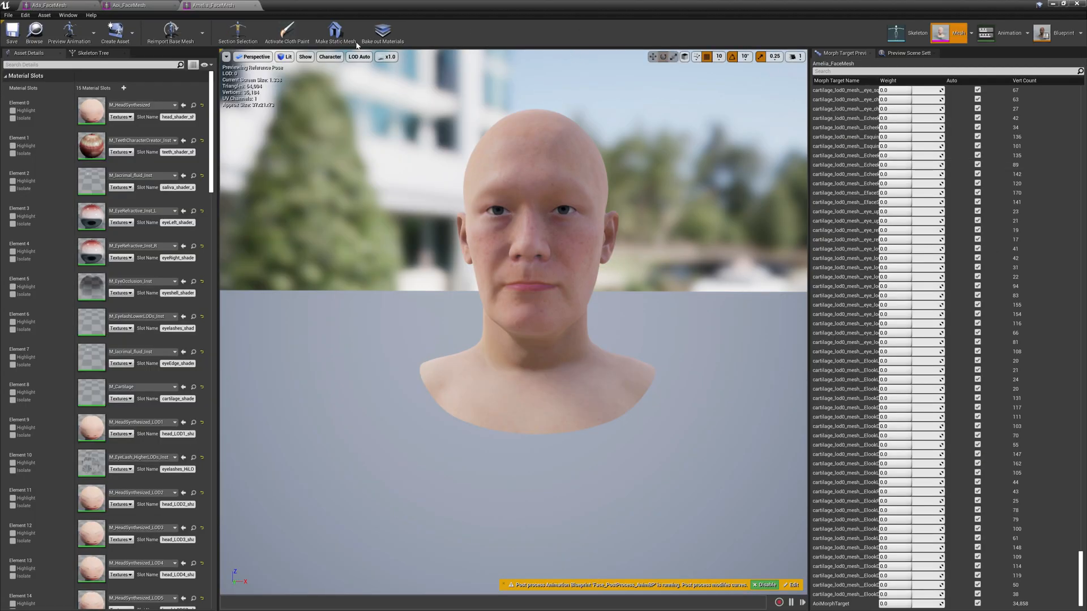
mouse_move(256, 6)
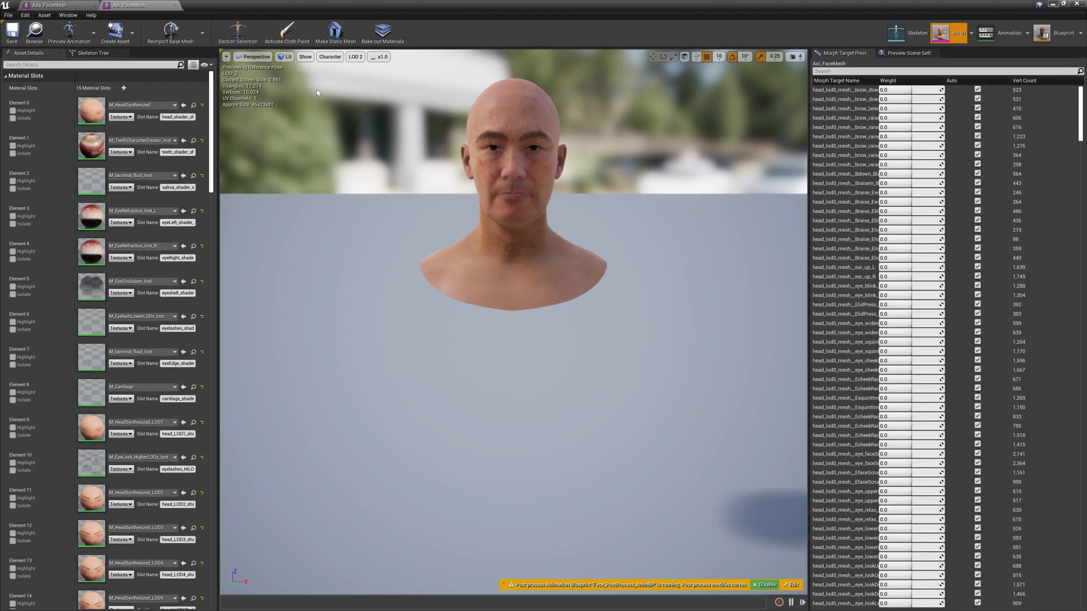
Step: Blend Amelia_FaceMesh with AoiMorphTarget weight about 0.30 alongside AdaMorphTarget about 0.64
click(215, 5)
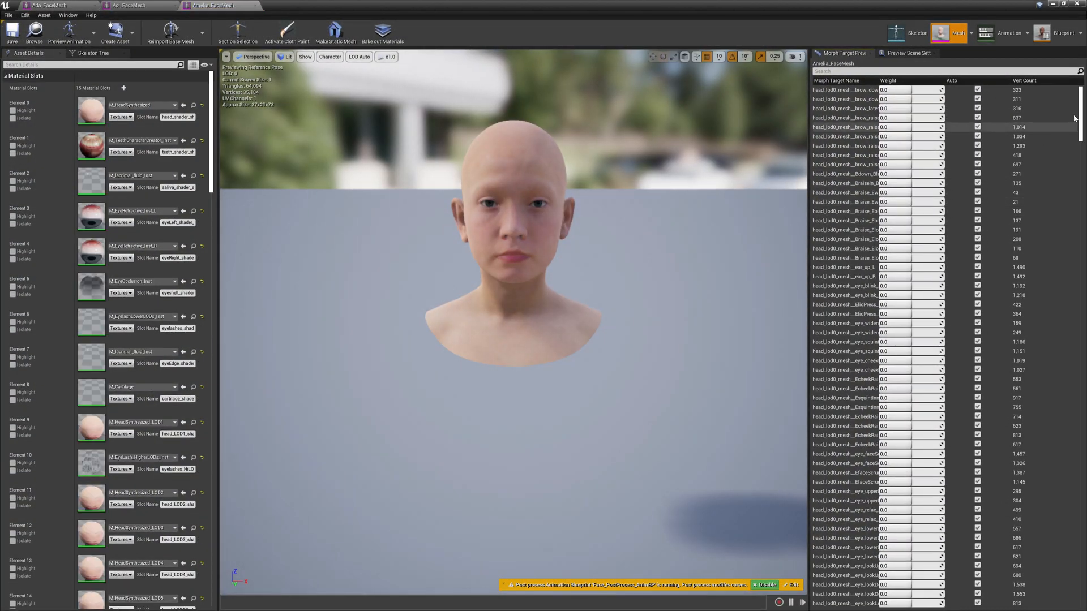
scroll(down, 3)
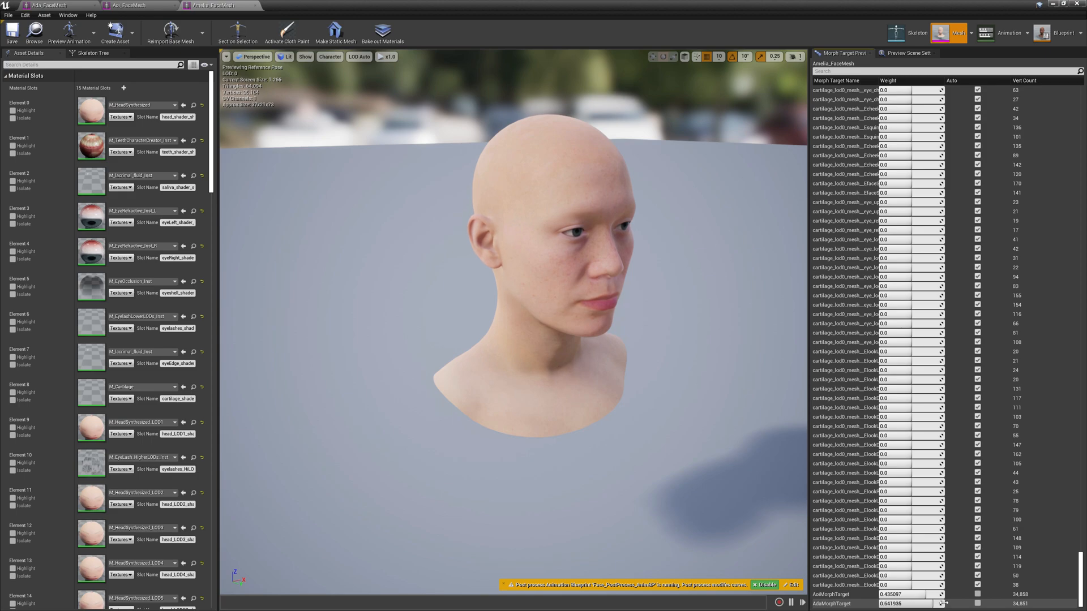
drag(915, 595, 901, 595)
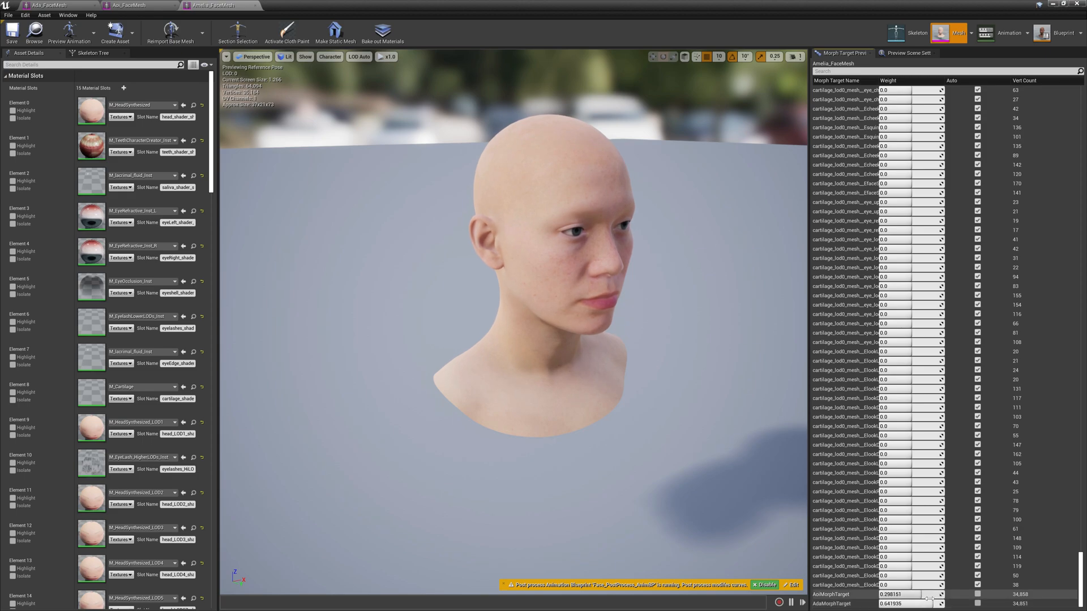